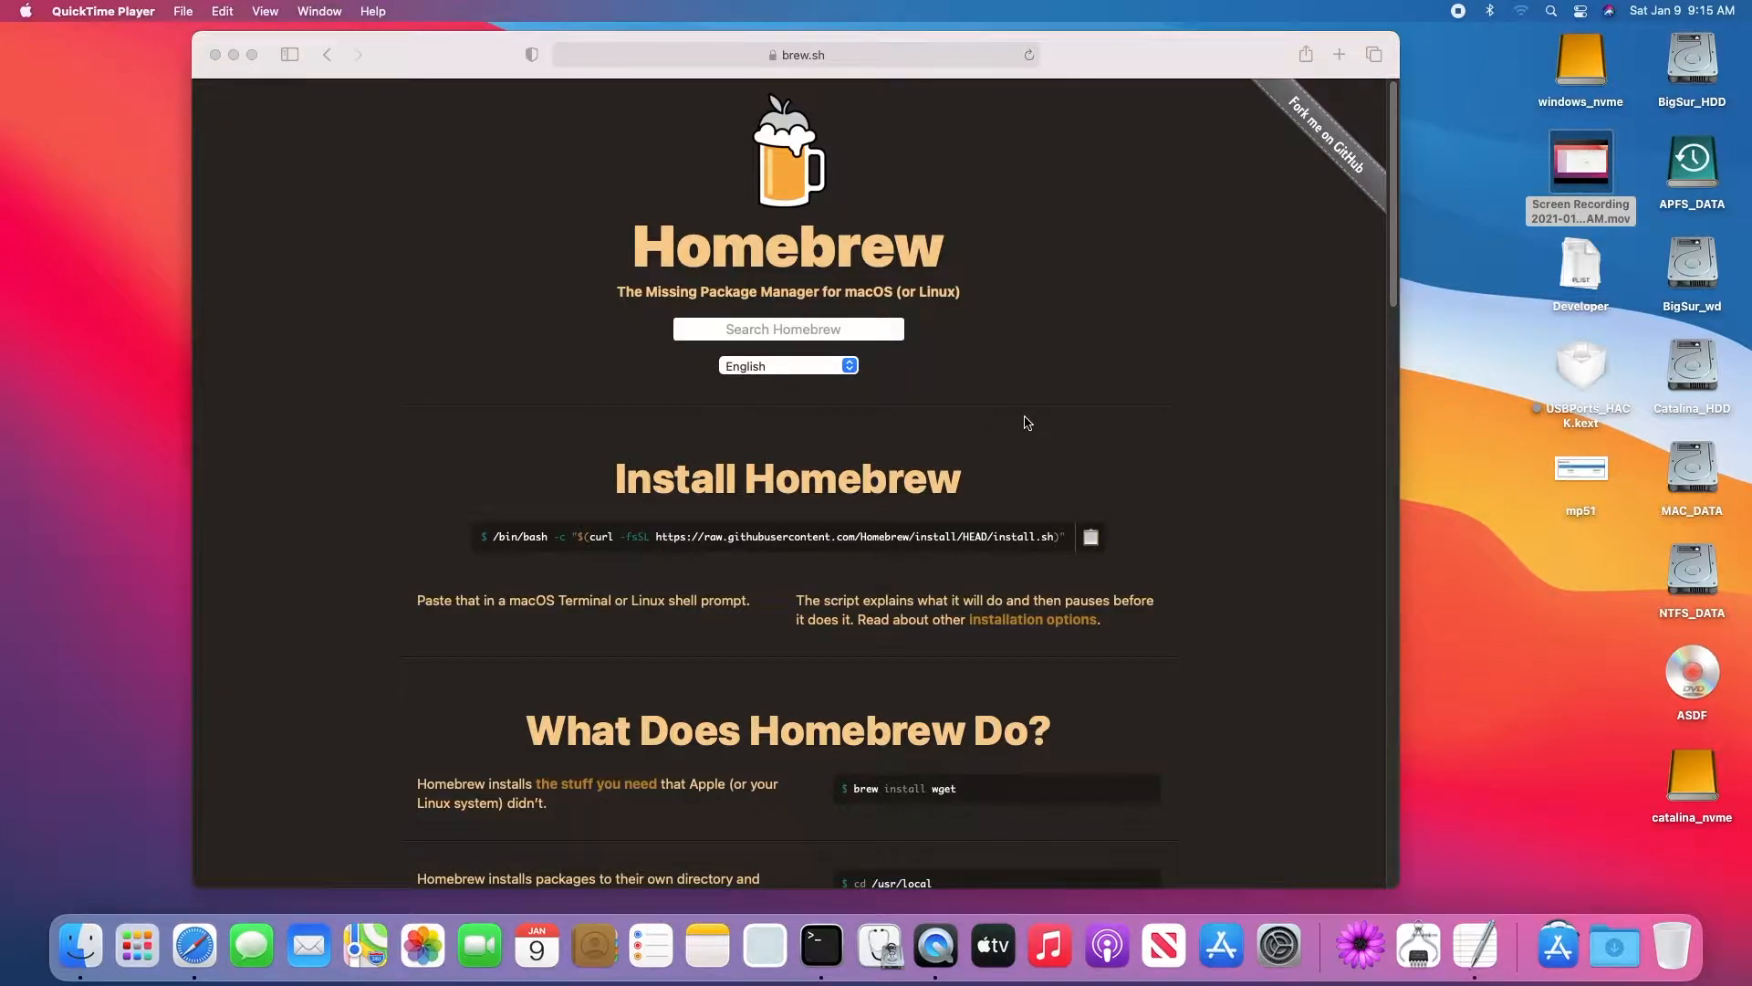
Step: Paste the Homebrew install script into Terminal and let it continue setting up /usr/local
left_click(1691, 671)
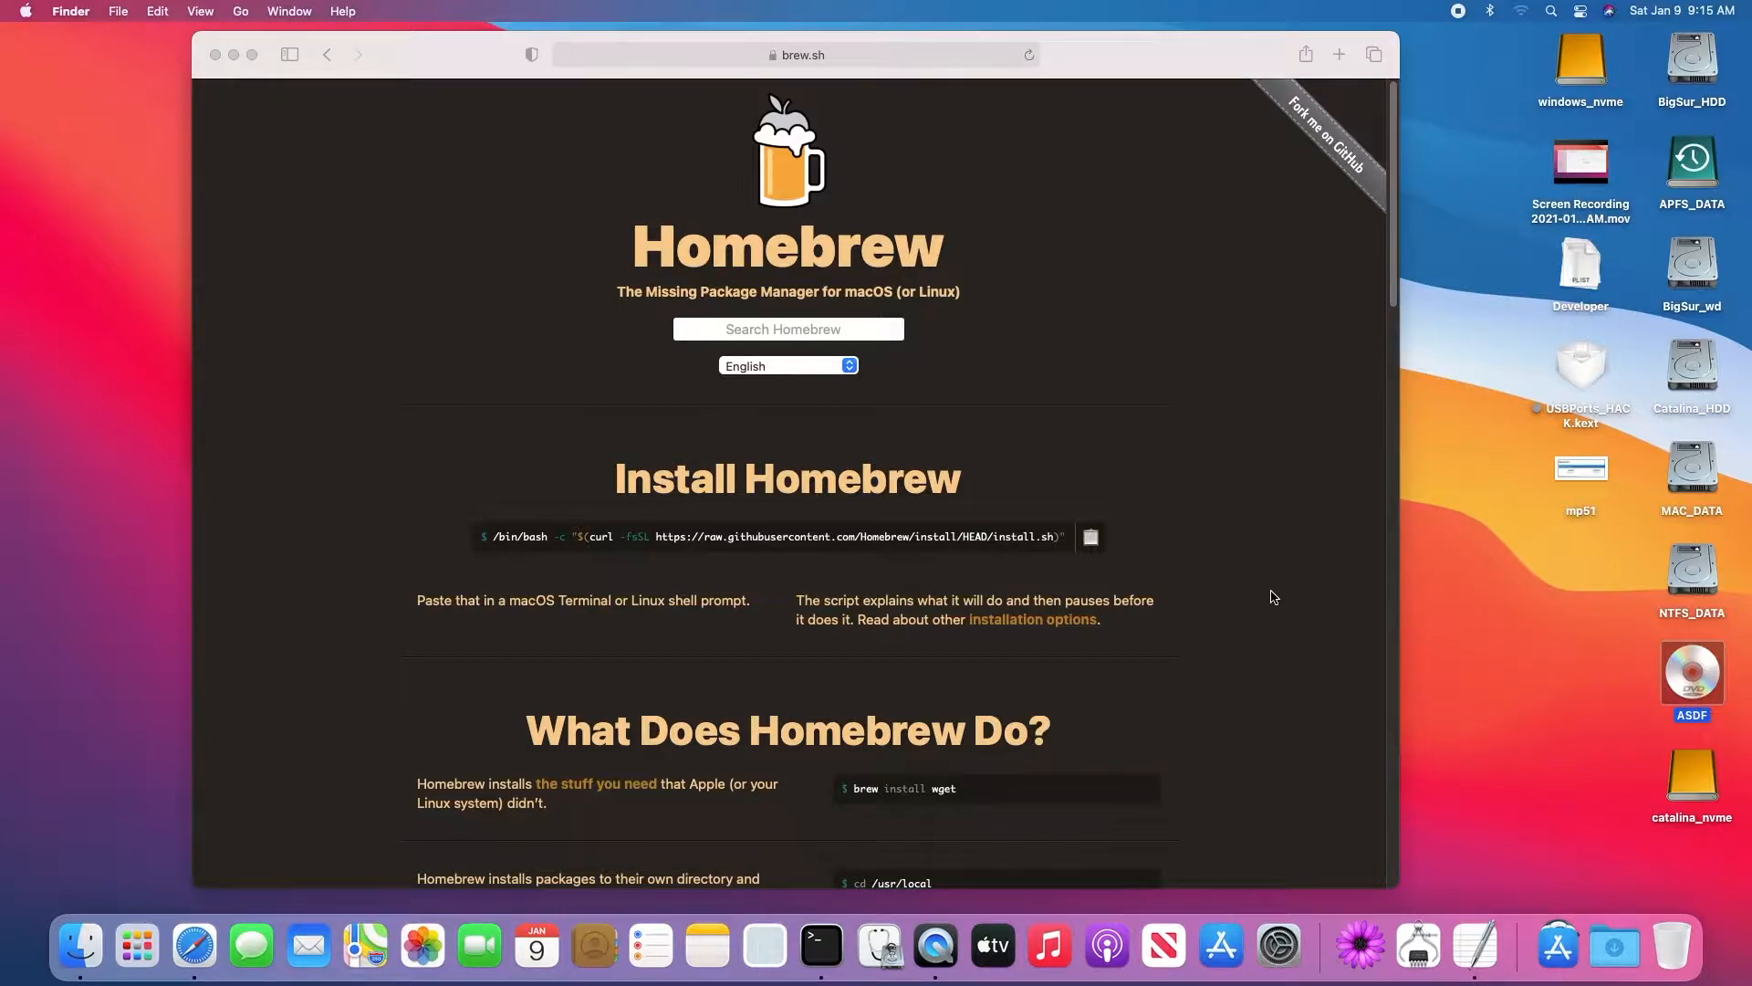
mouse_move(919, 548)
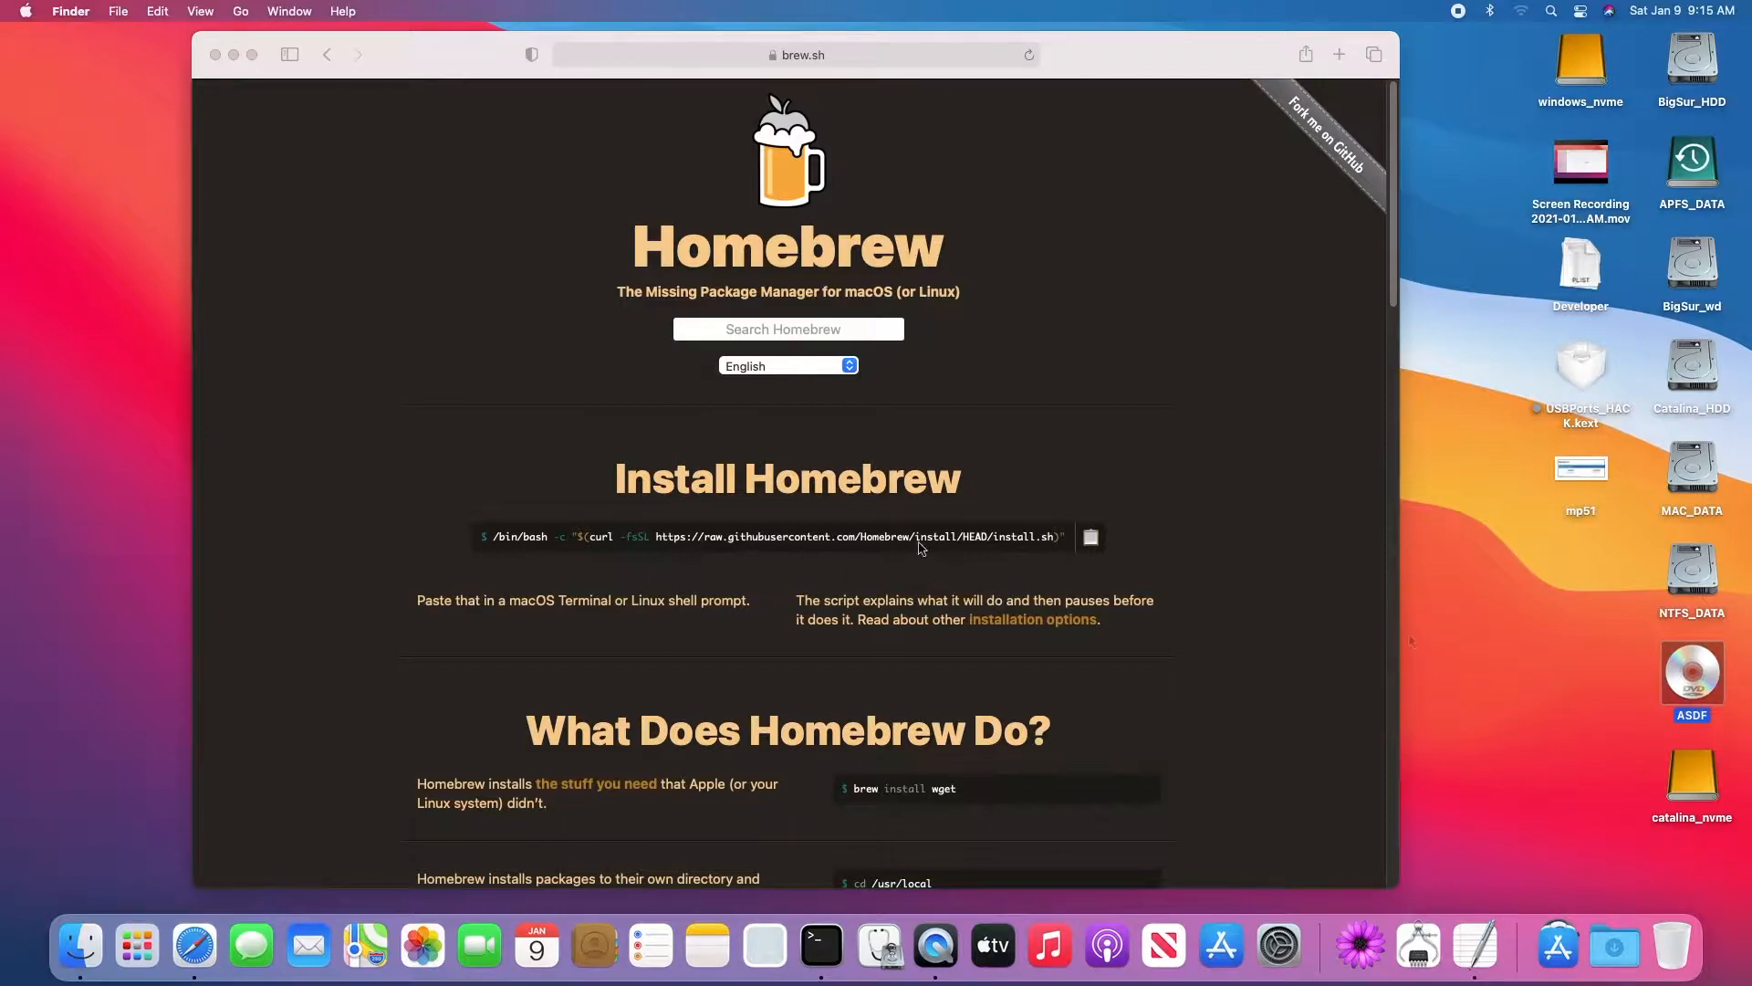
mouse_move(841, 548)
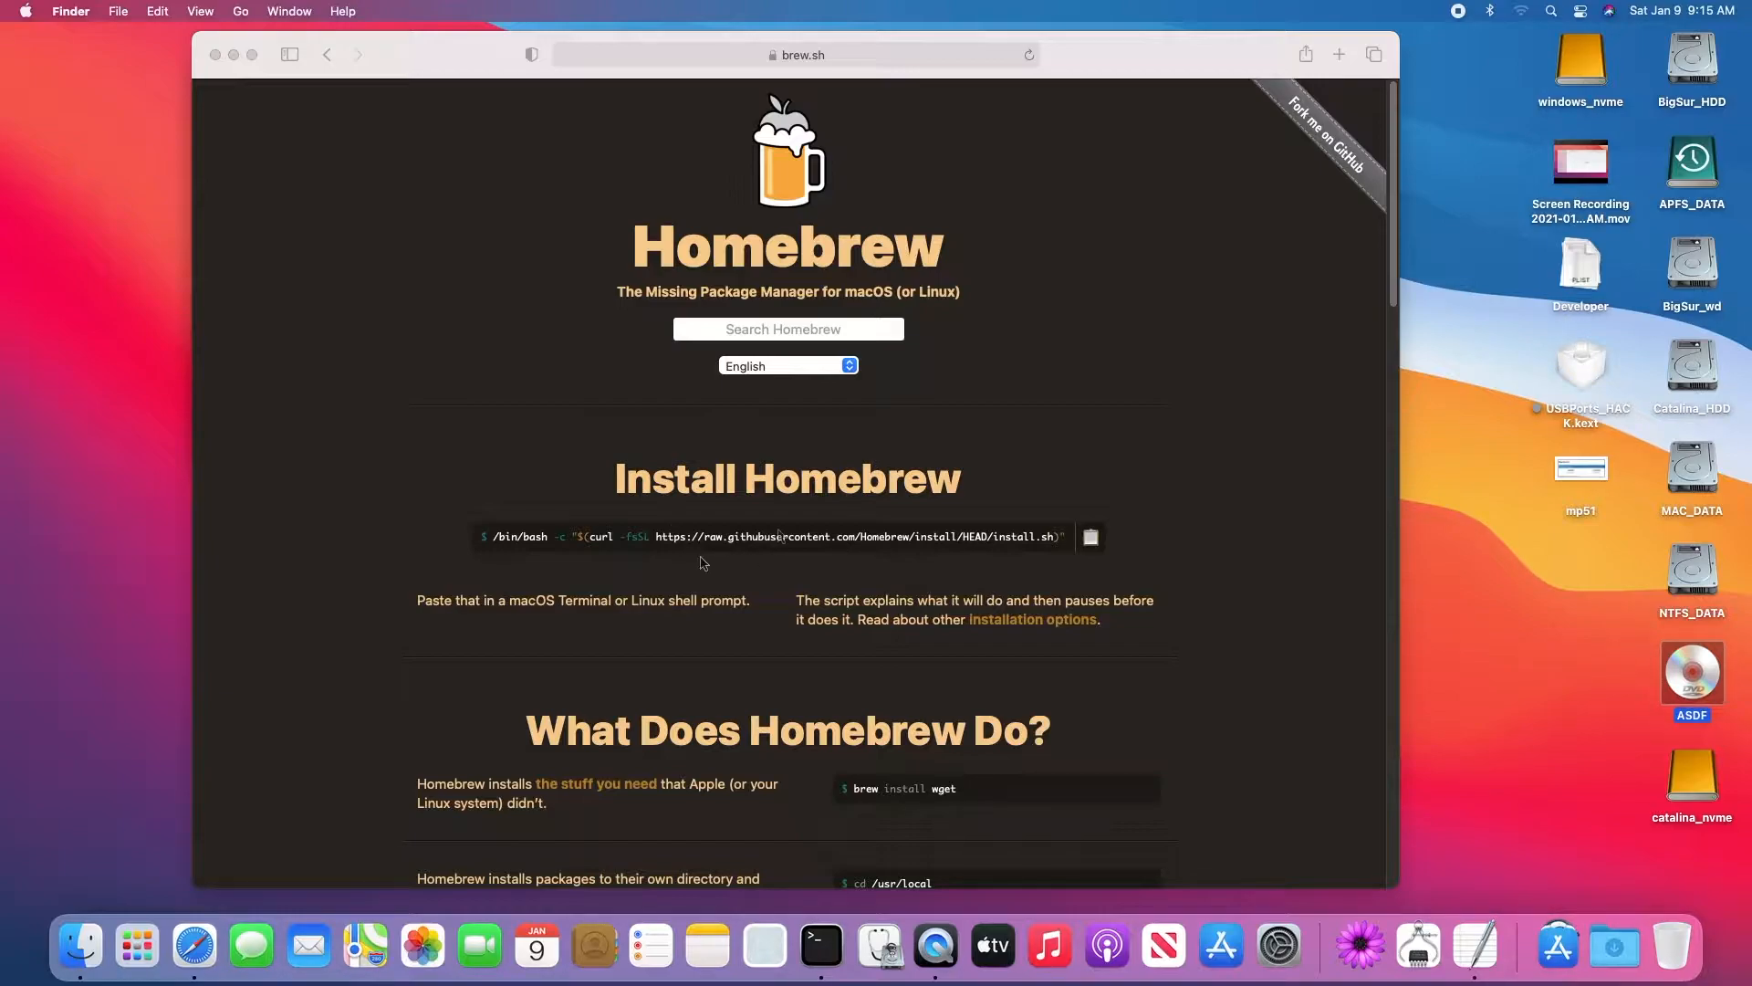
mouse_move(825, 547)
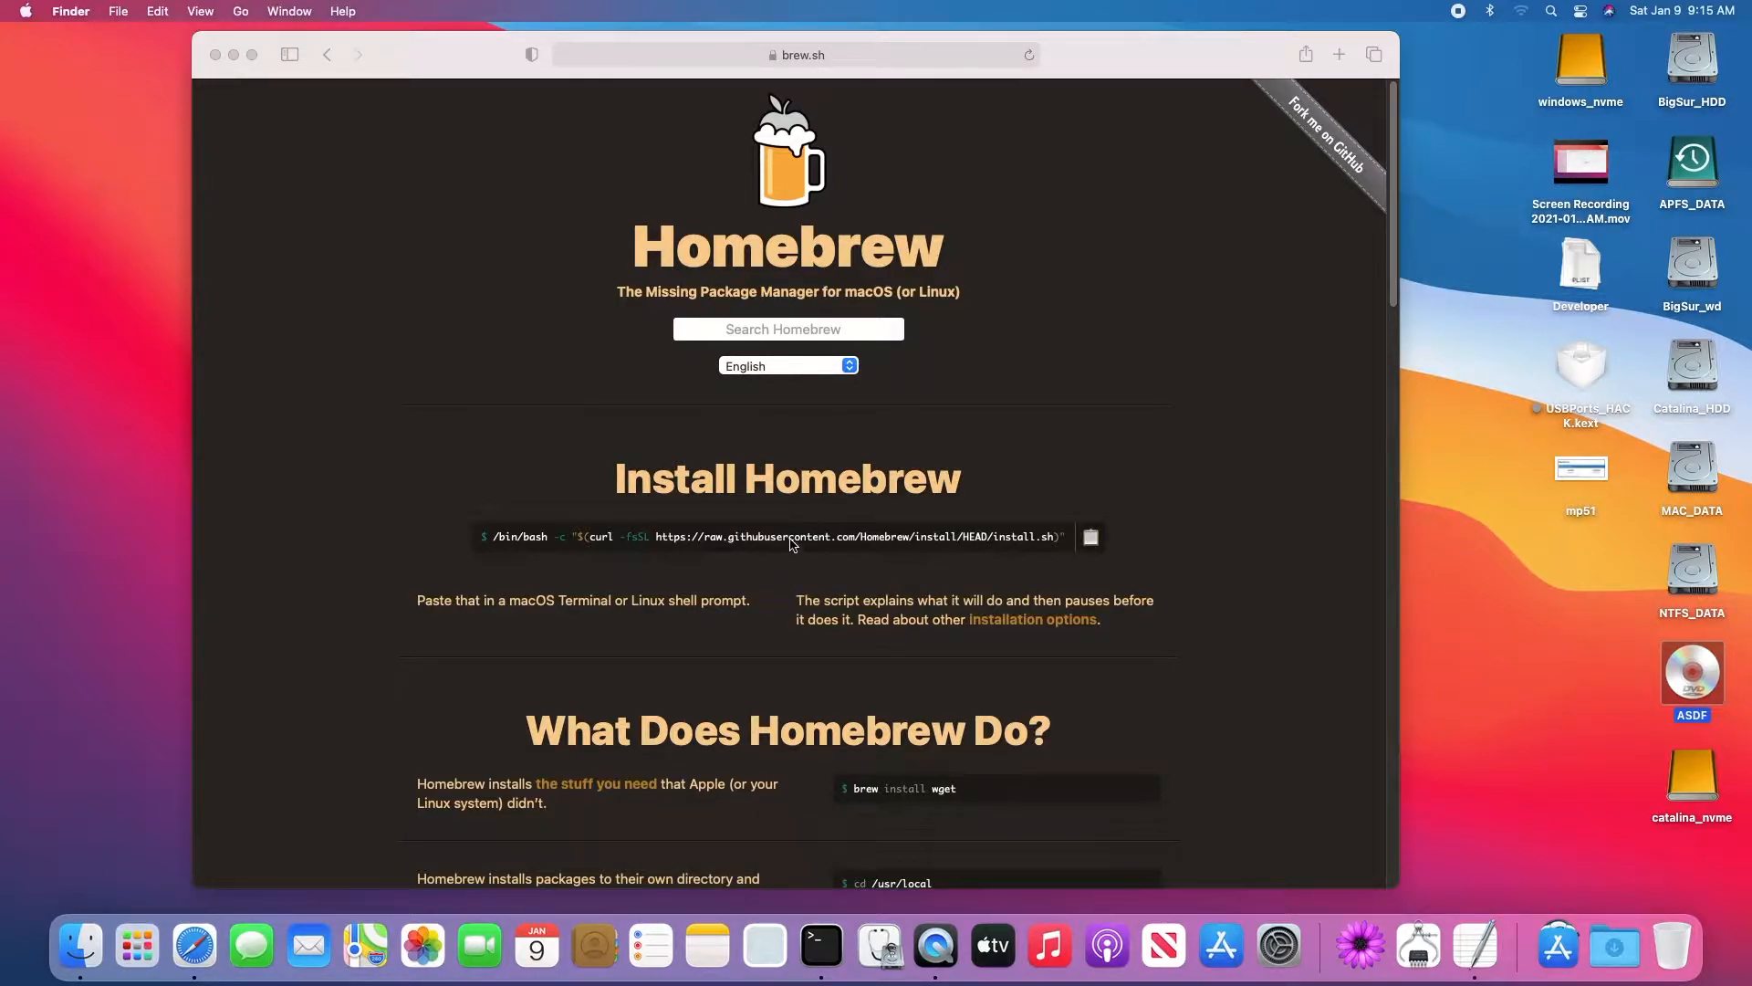
left_click(787, 328)
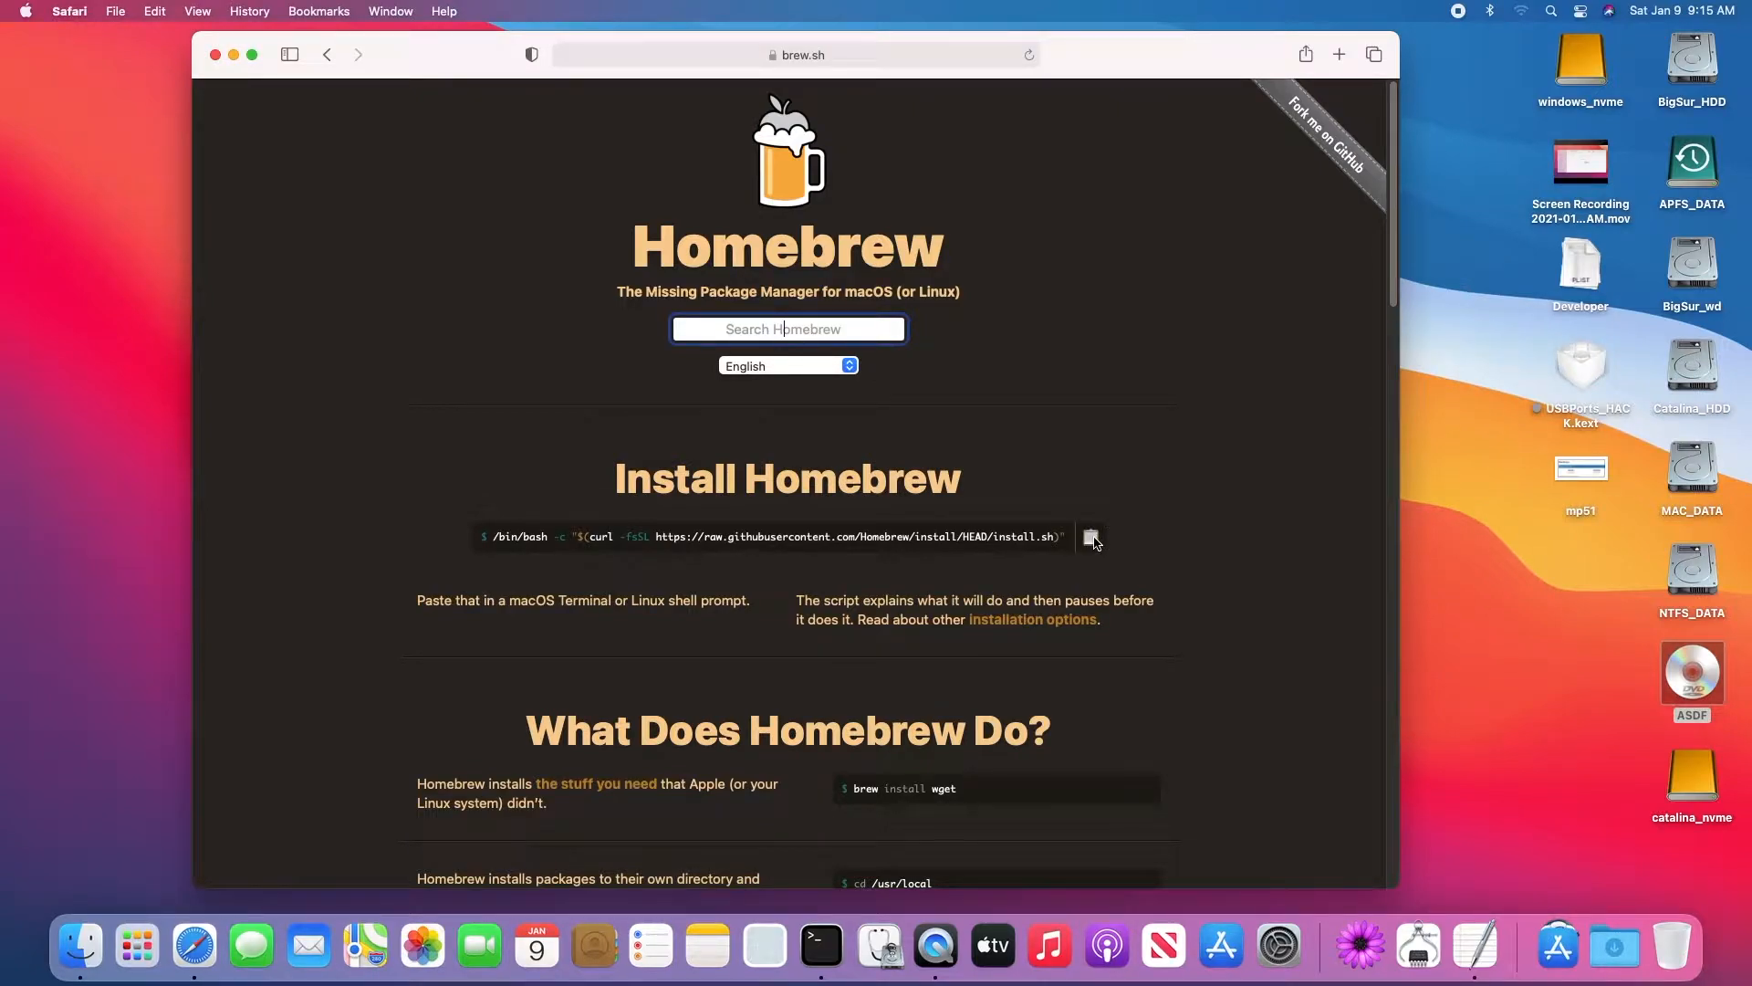
mouse_move(821, 945)
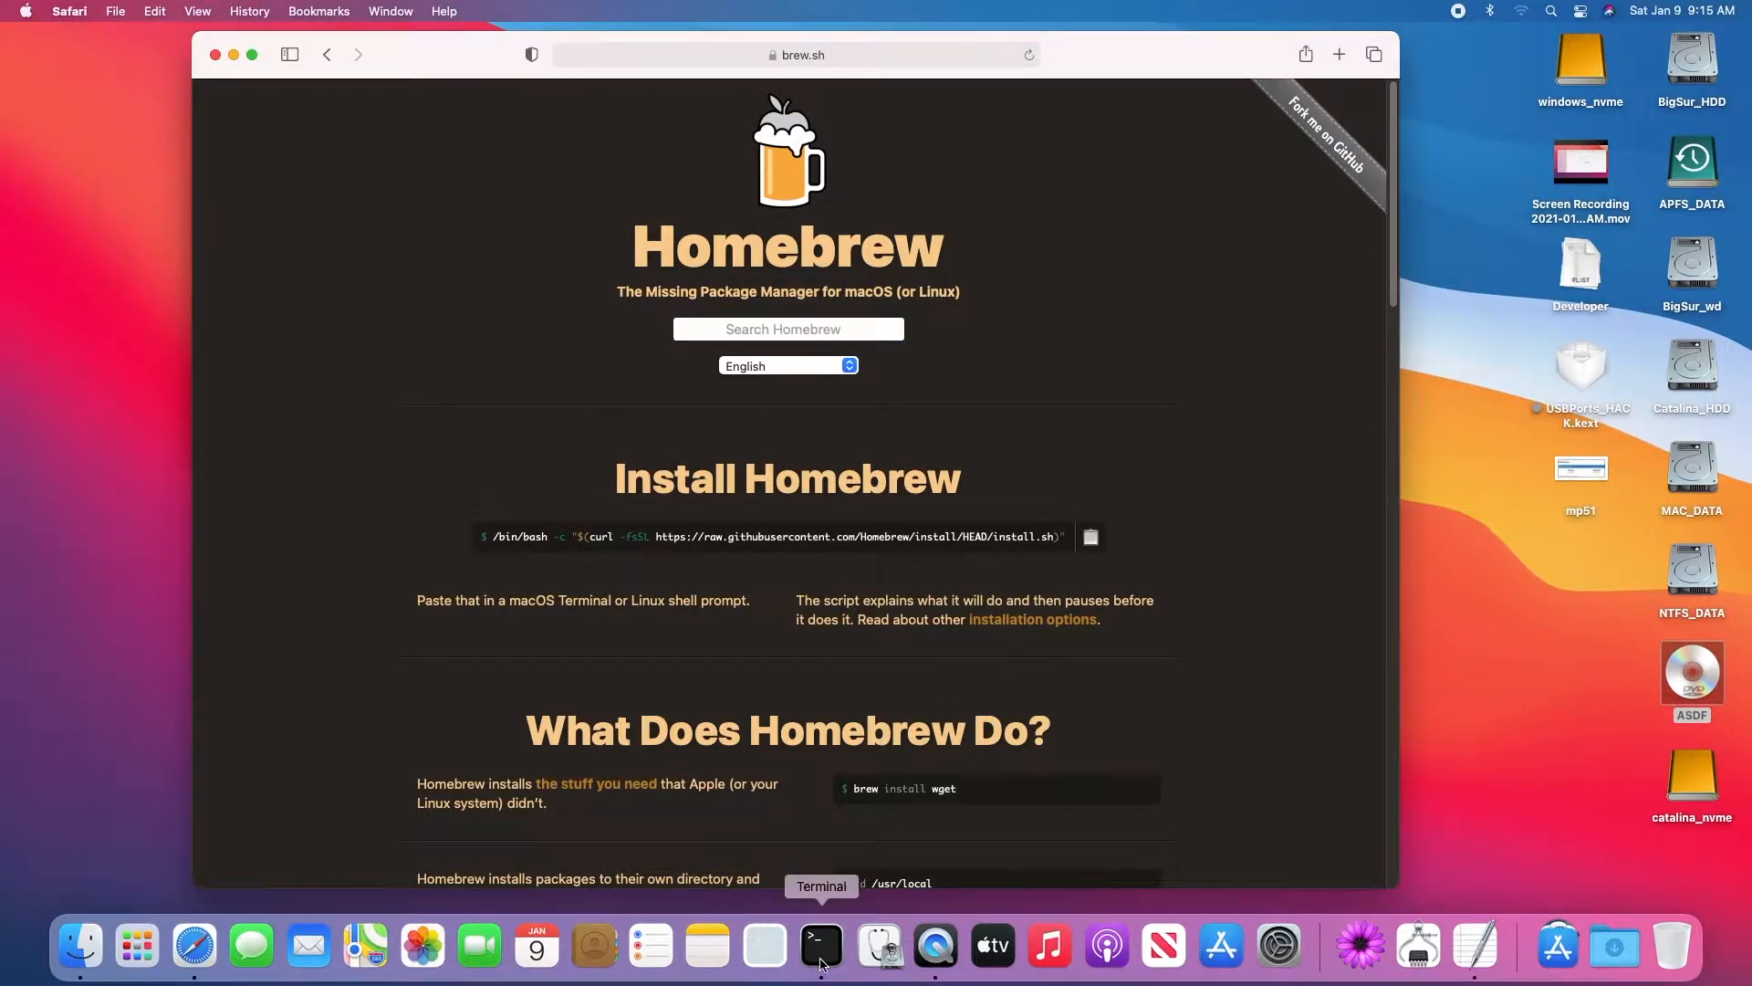
left_click(821, 946)
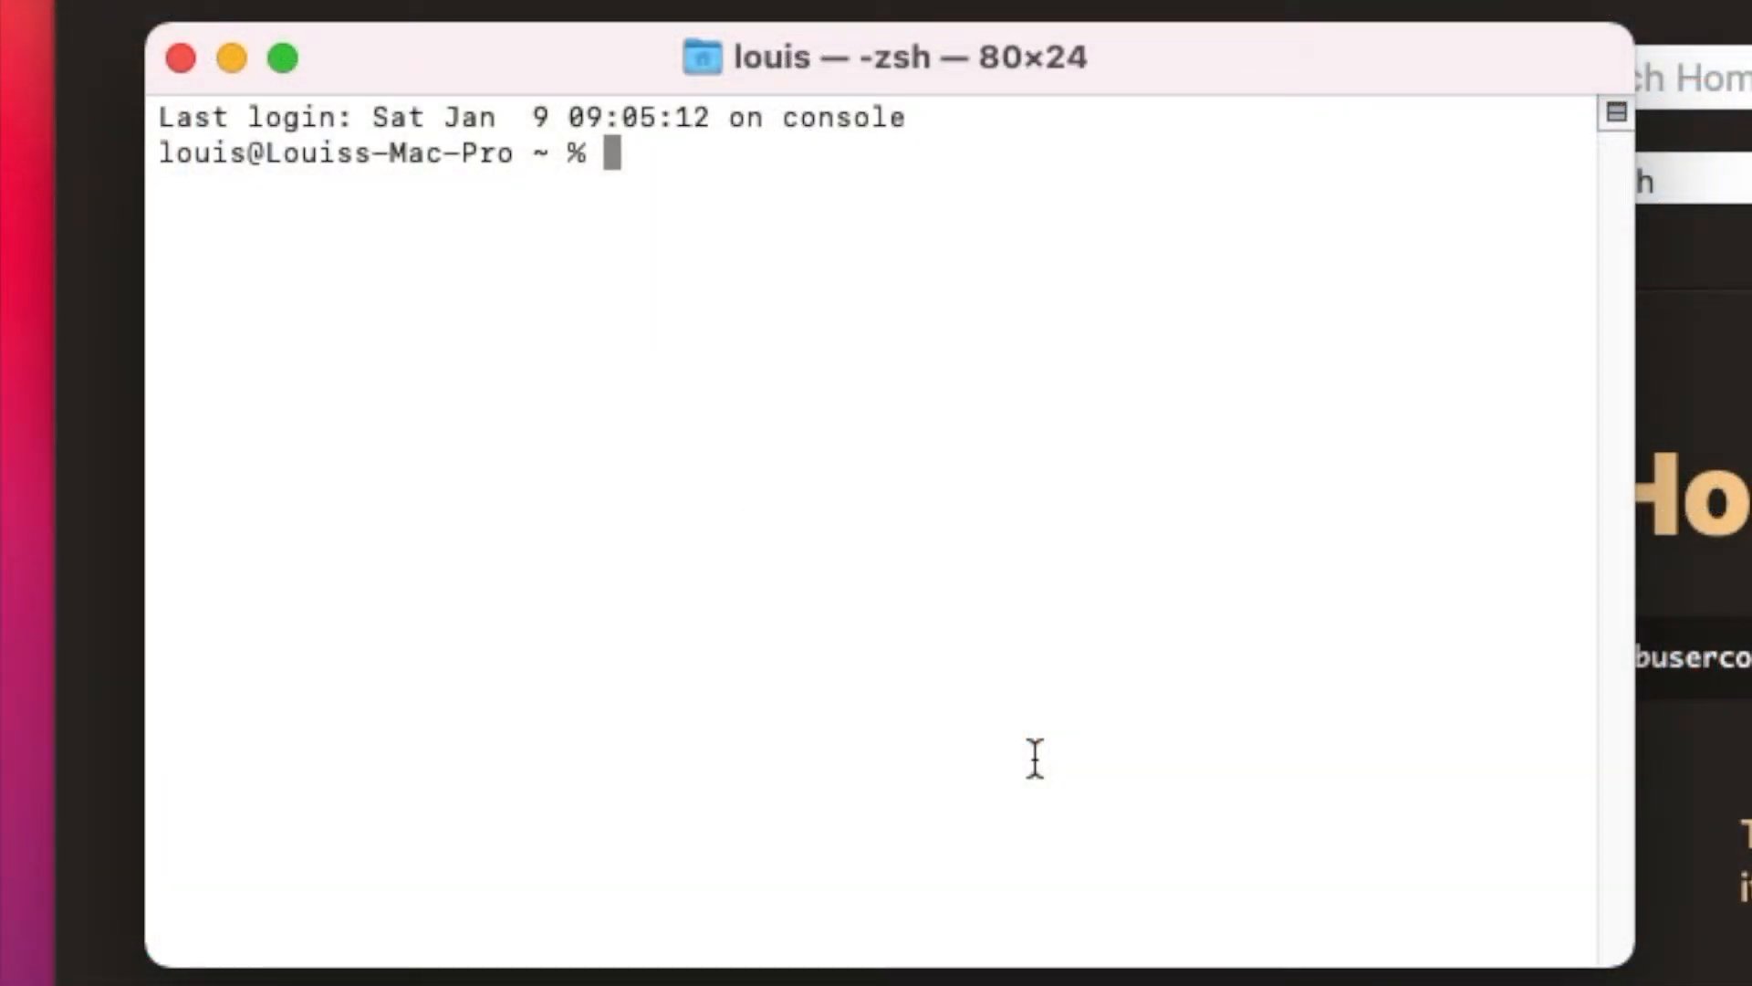
type("/bin/bash -c \"$(curl -fsSL https://raw.githubusercontent.com/Homebrew/install/HEAD/install.sh)\"")
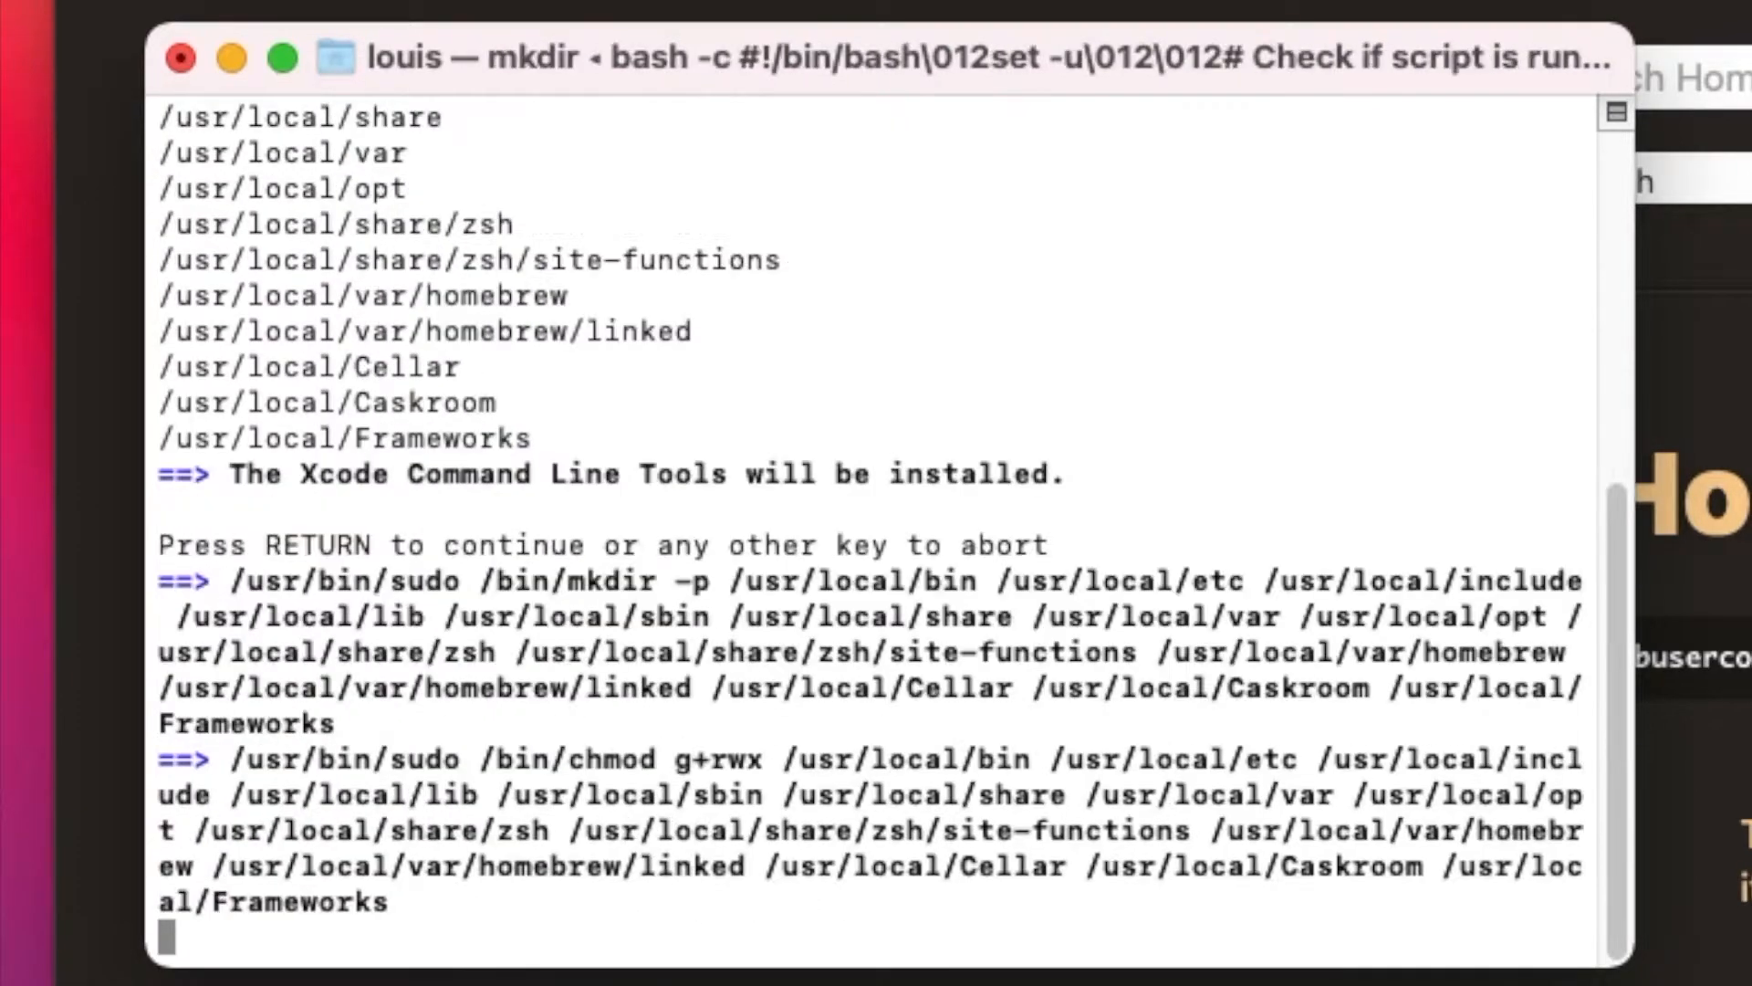
key("Return")
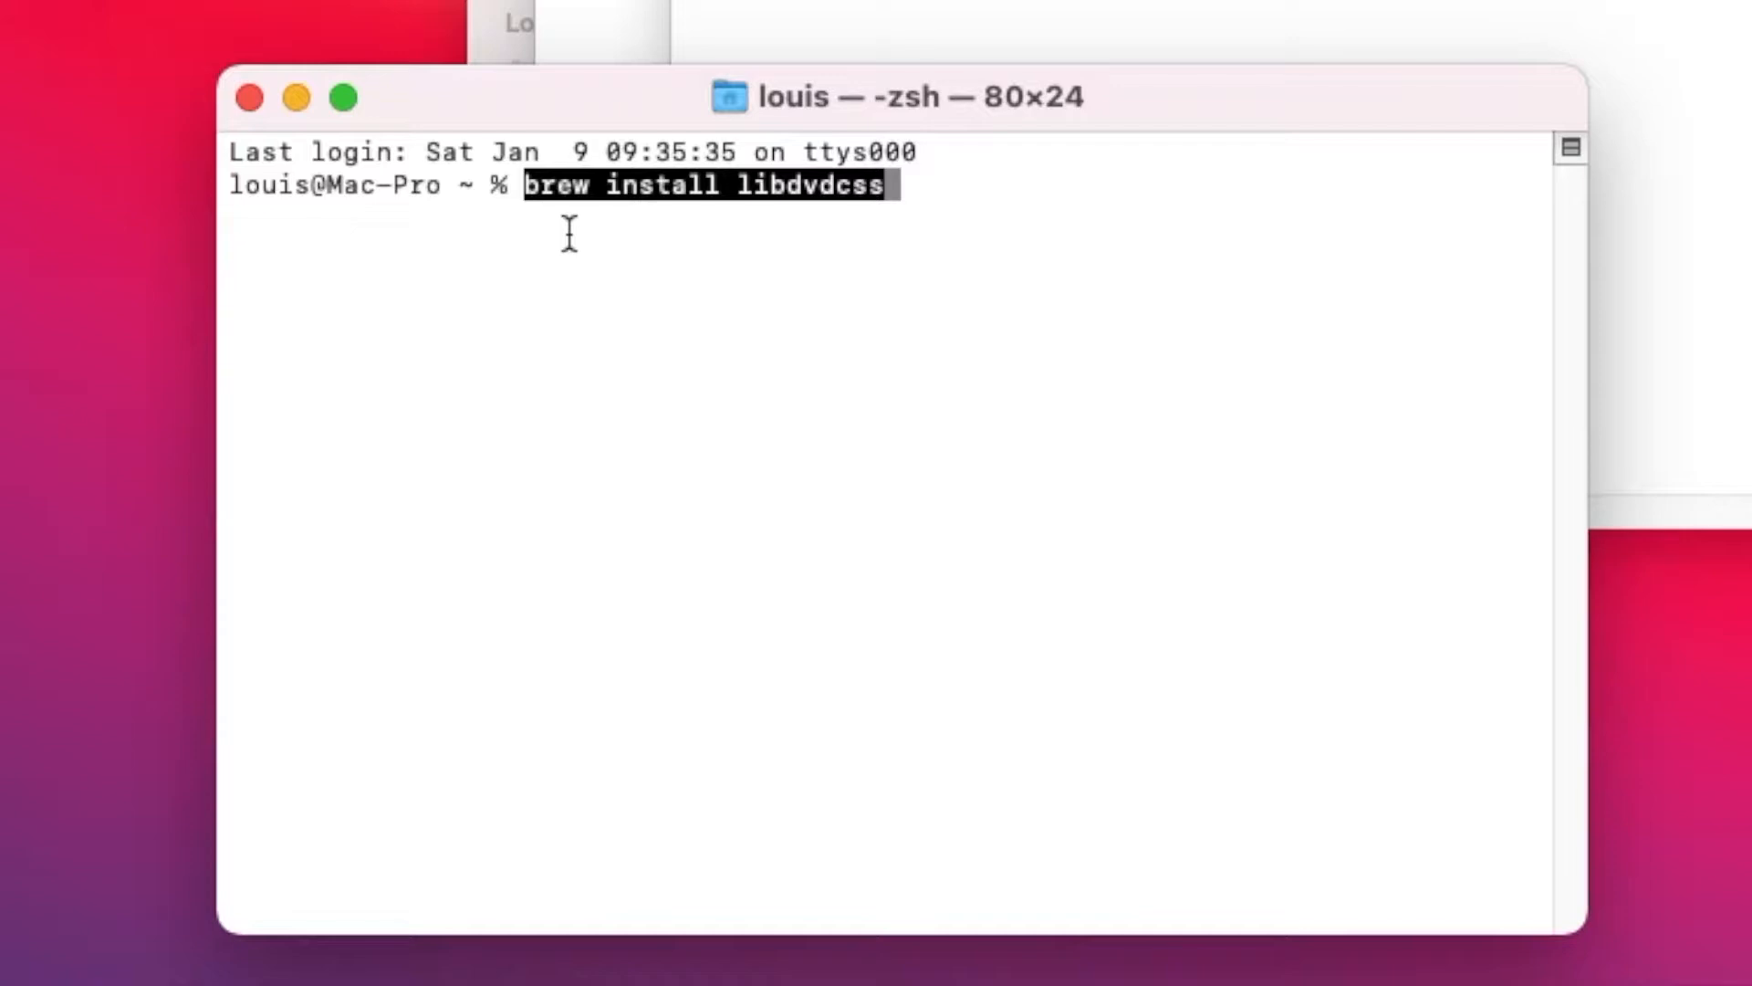
Step: Run brew install libdvdcss, which reports libdvdcss 1.4.2 already installed and up to date
key("Return")
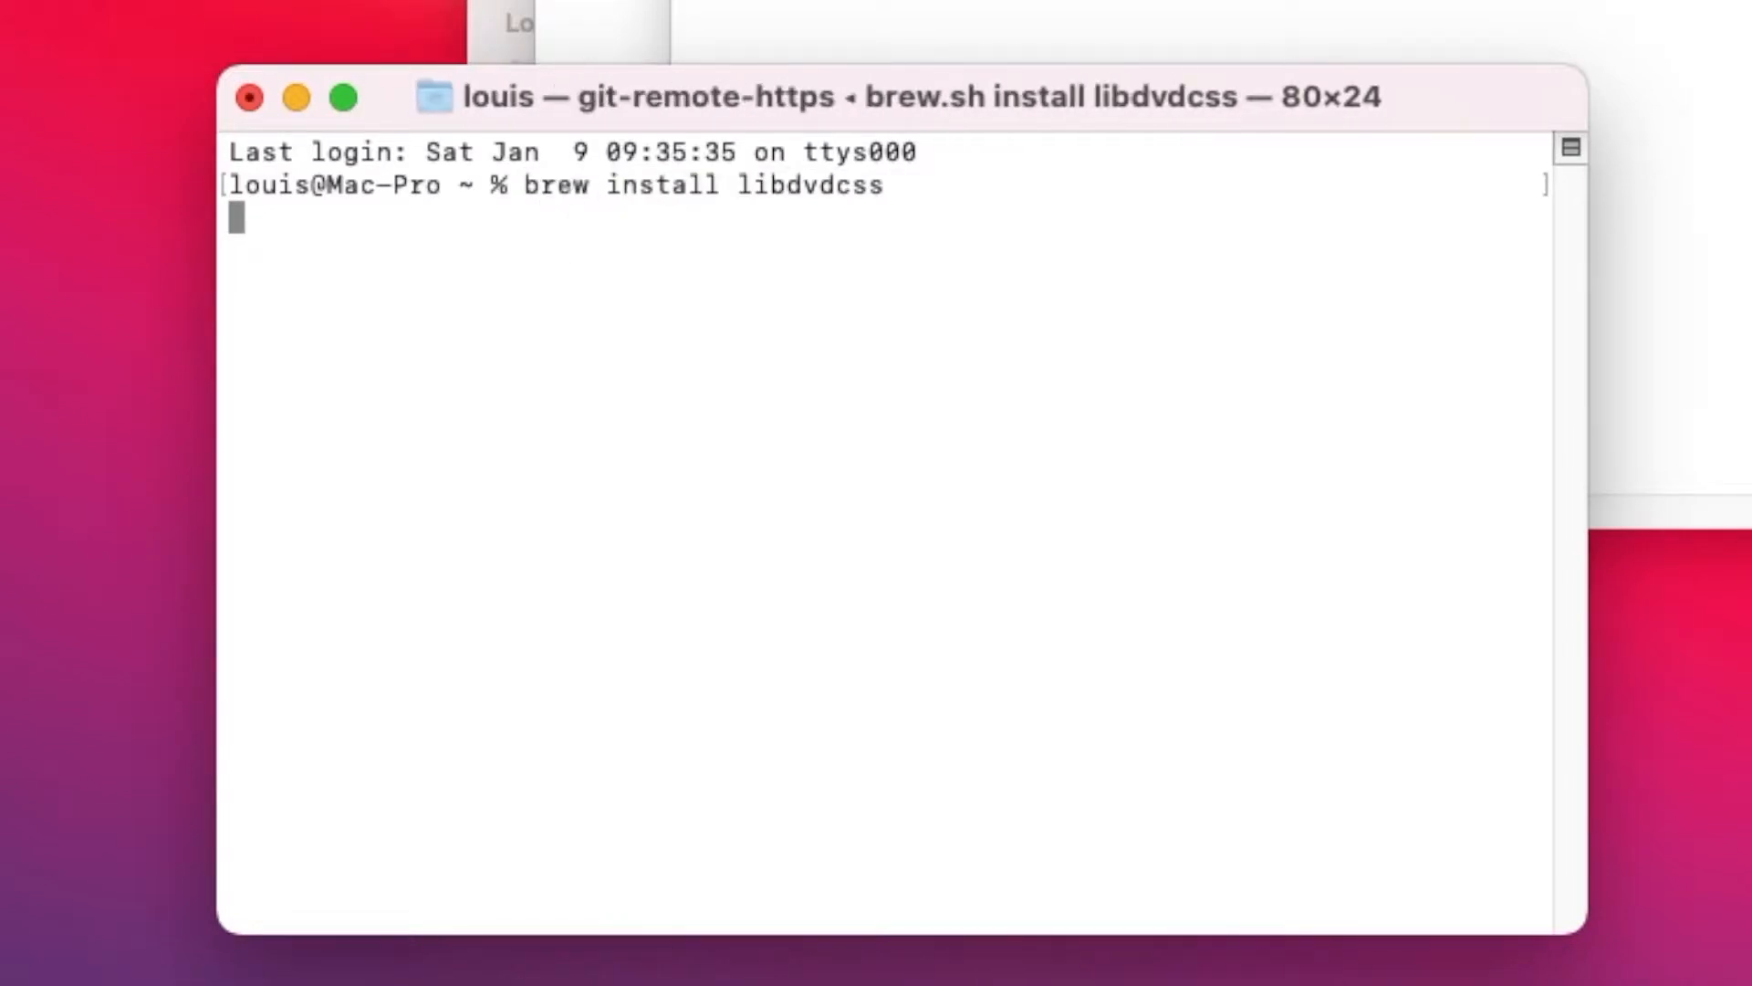
key("Return")
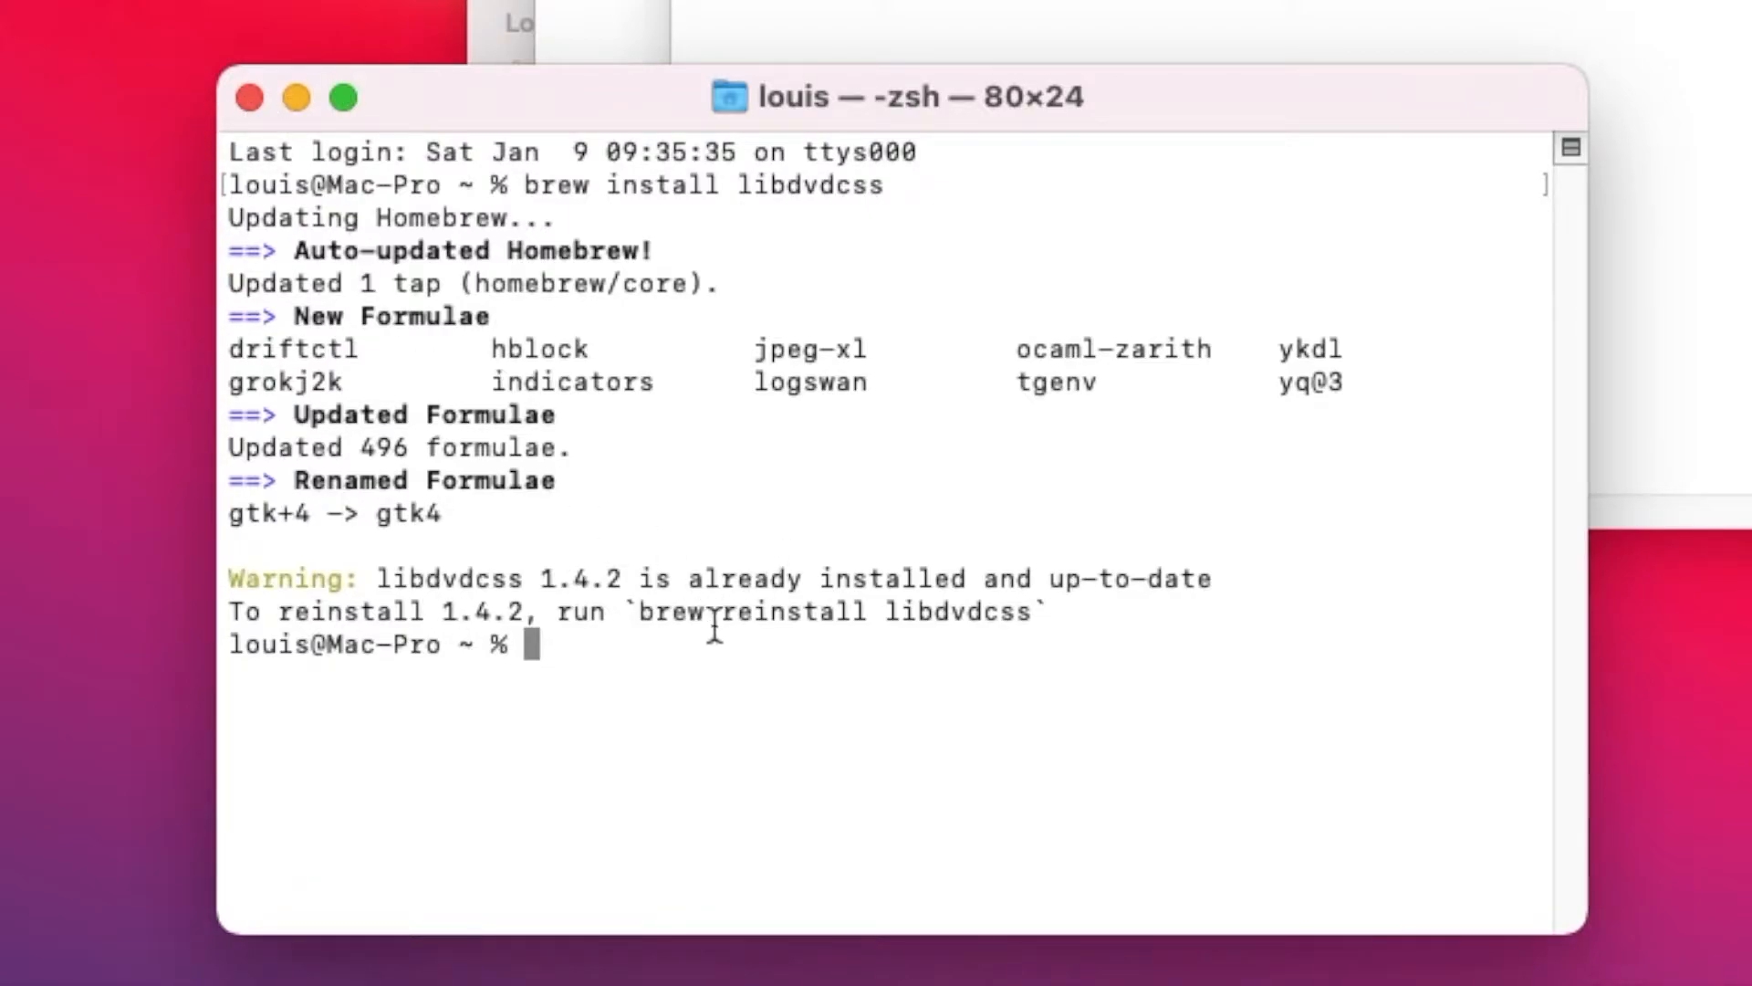
Step: Launch HandBrake from Applications and open the ASDF disc as the source
left_click(295, 98)
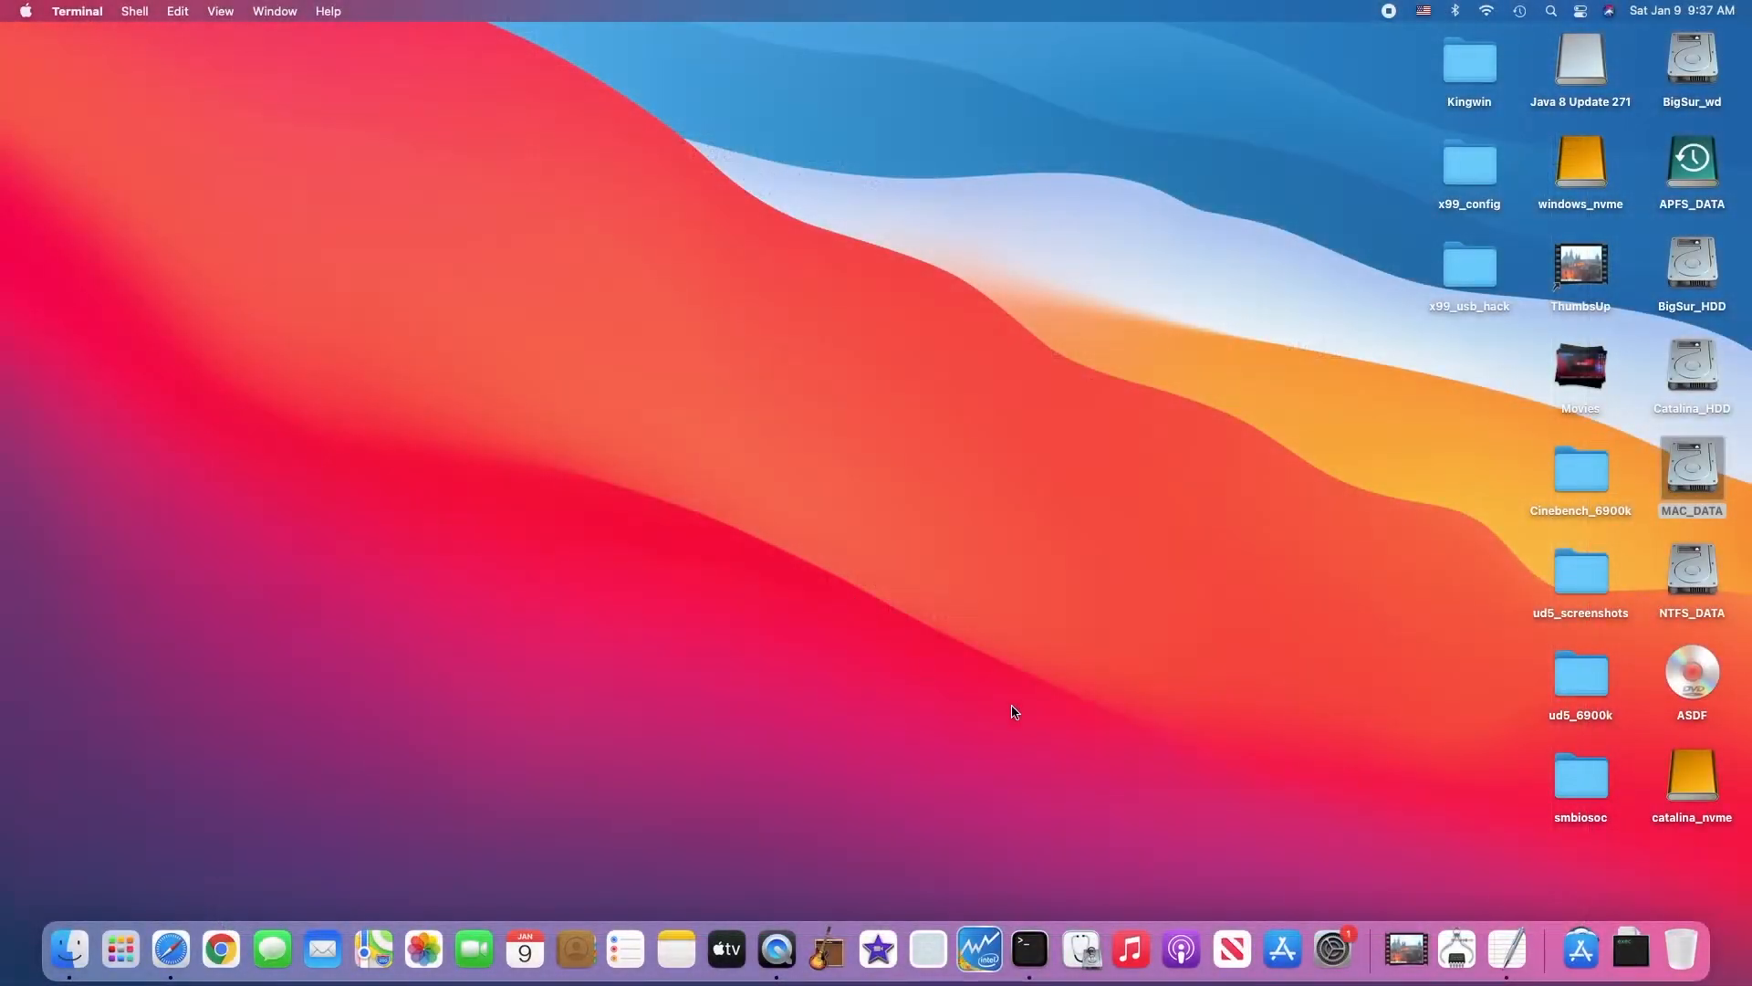
mouse_move(1594, 949)
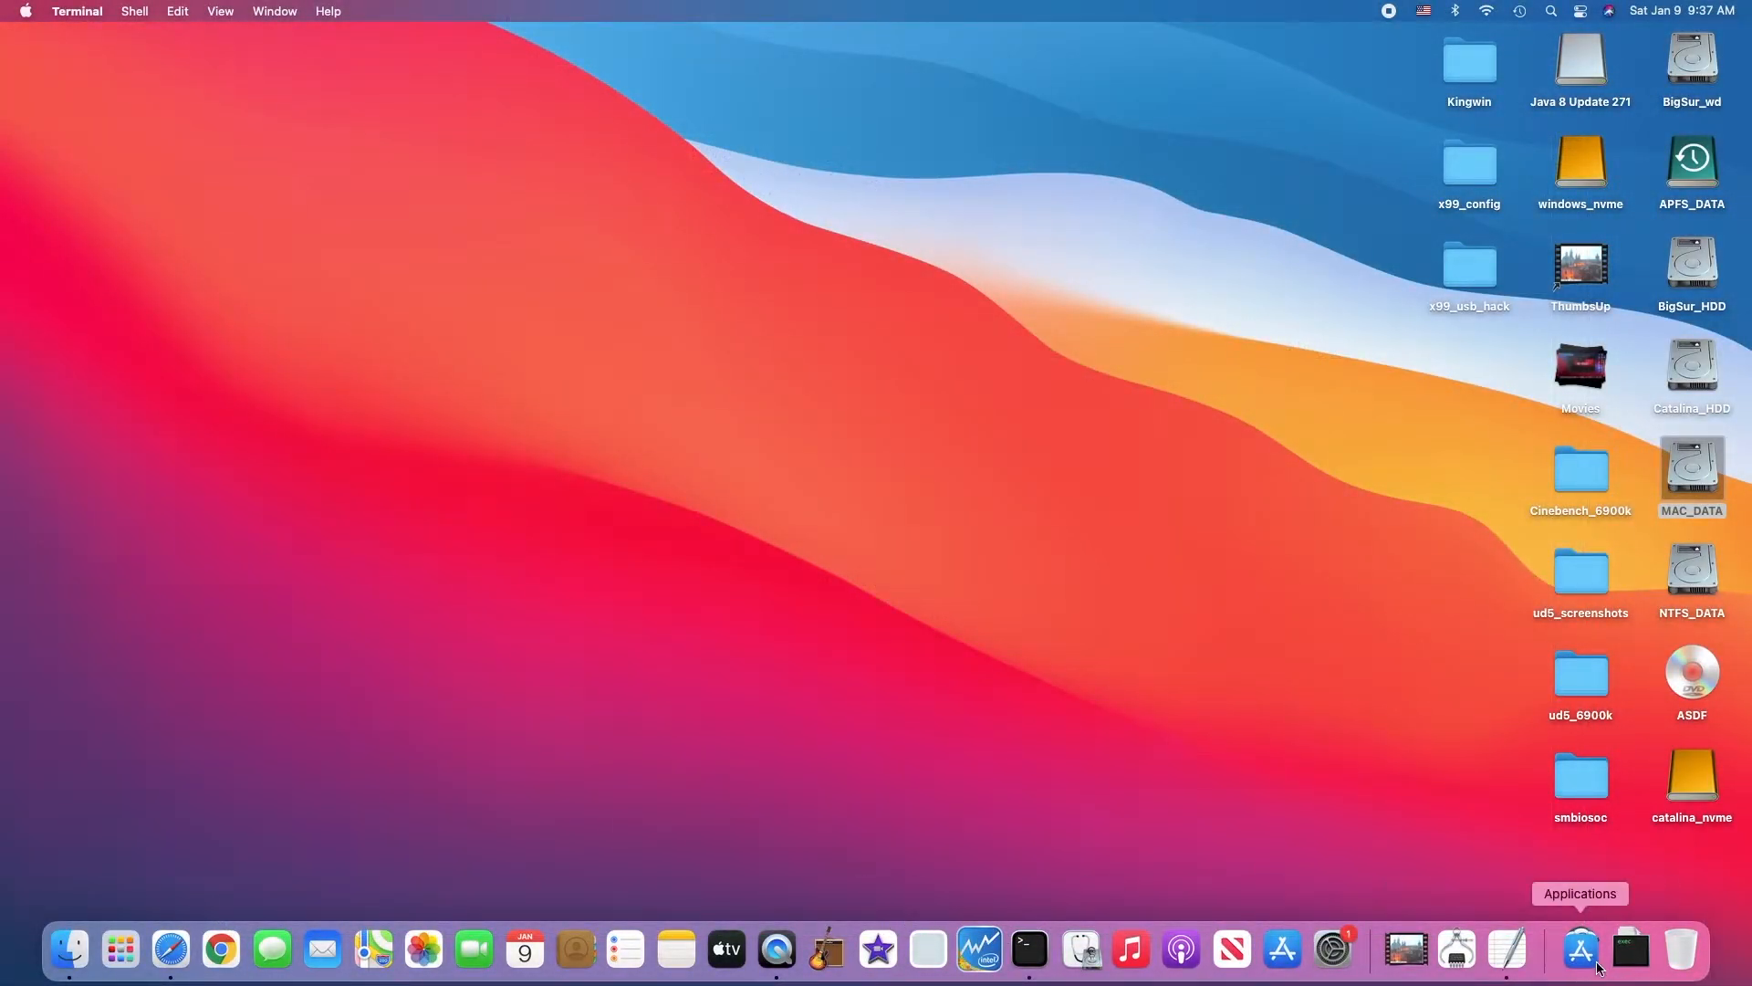
left_click(1579, 950)
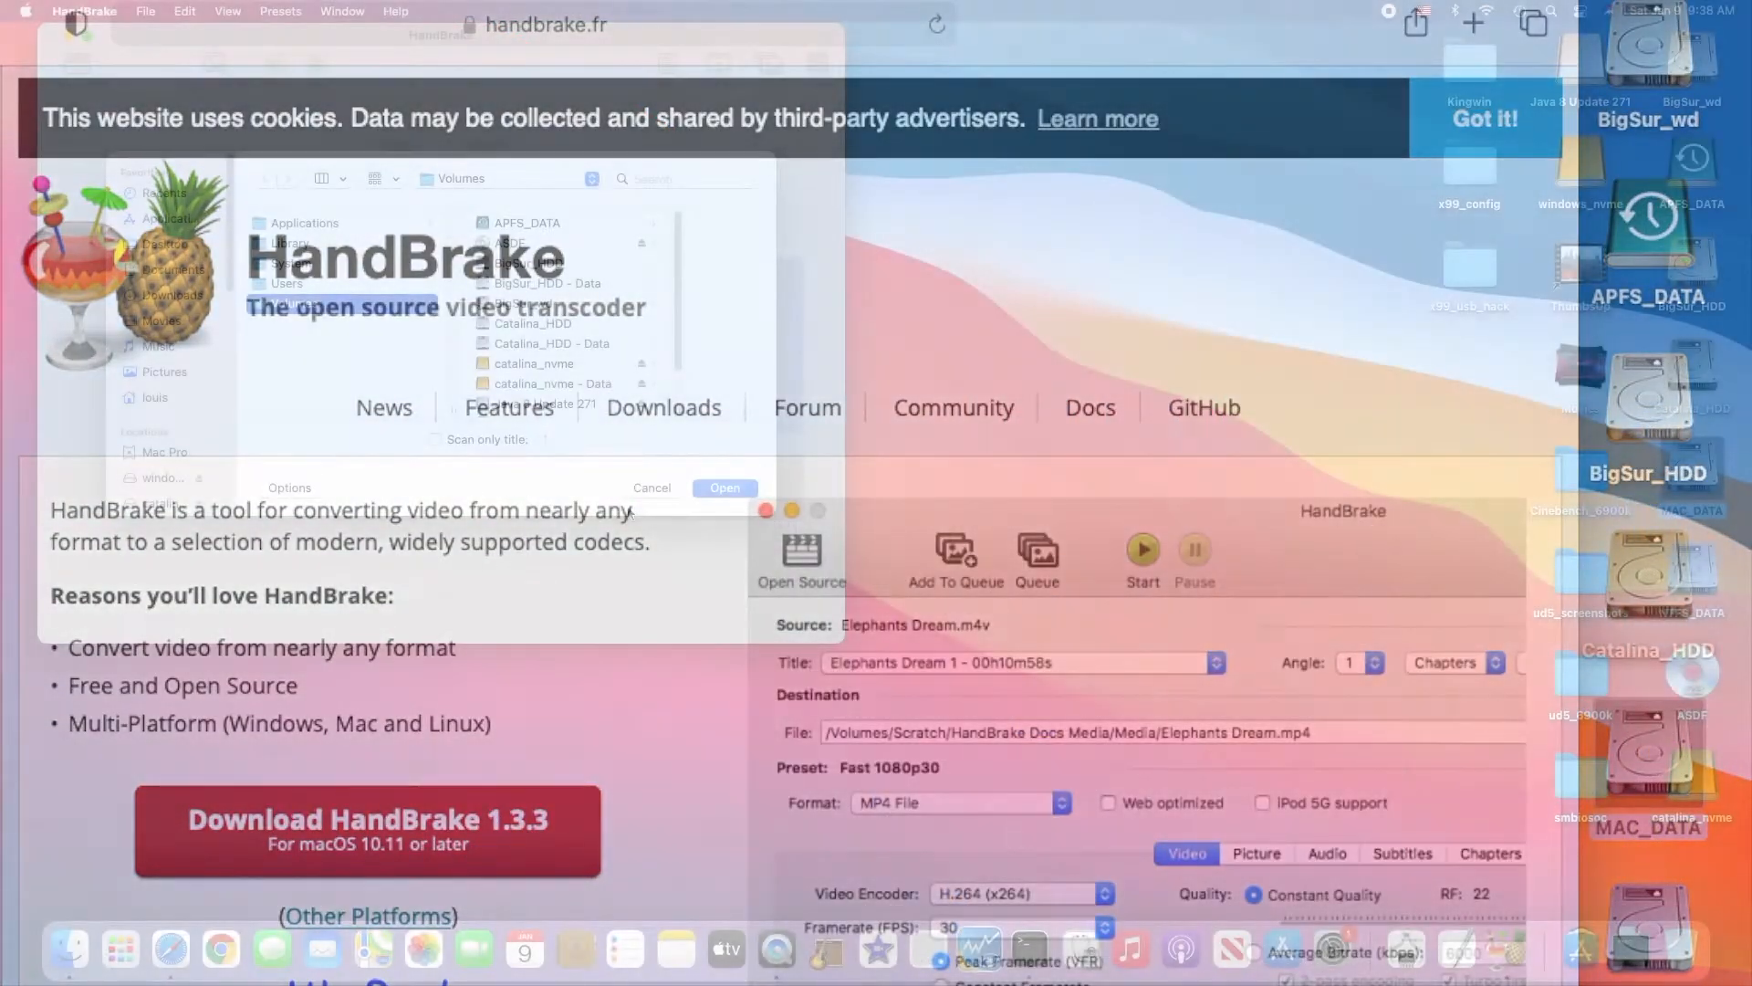
left_click(397, 242)
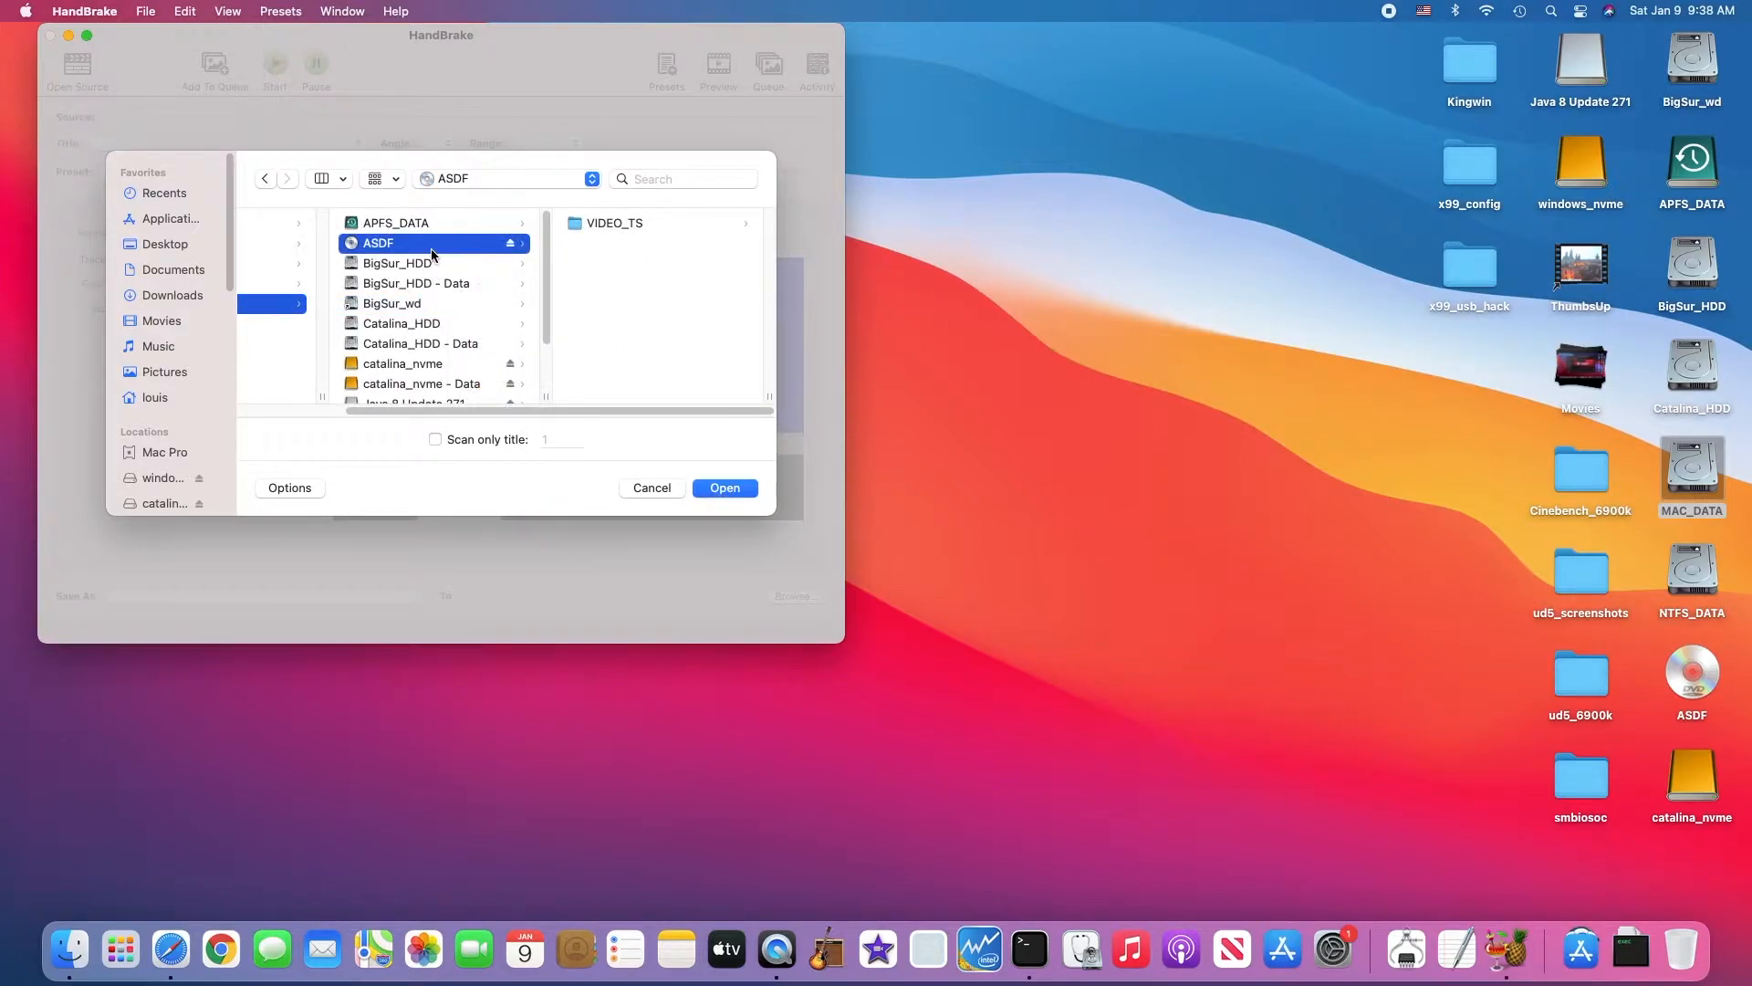
left_click(724, 487)
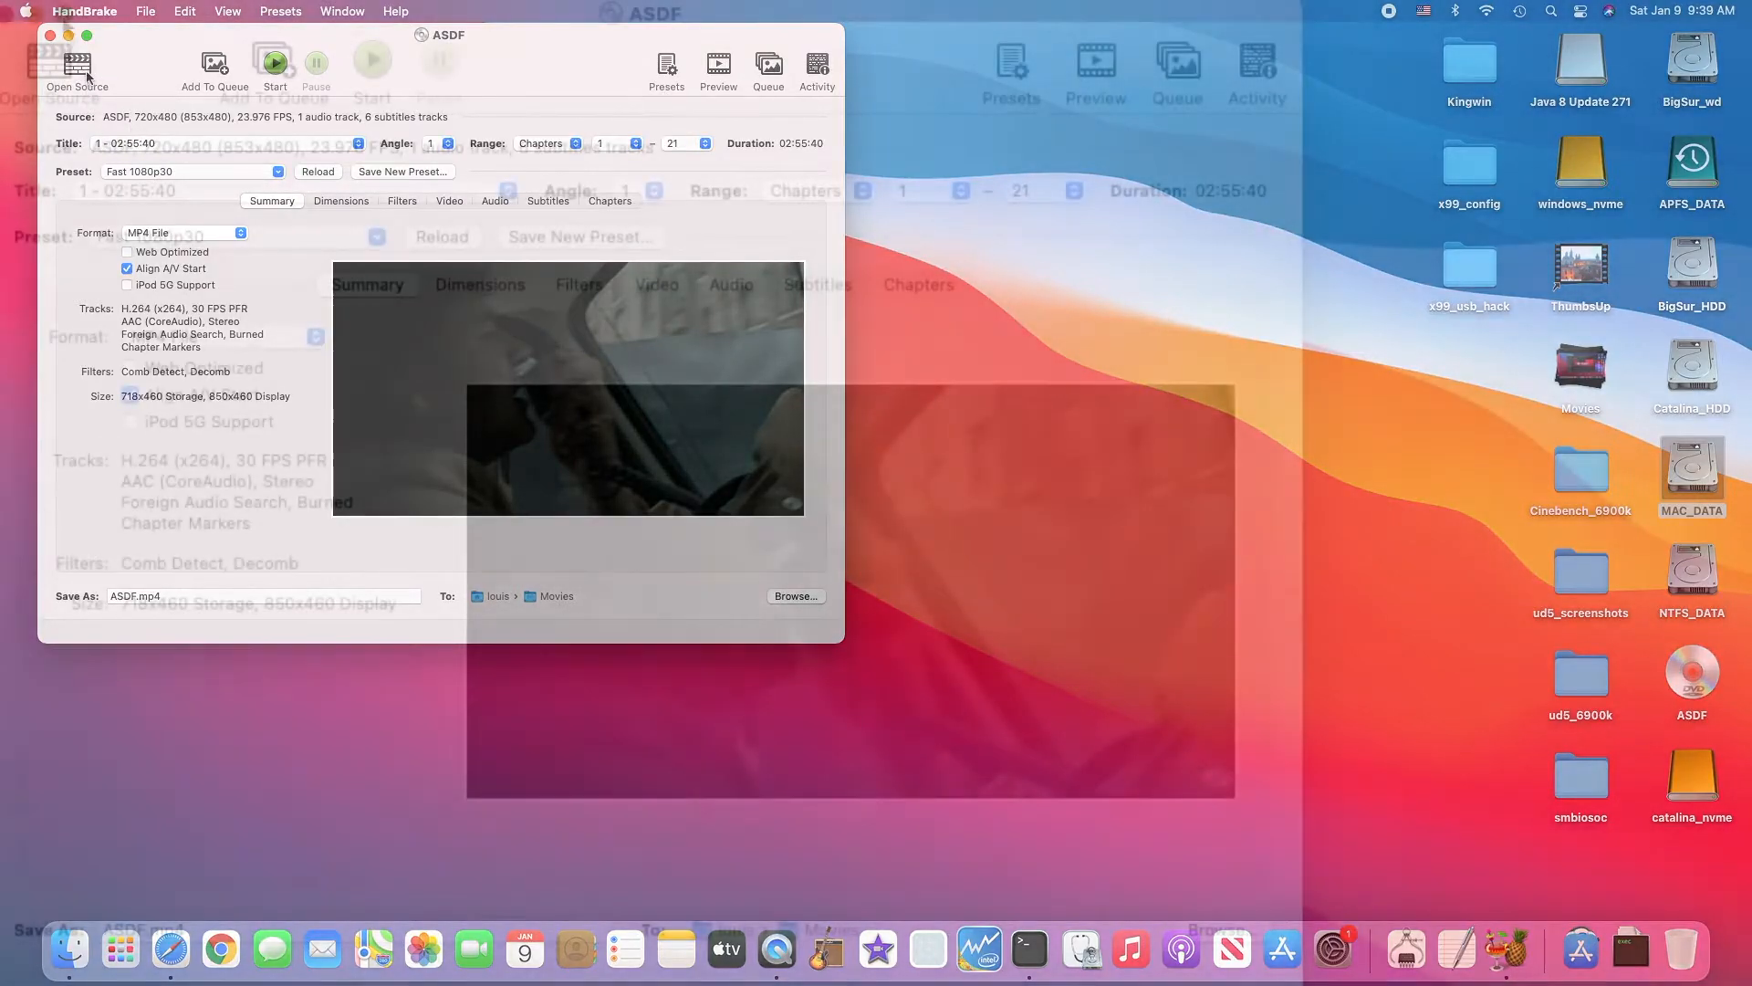
Step: Keep .mp4 as the Default MP4 Extension in HandBrake's General preferences
left_click(84, 11)
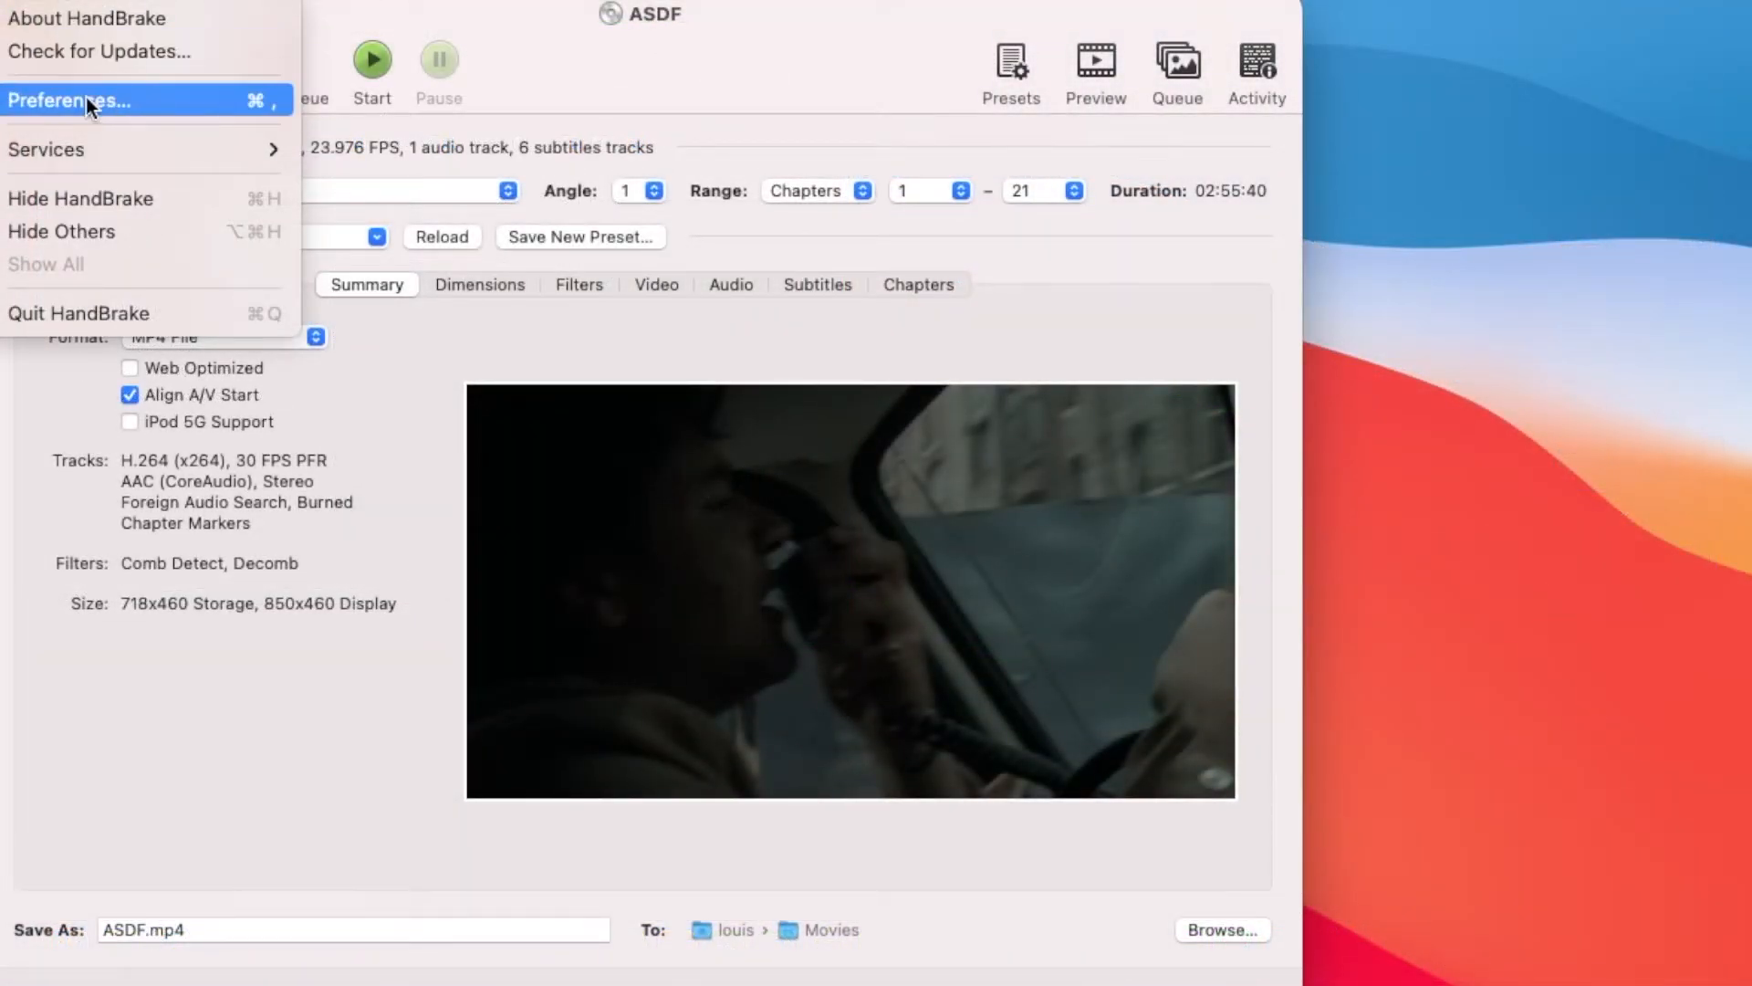
left_click(70, 101)
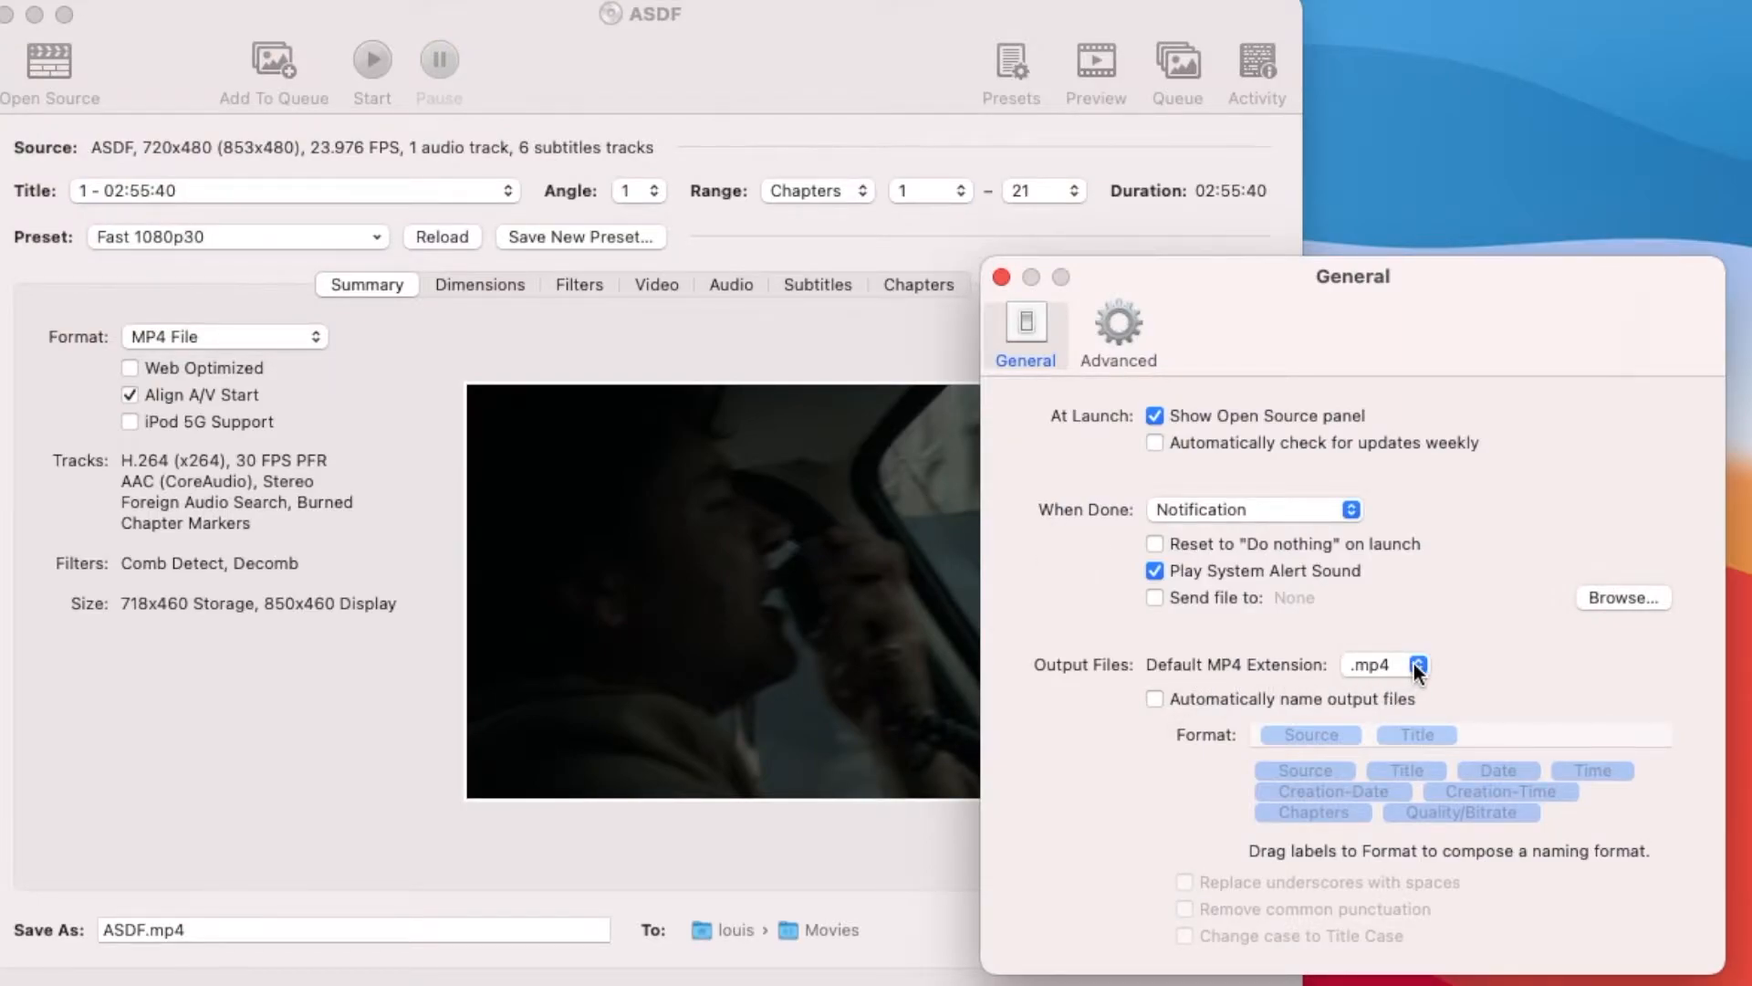
left_click(1419, 665)
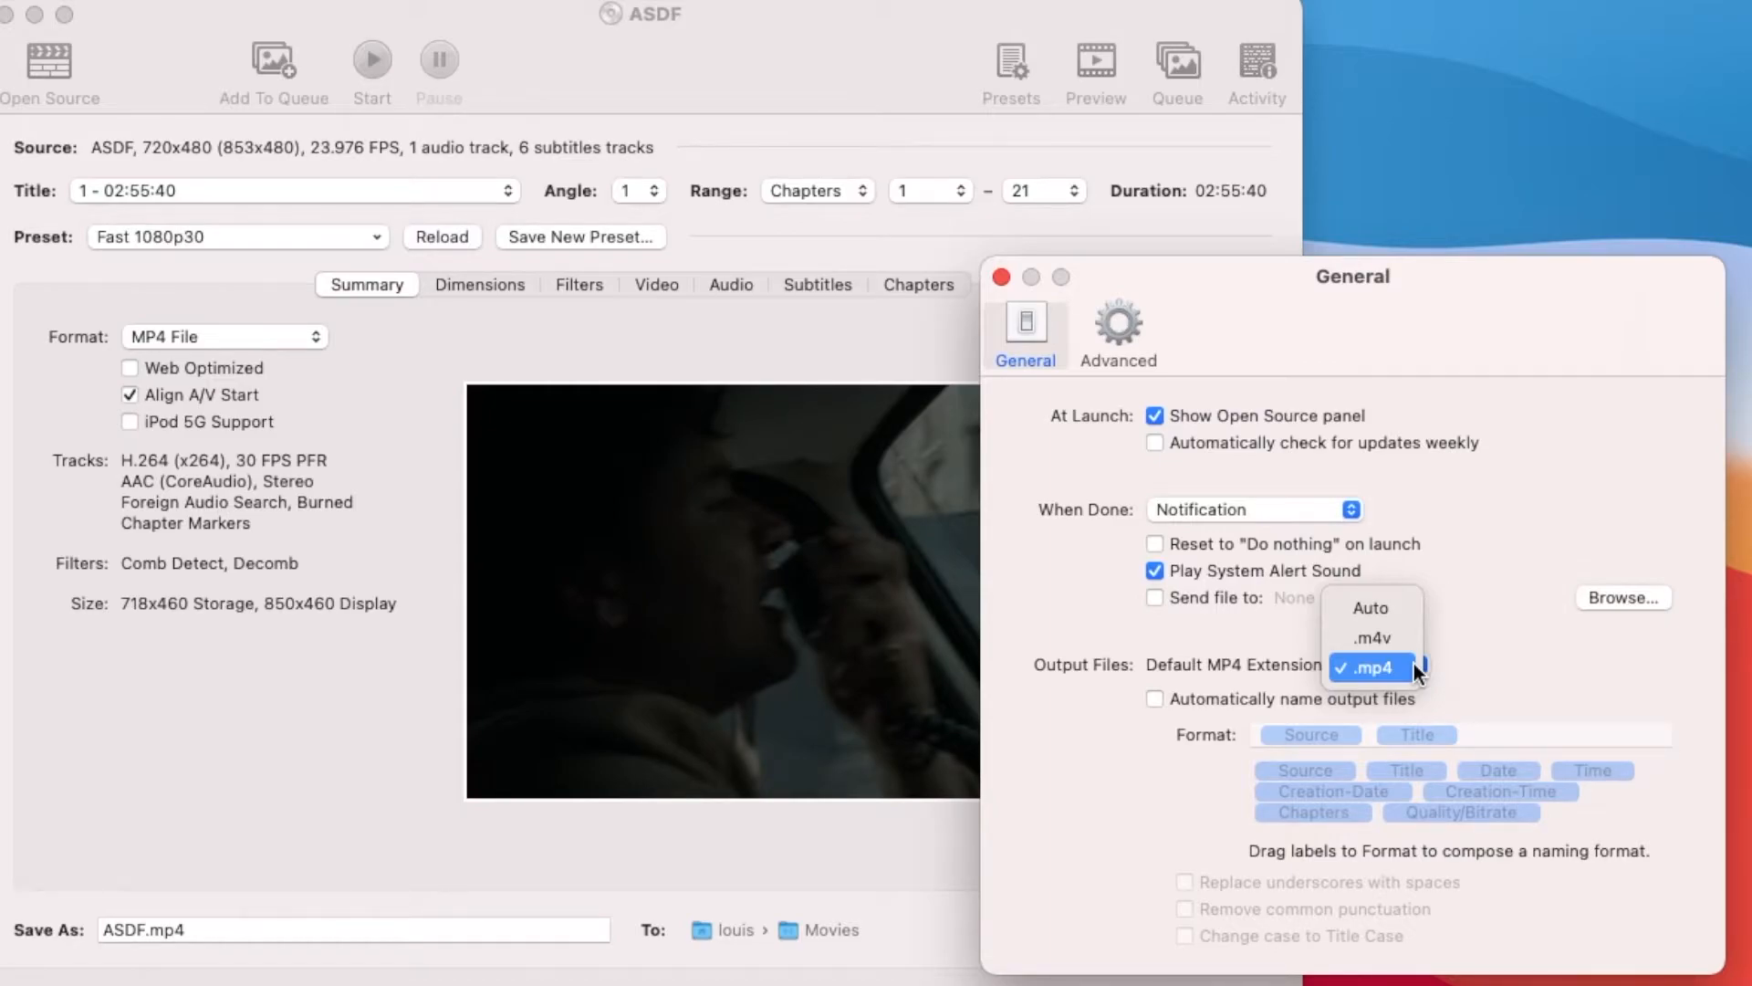
left_click(1371, 667)
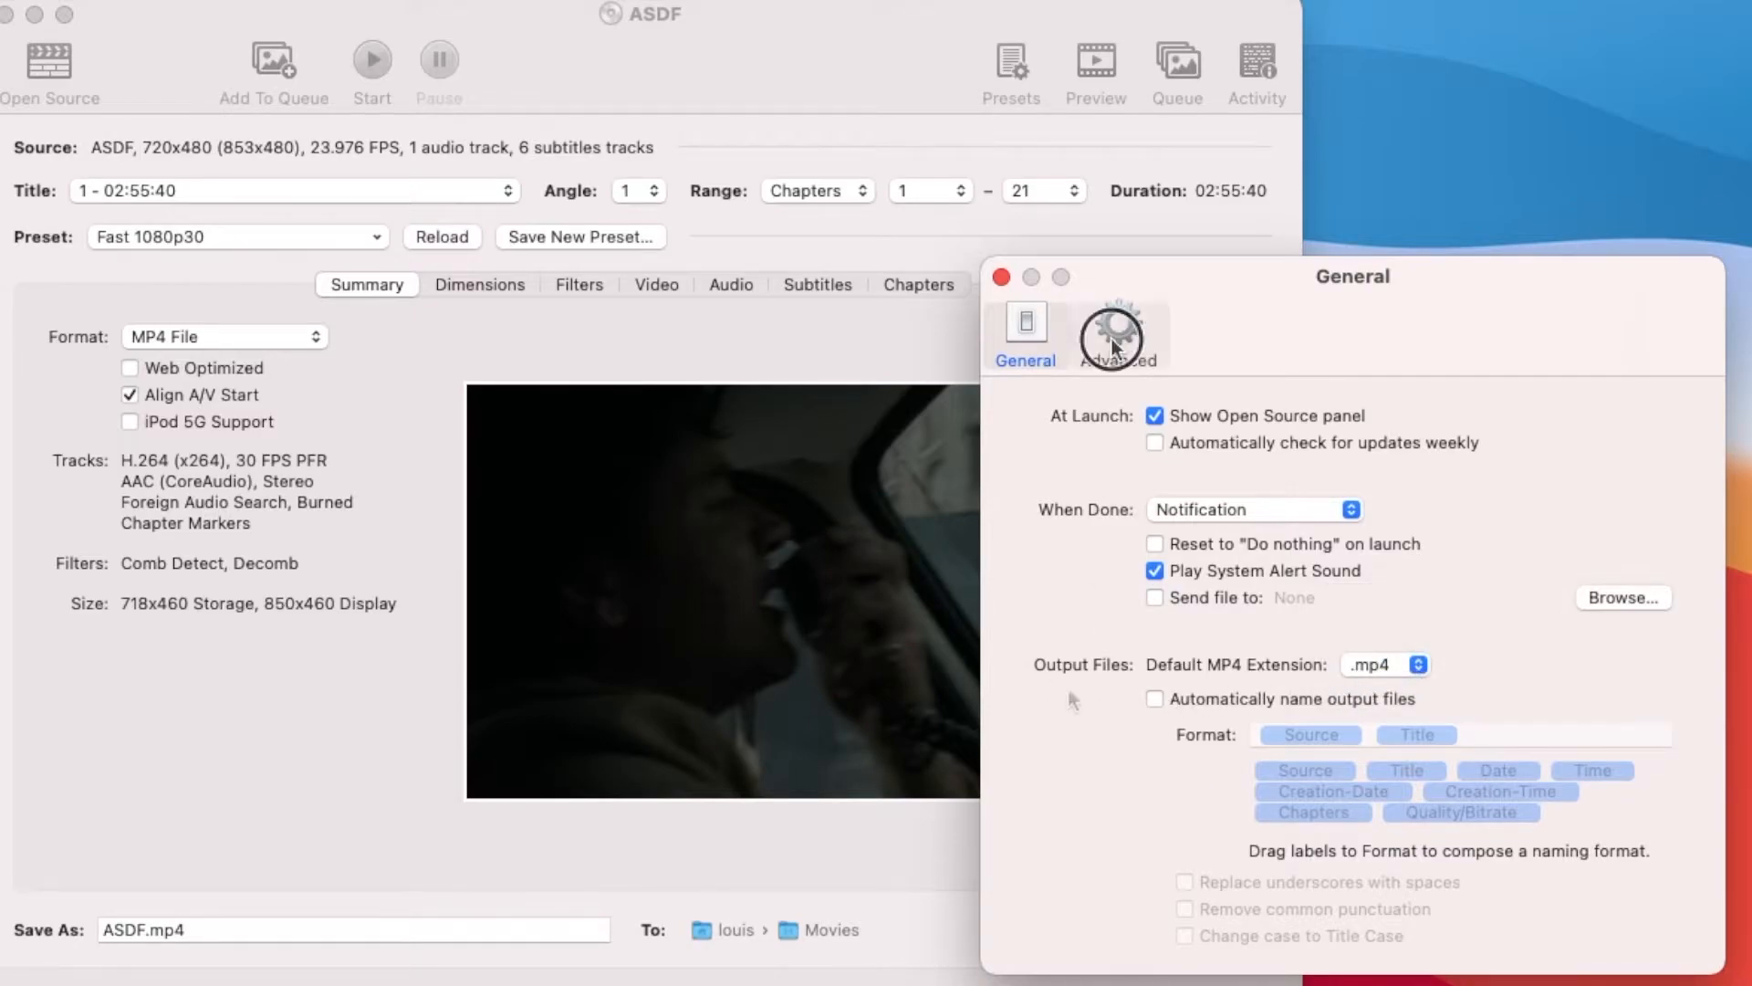
Step: View the Advanced preferences to confirm libdvdnav is enabled for reading DVDs
left_click(1115, 333)
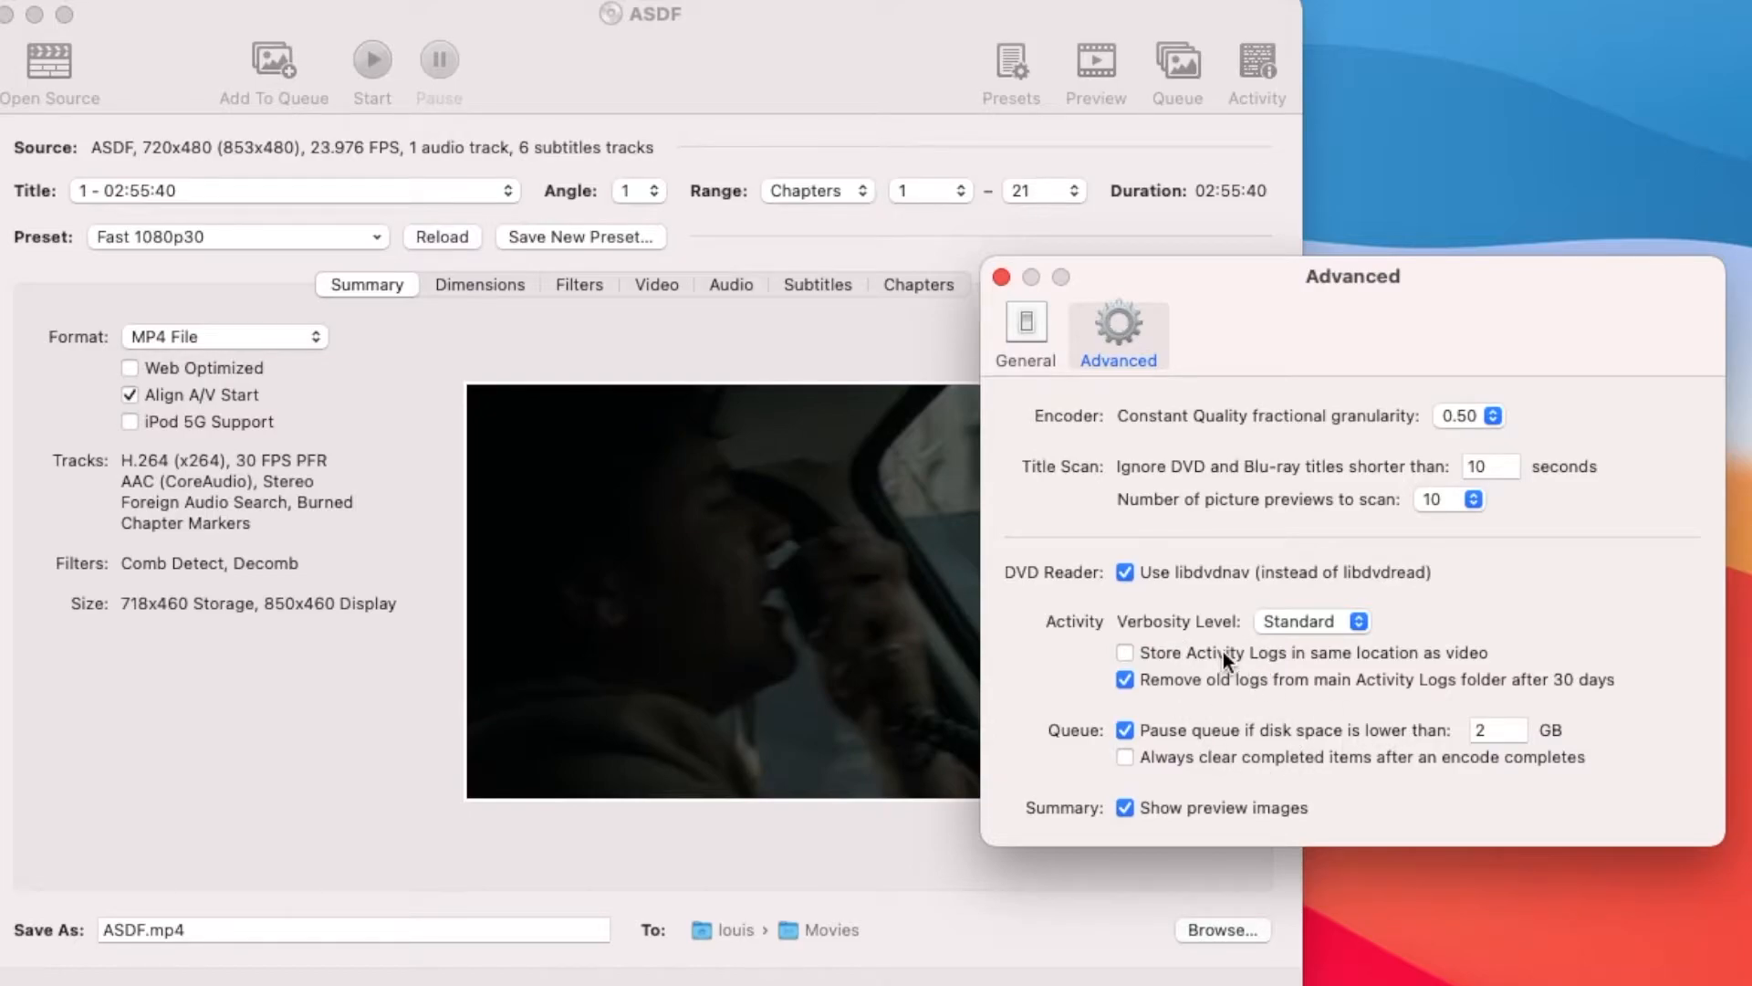
mouse_move(1095, 593)
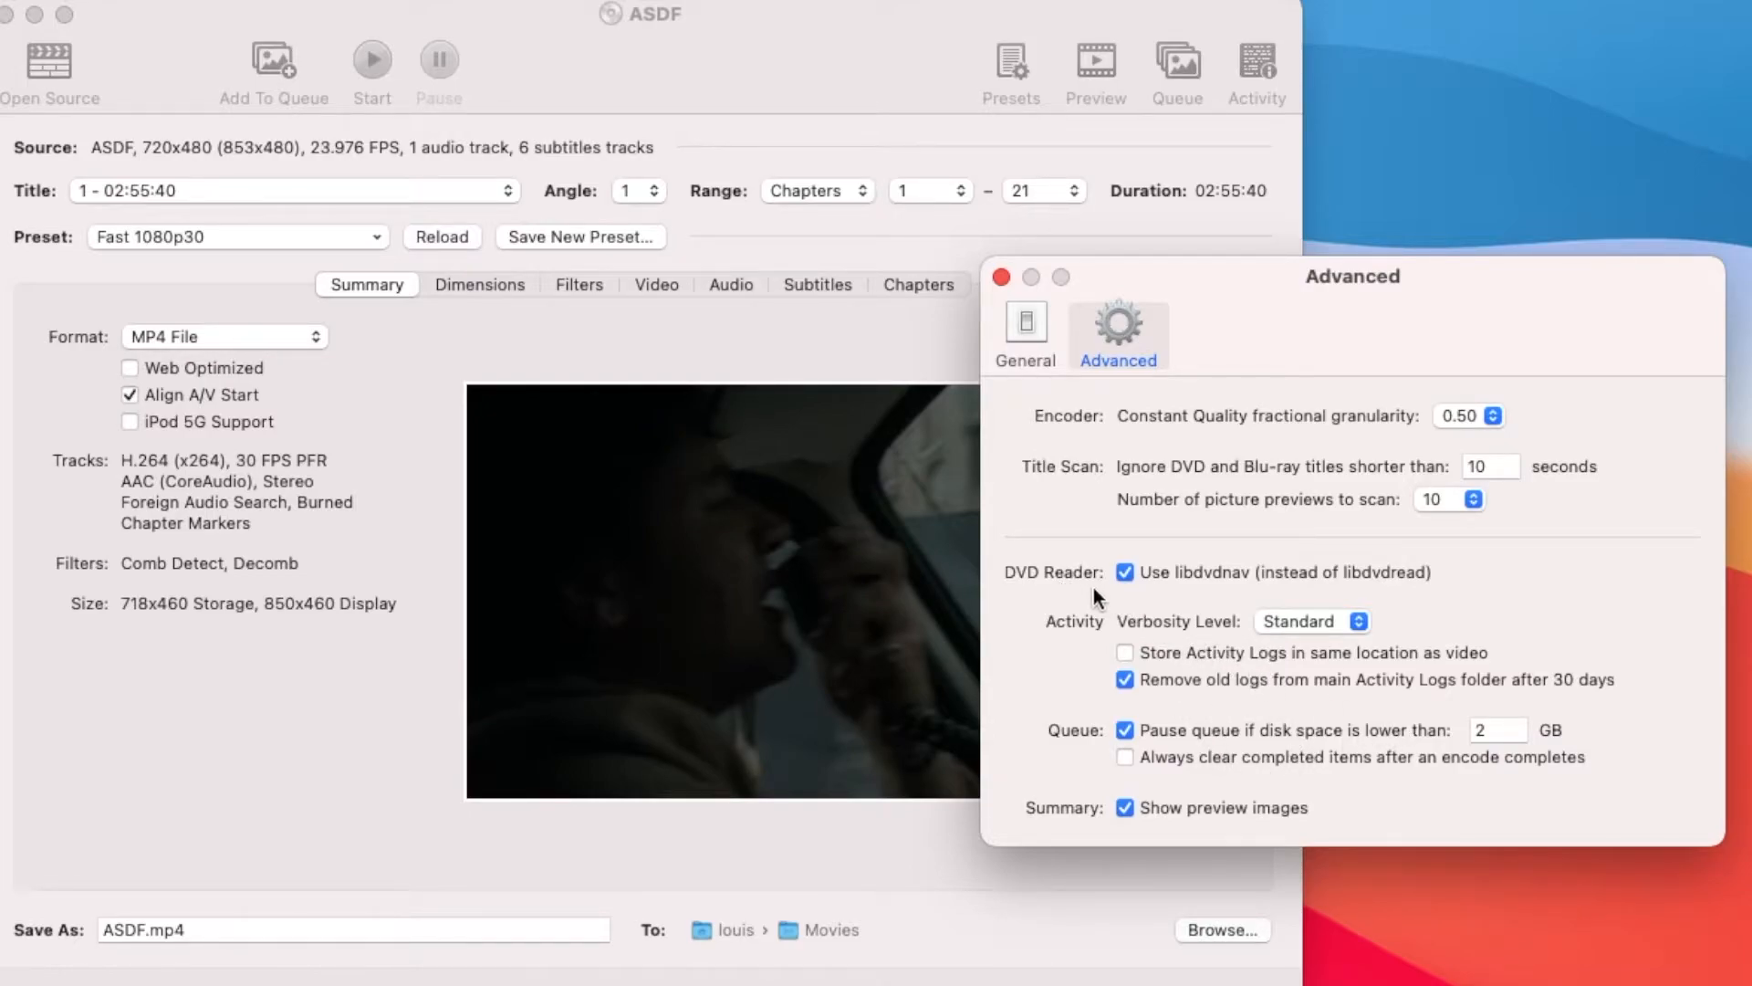
mouse_move(1126, 571)
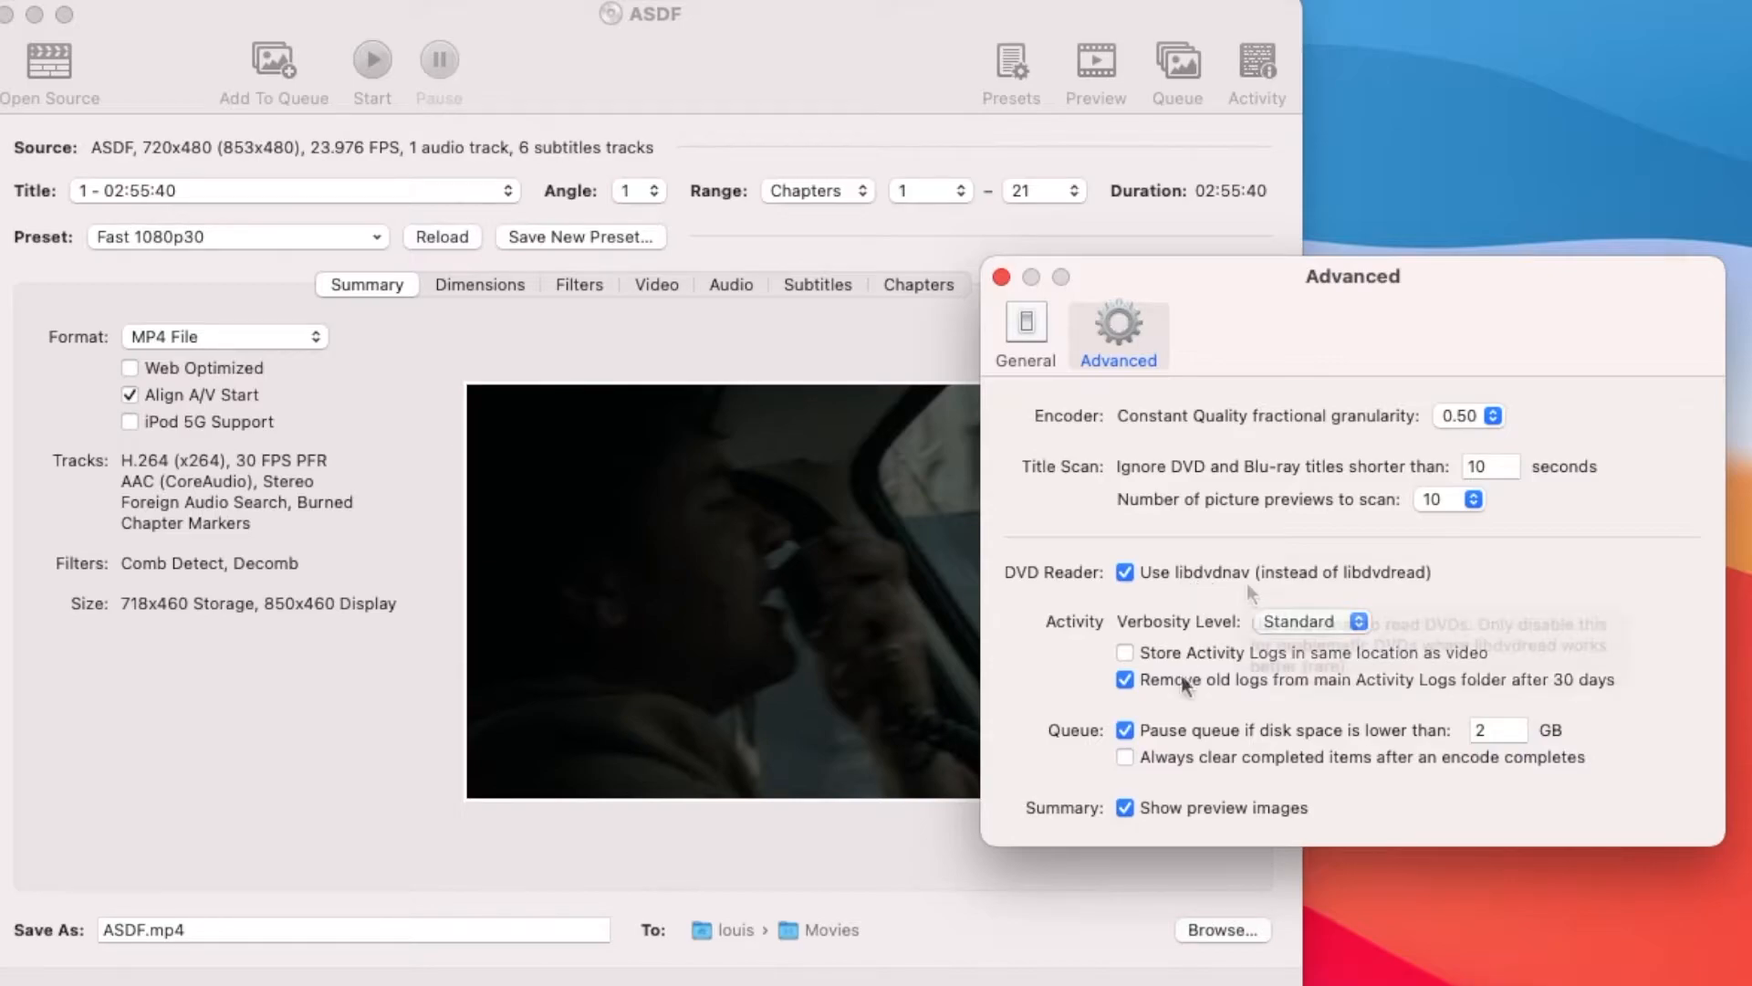
mouse_move(1307, 757)
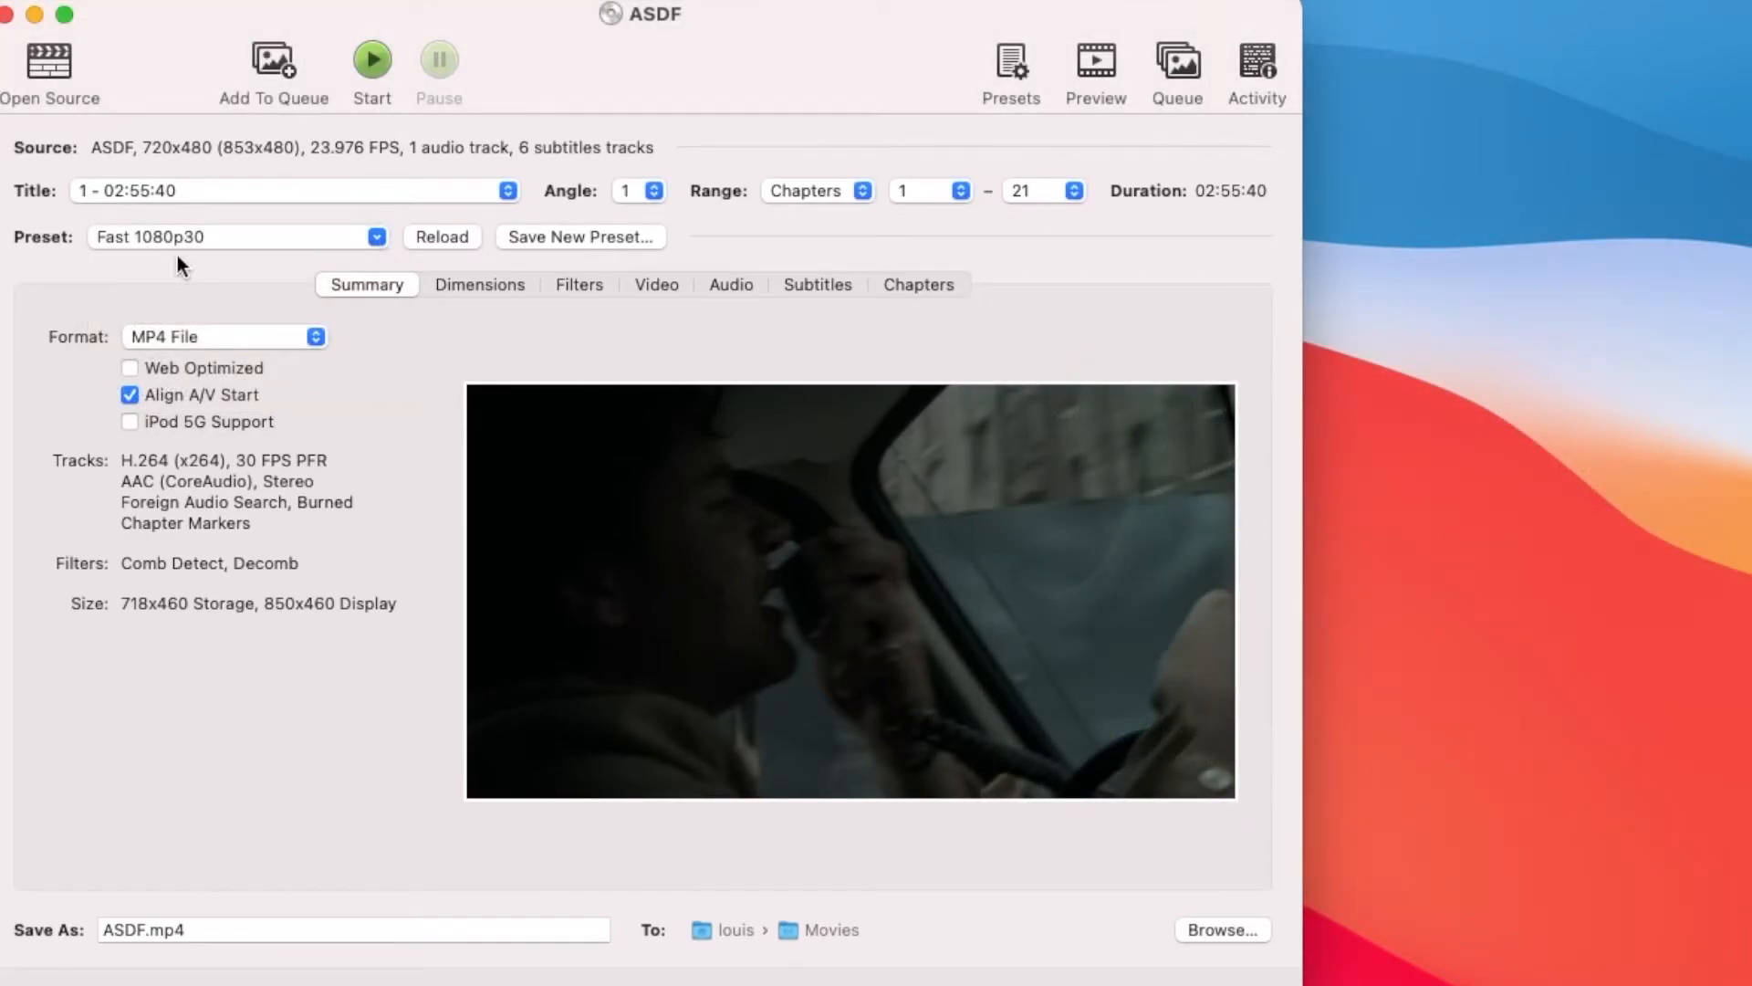
mouse_move(626, 294)
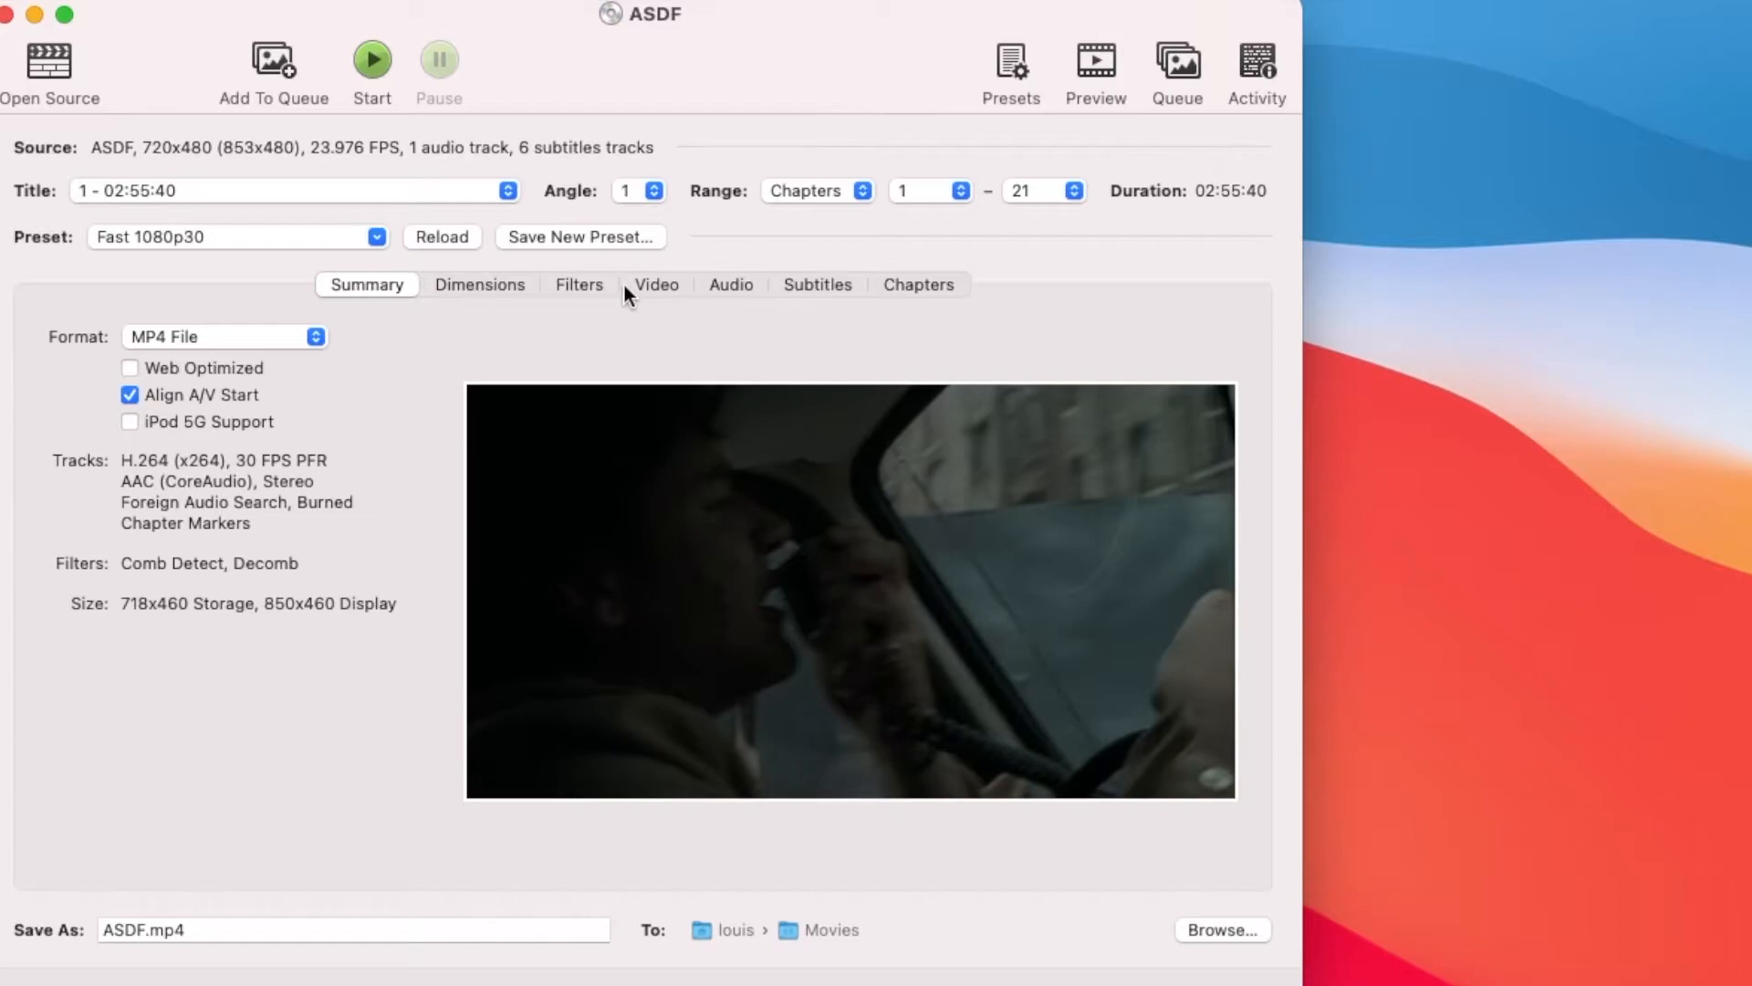
Step: Show the Dimensions settings: 718x460 storage size, automatic cropping, anamorphic Auto
left_click(479, 283)
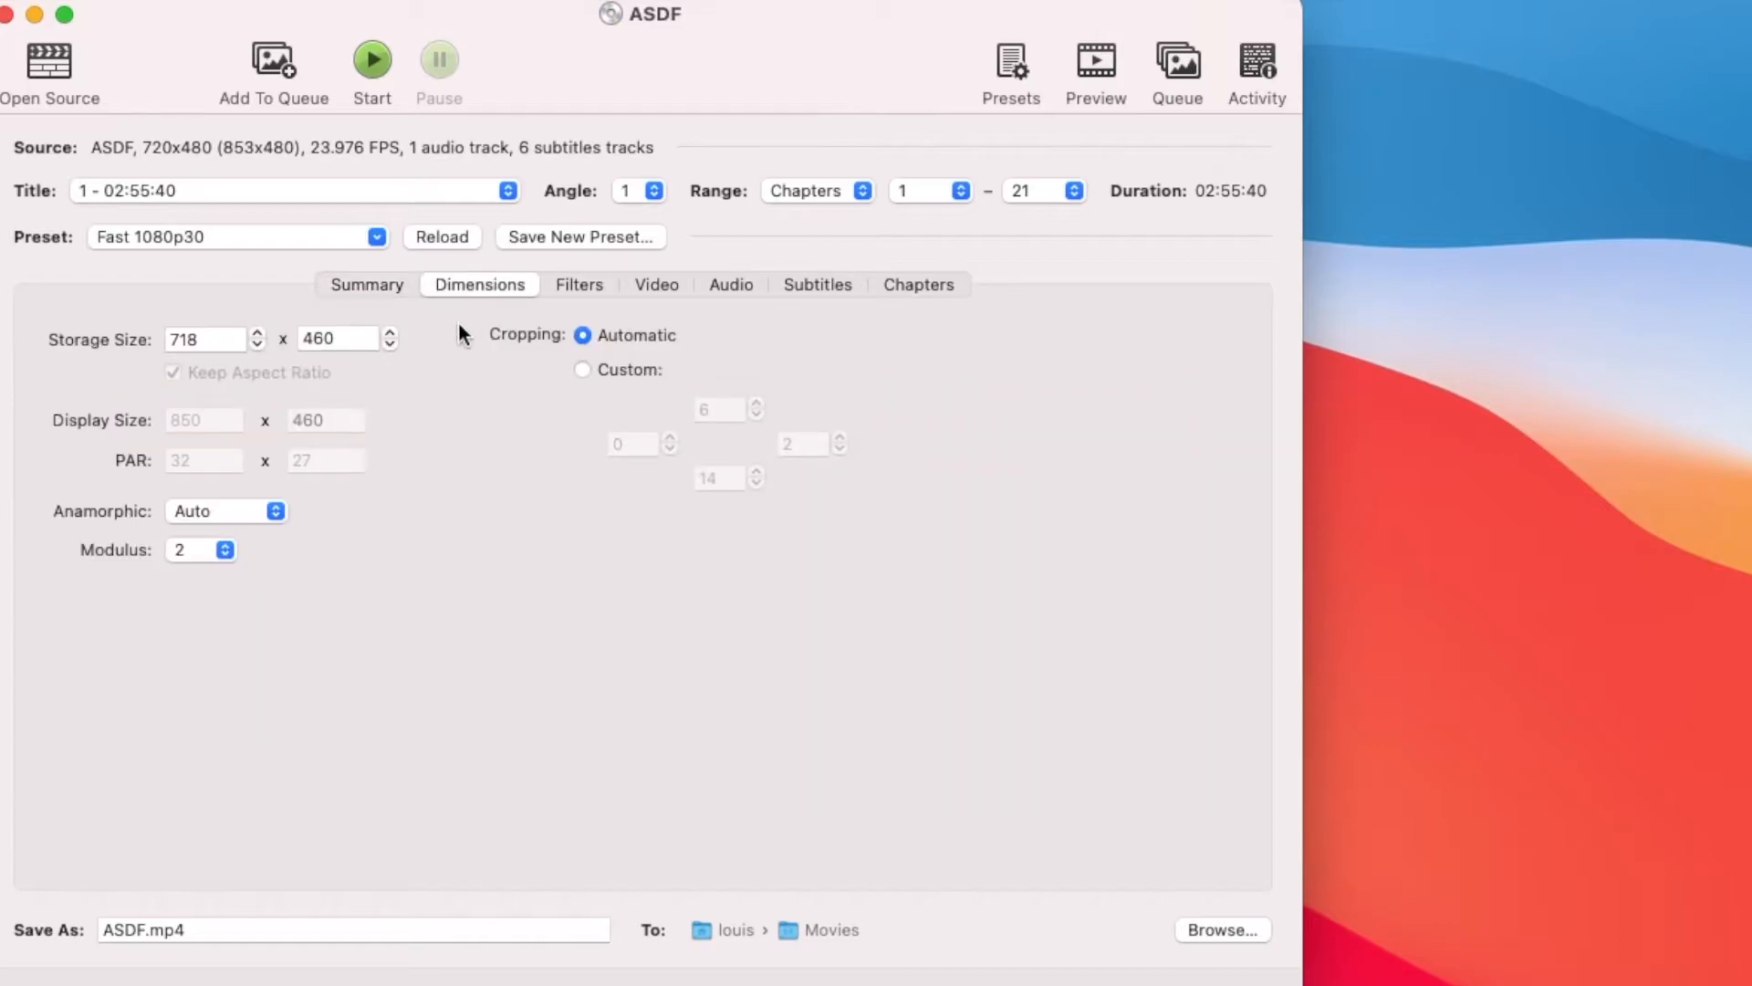
mouse_move(378, 502)
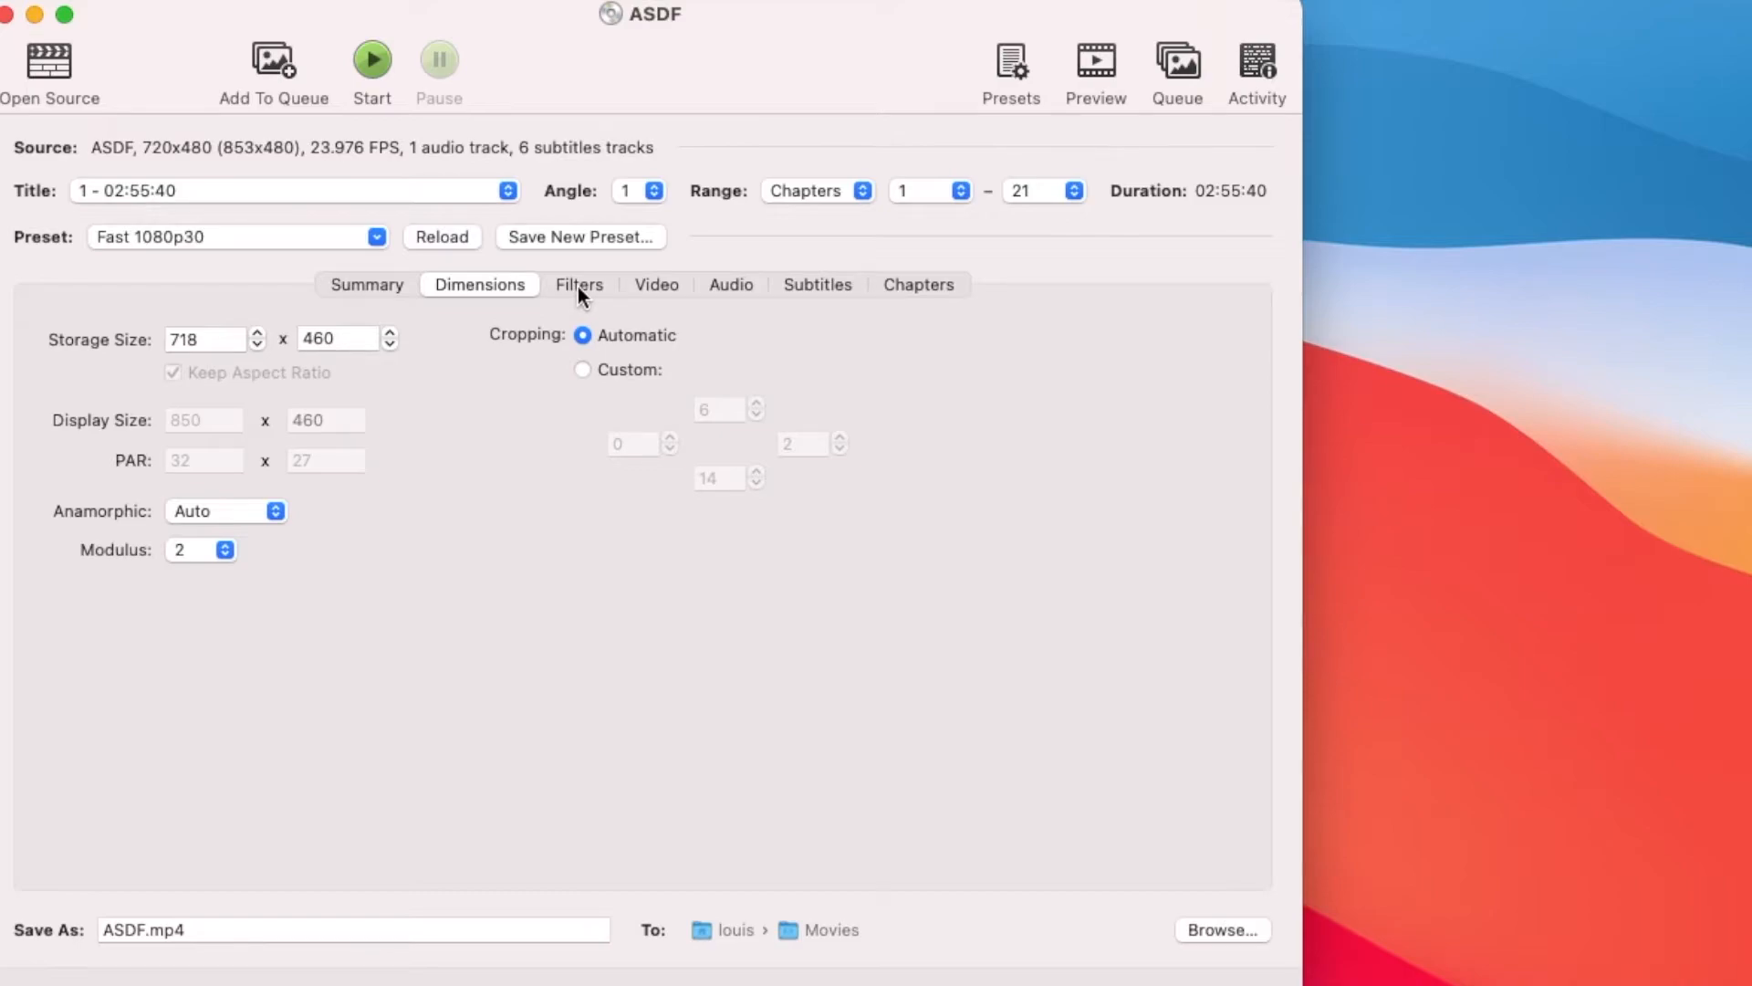
Step: Test constant quality at RF 18, 21.5 and 20.5, then return it to RF 22
left_click(578, 284)
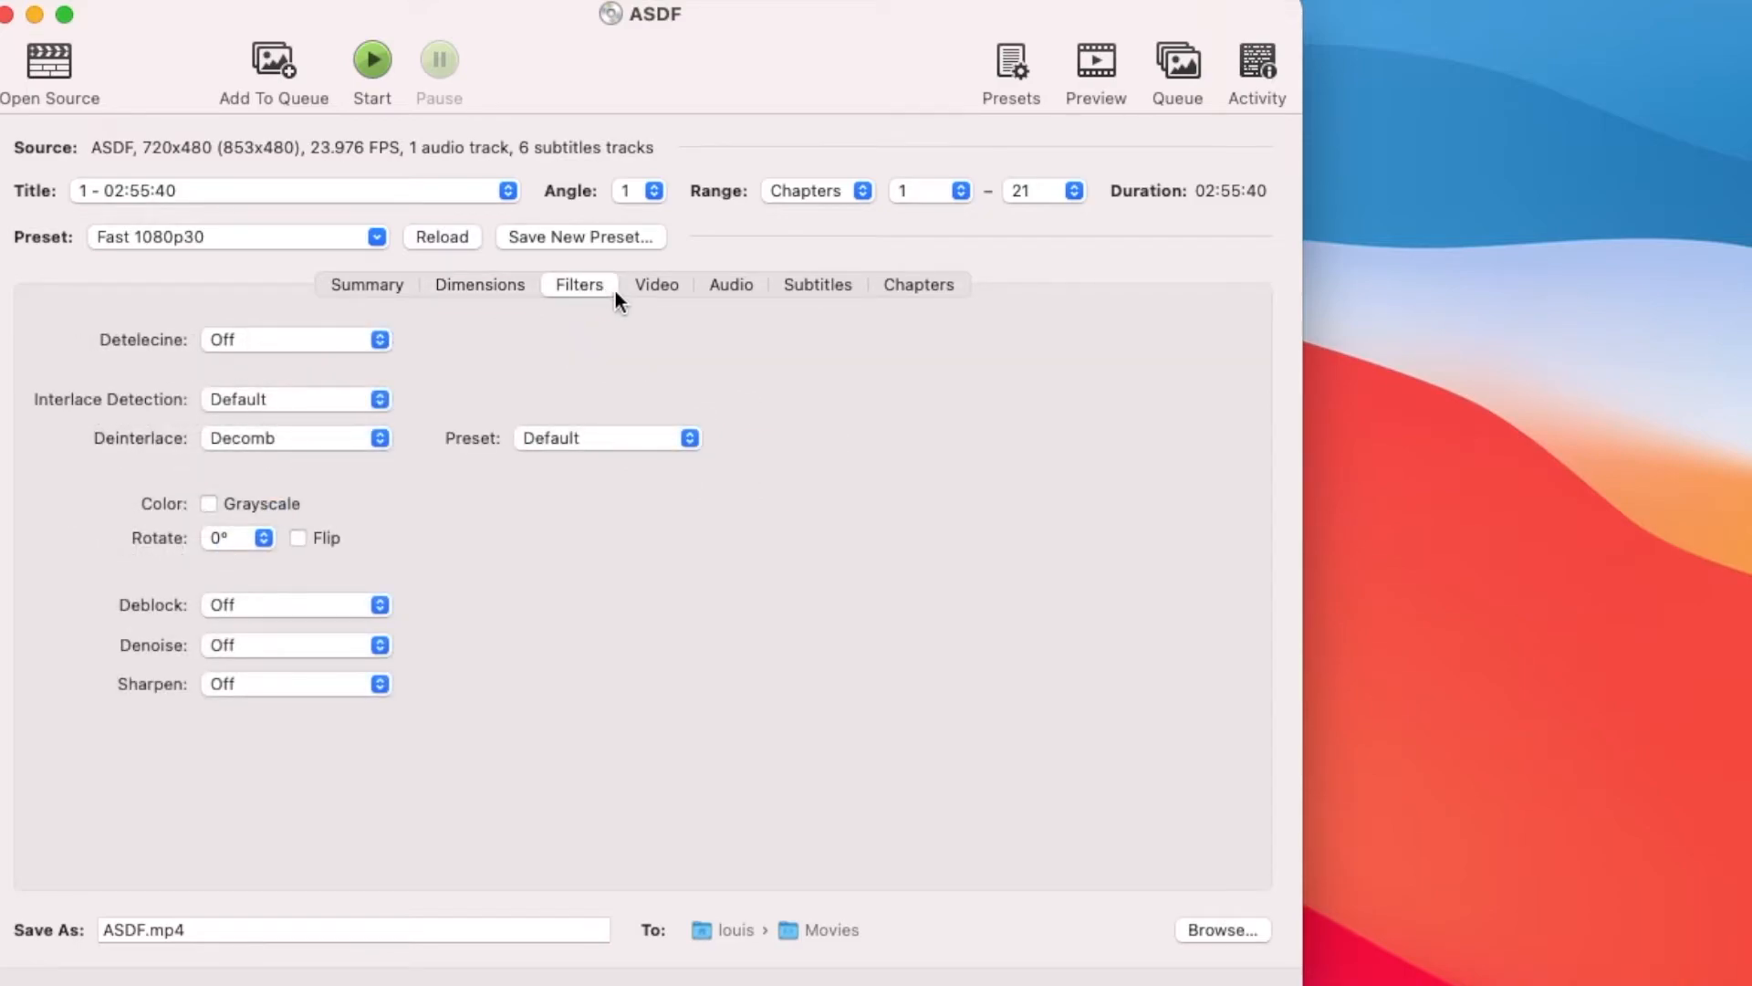
left_click(655, 284)
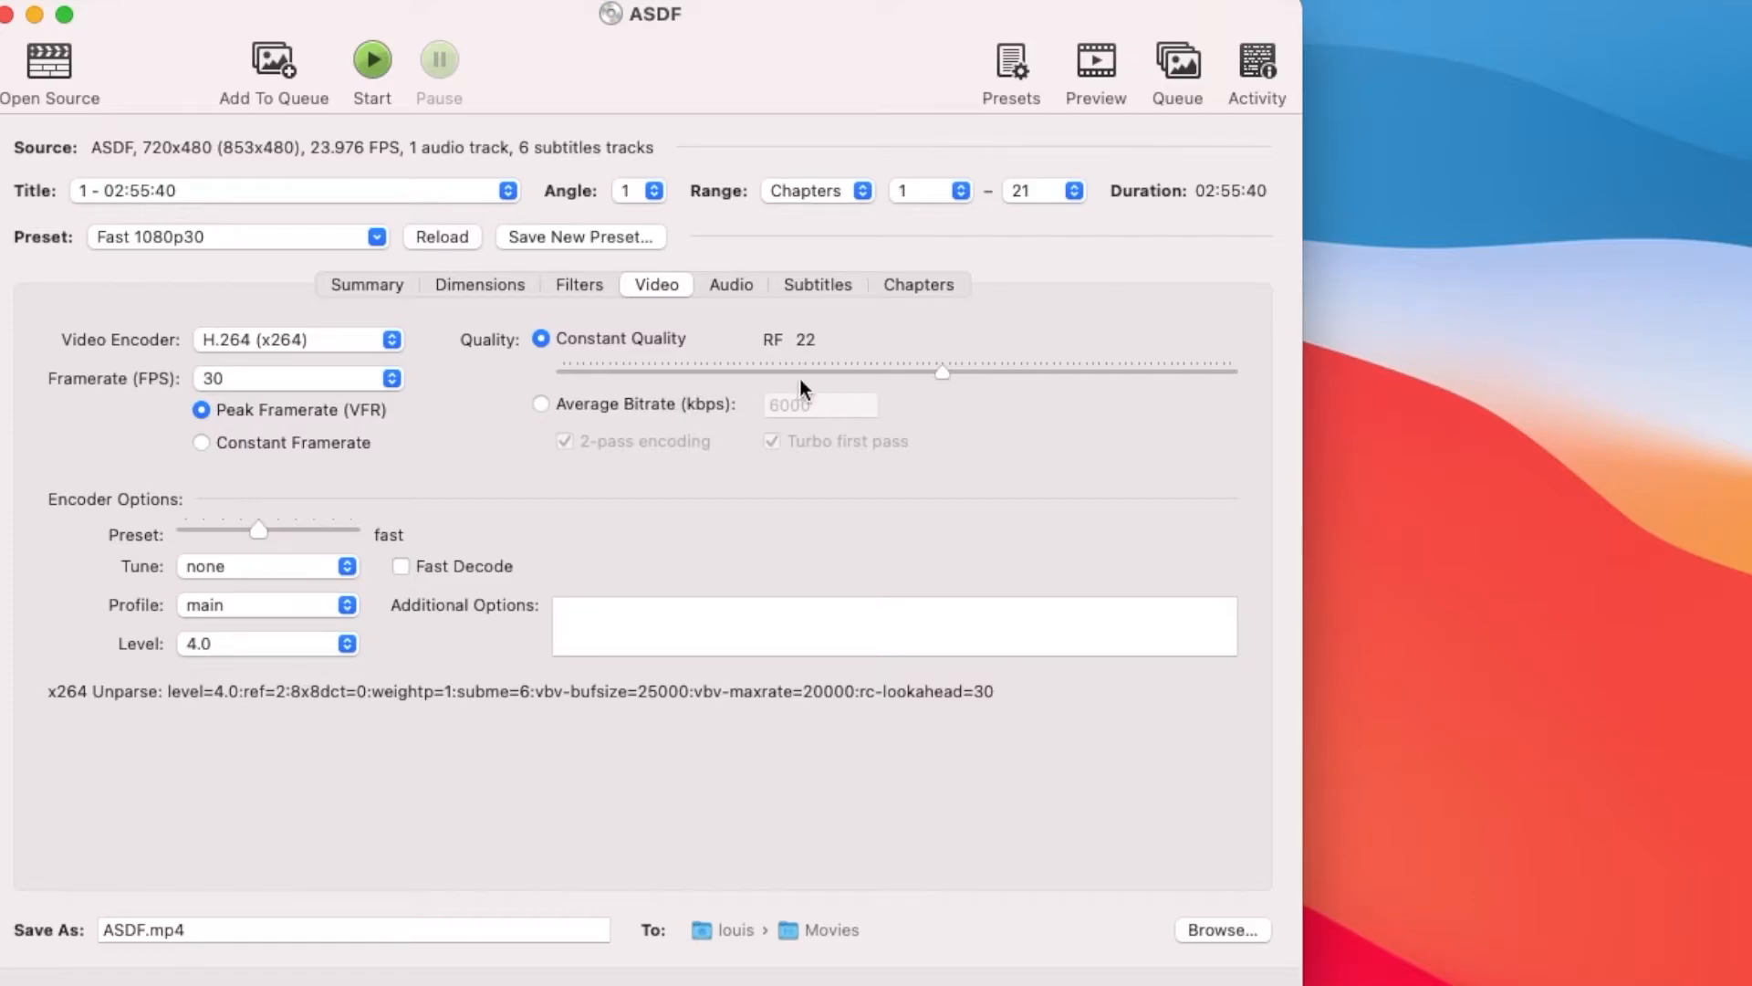
left_click_drag(941, 374, 985, 373)
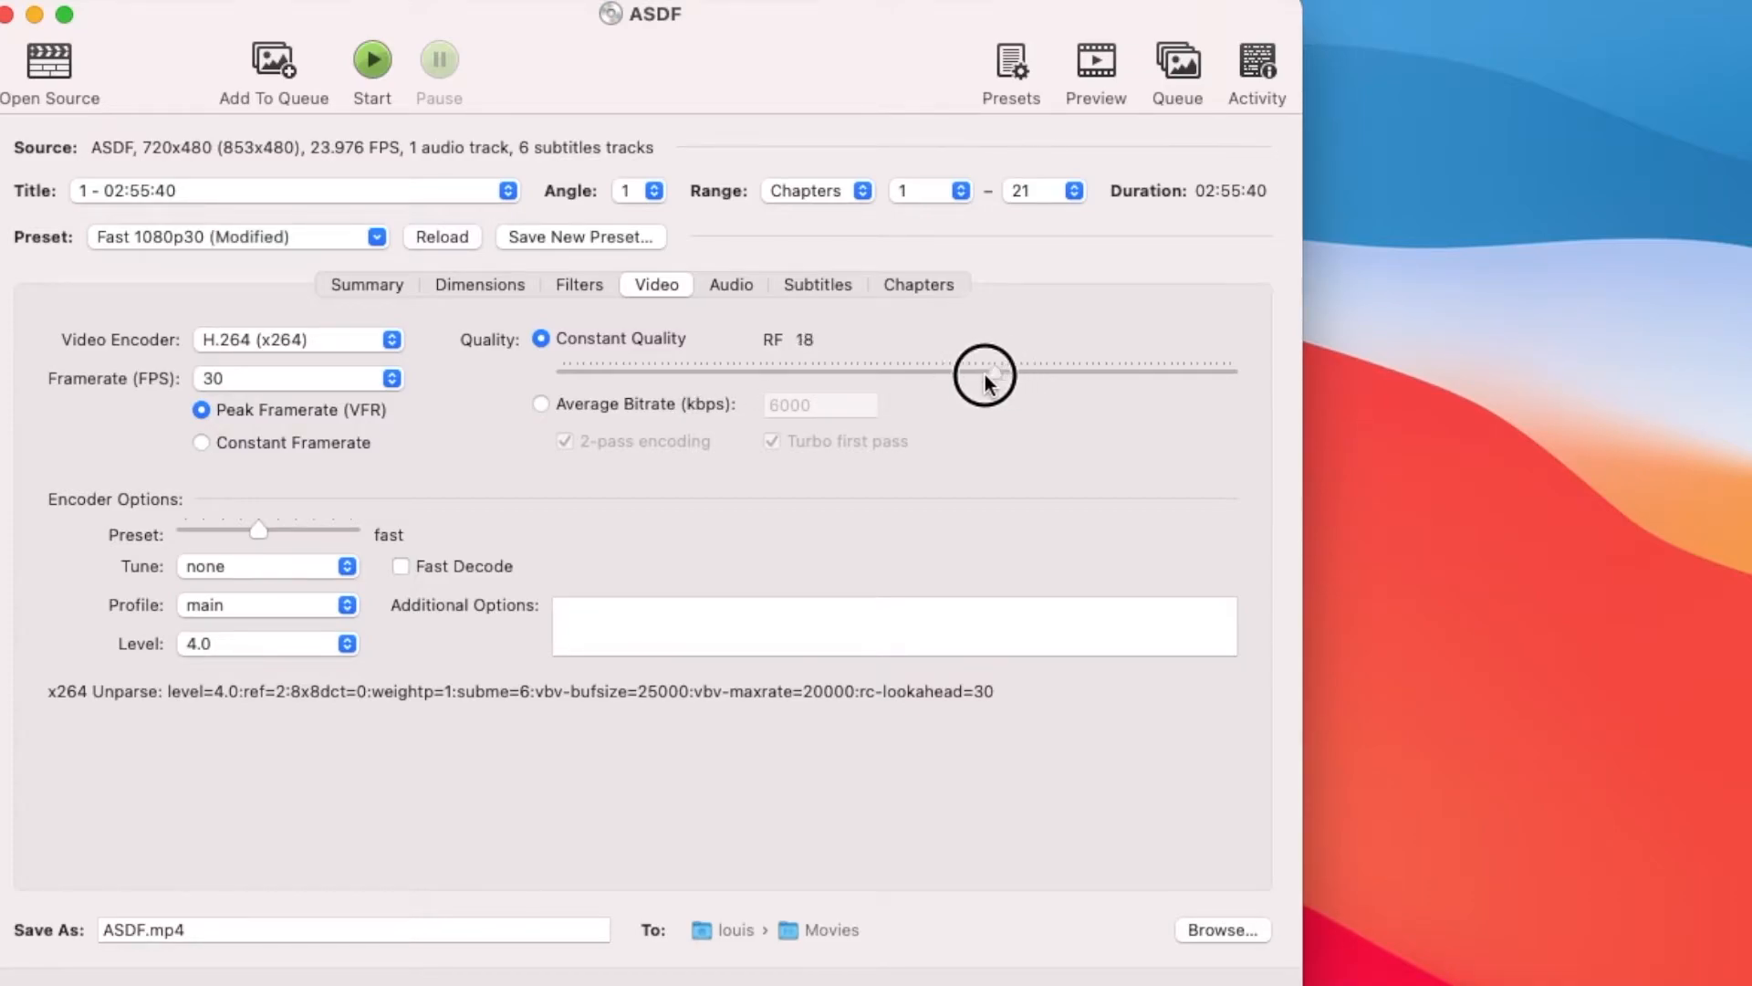
left_click_drag(985, 372, 947, 372)
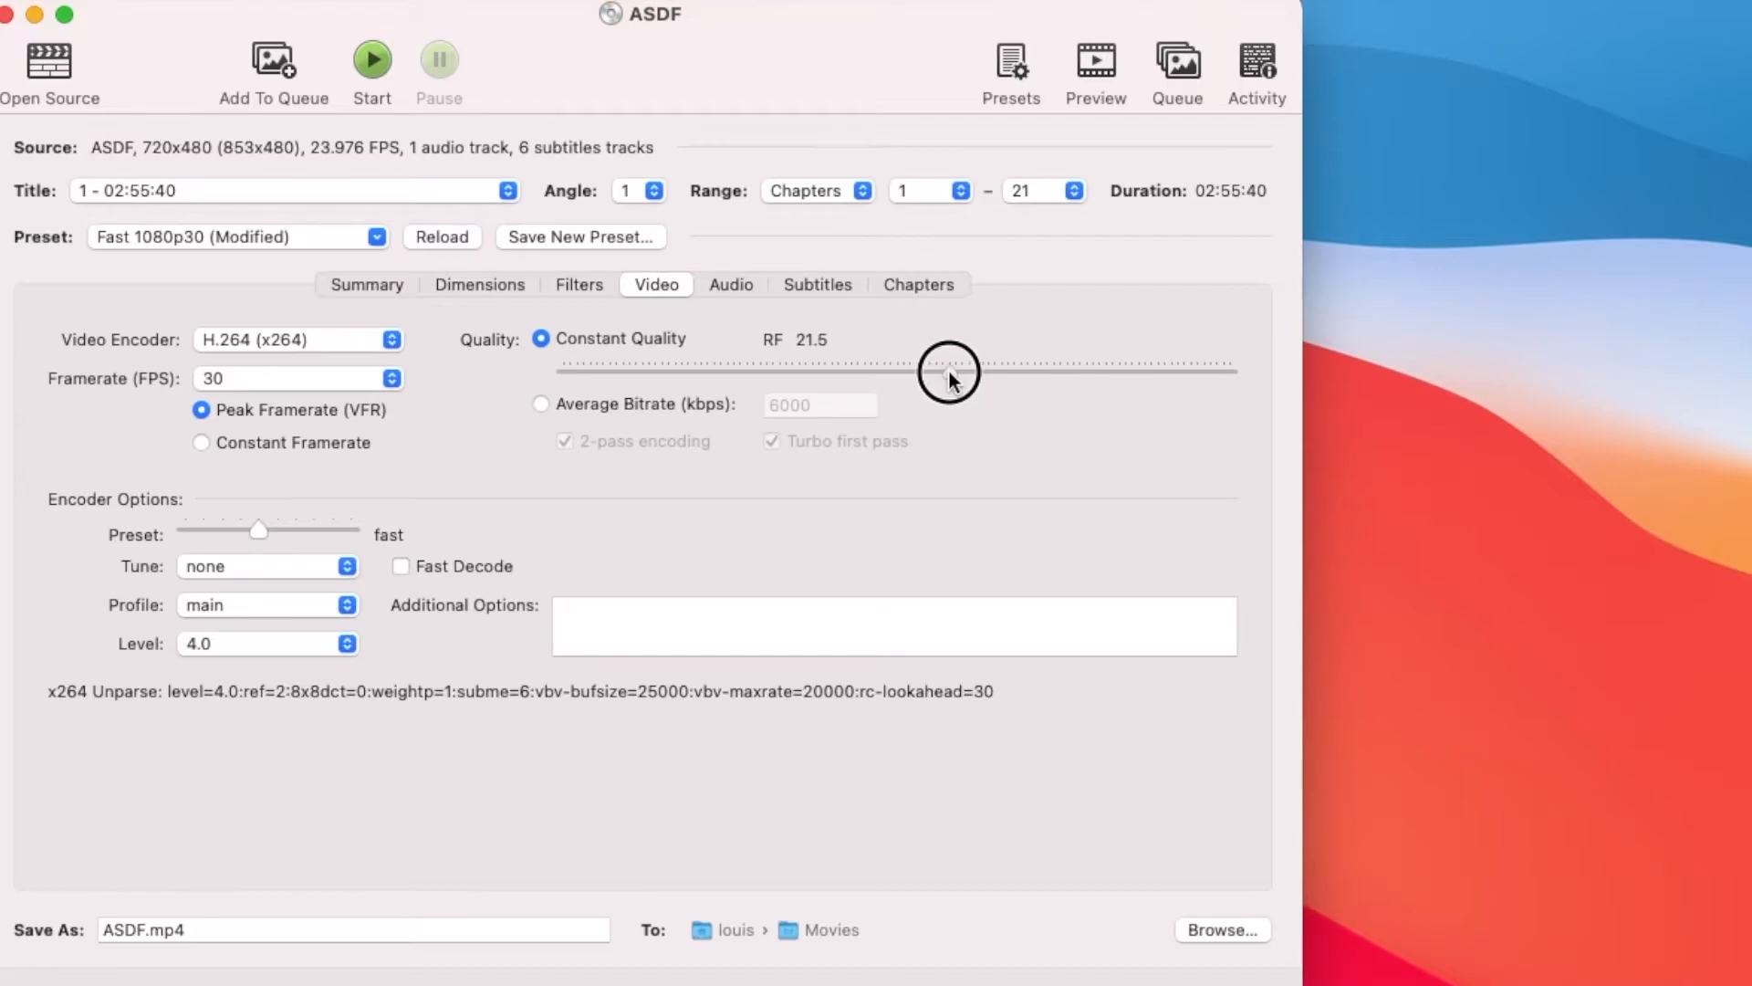
left_click_drag(947, 365, 958, 365)
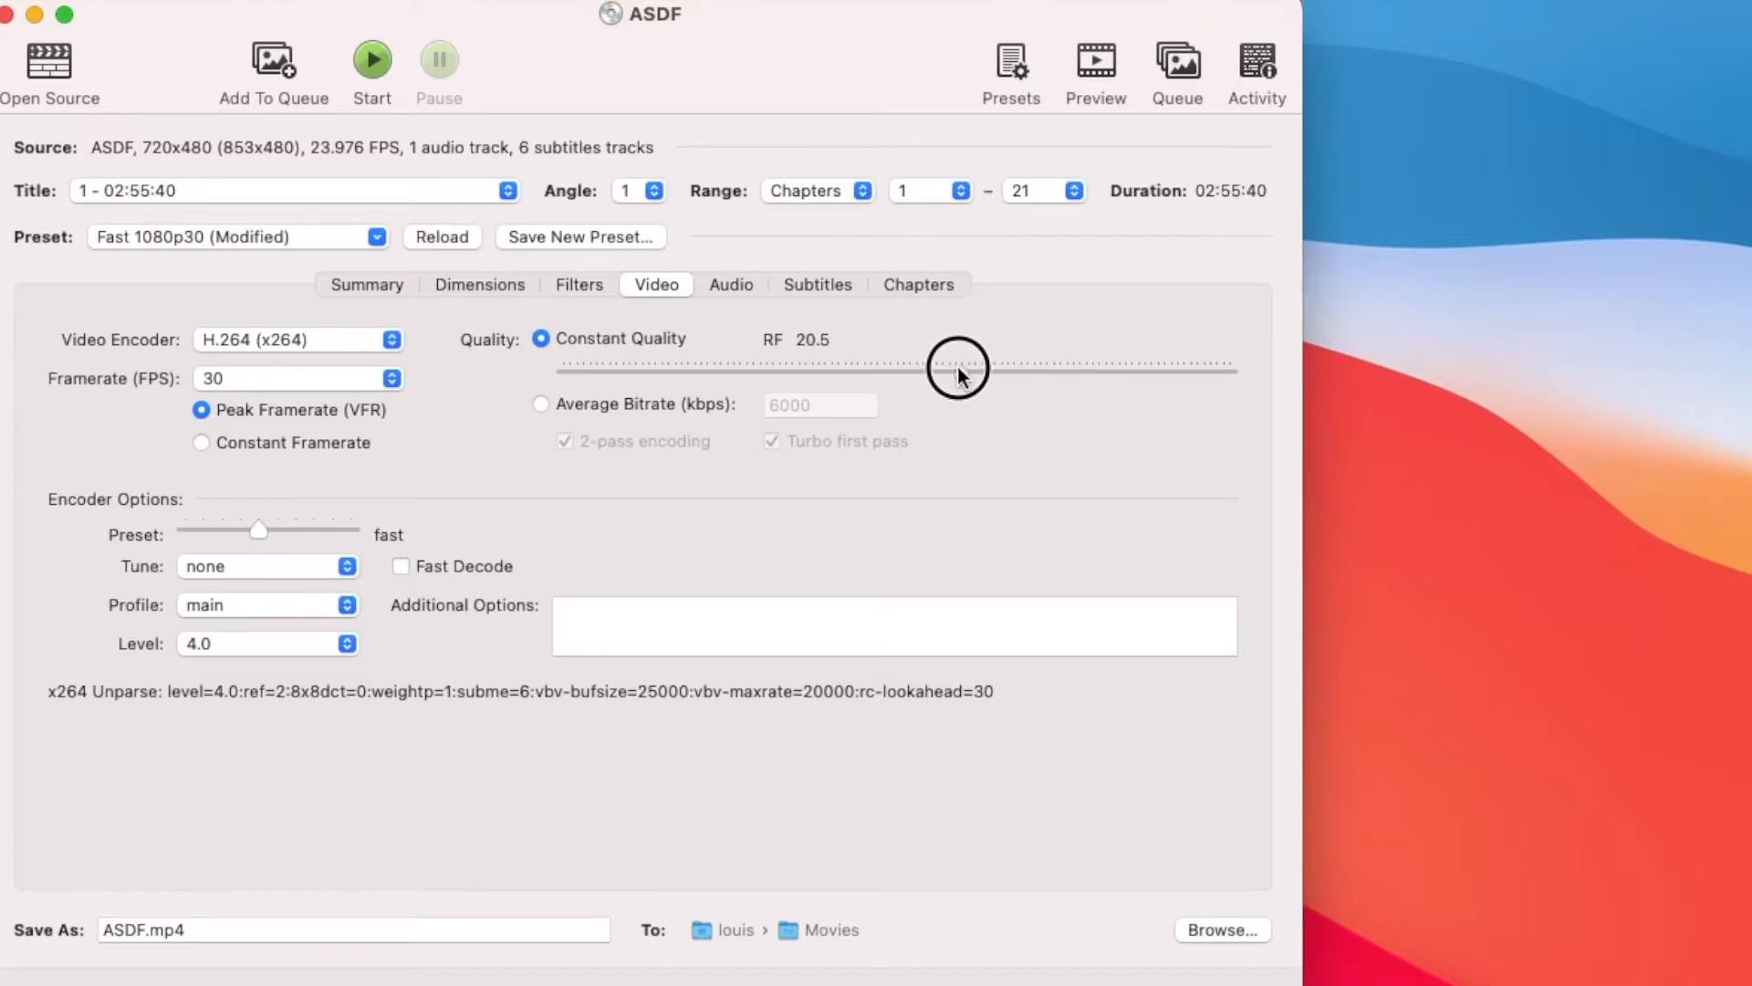
left_click_drag(956, 365, 936, 365)
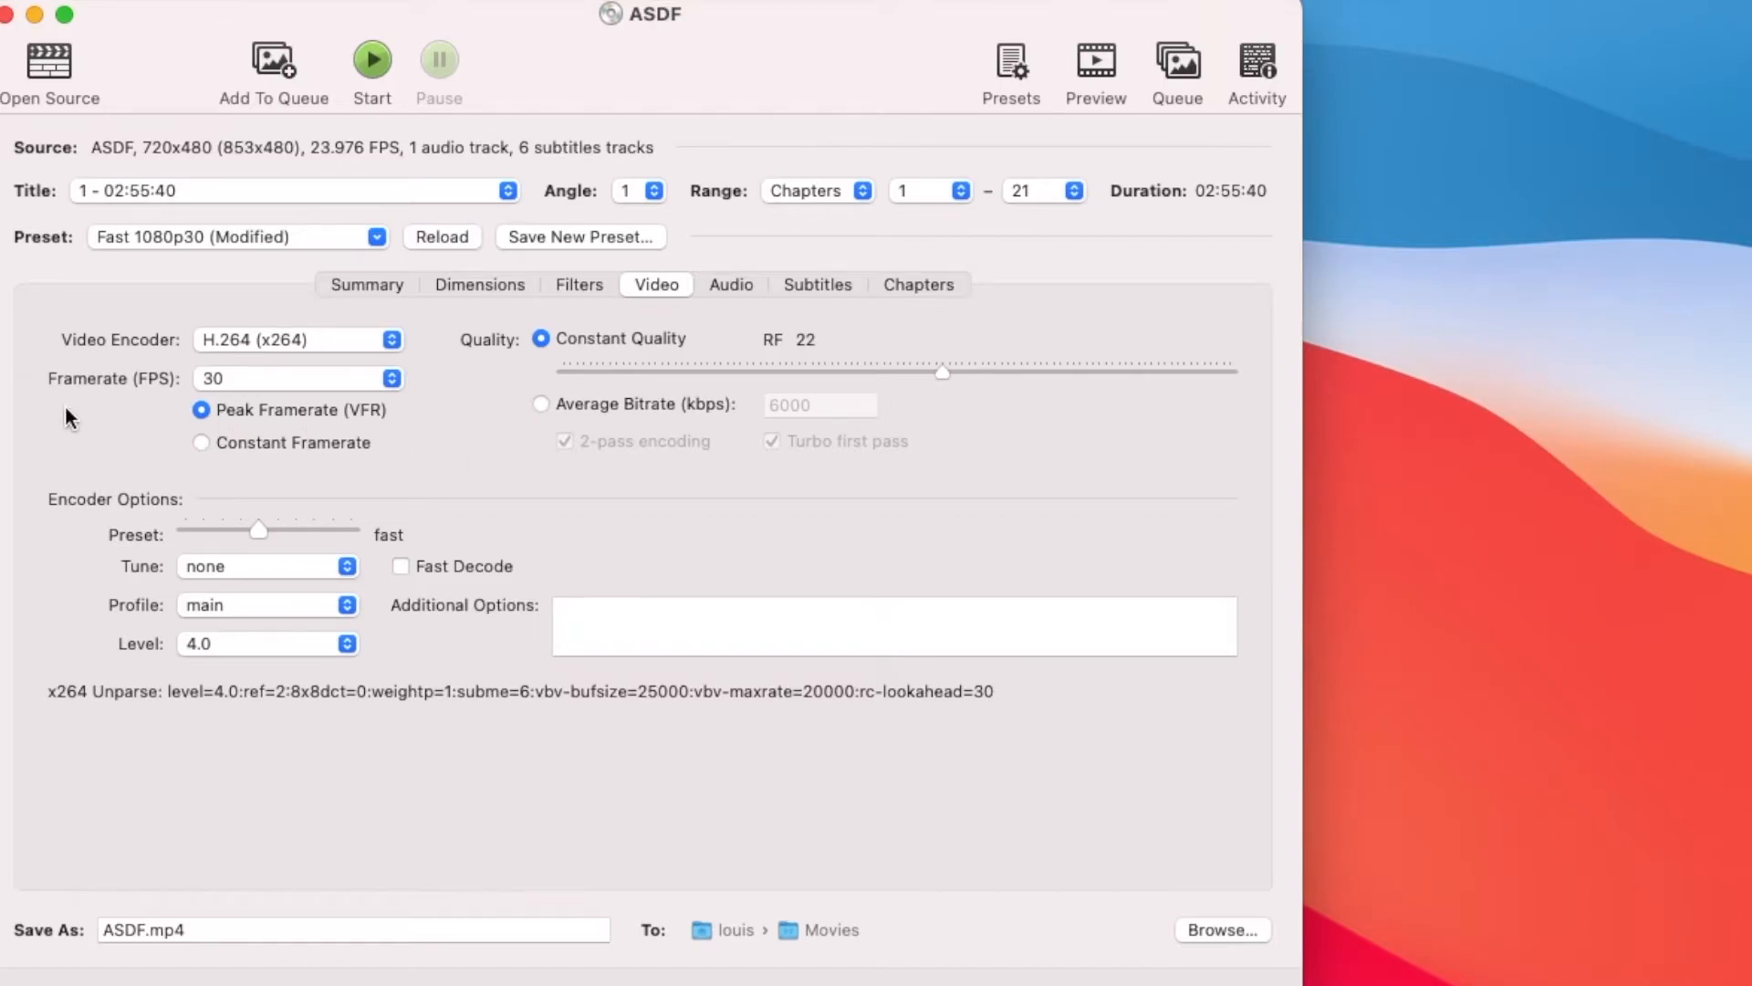
mouse_move(385, 388)
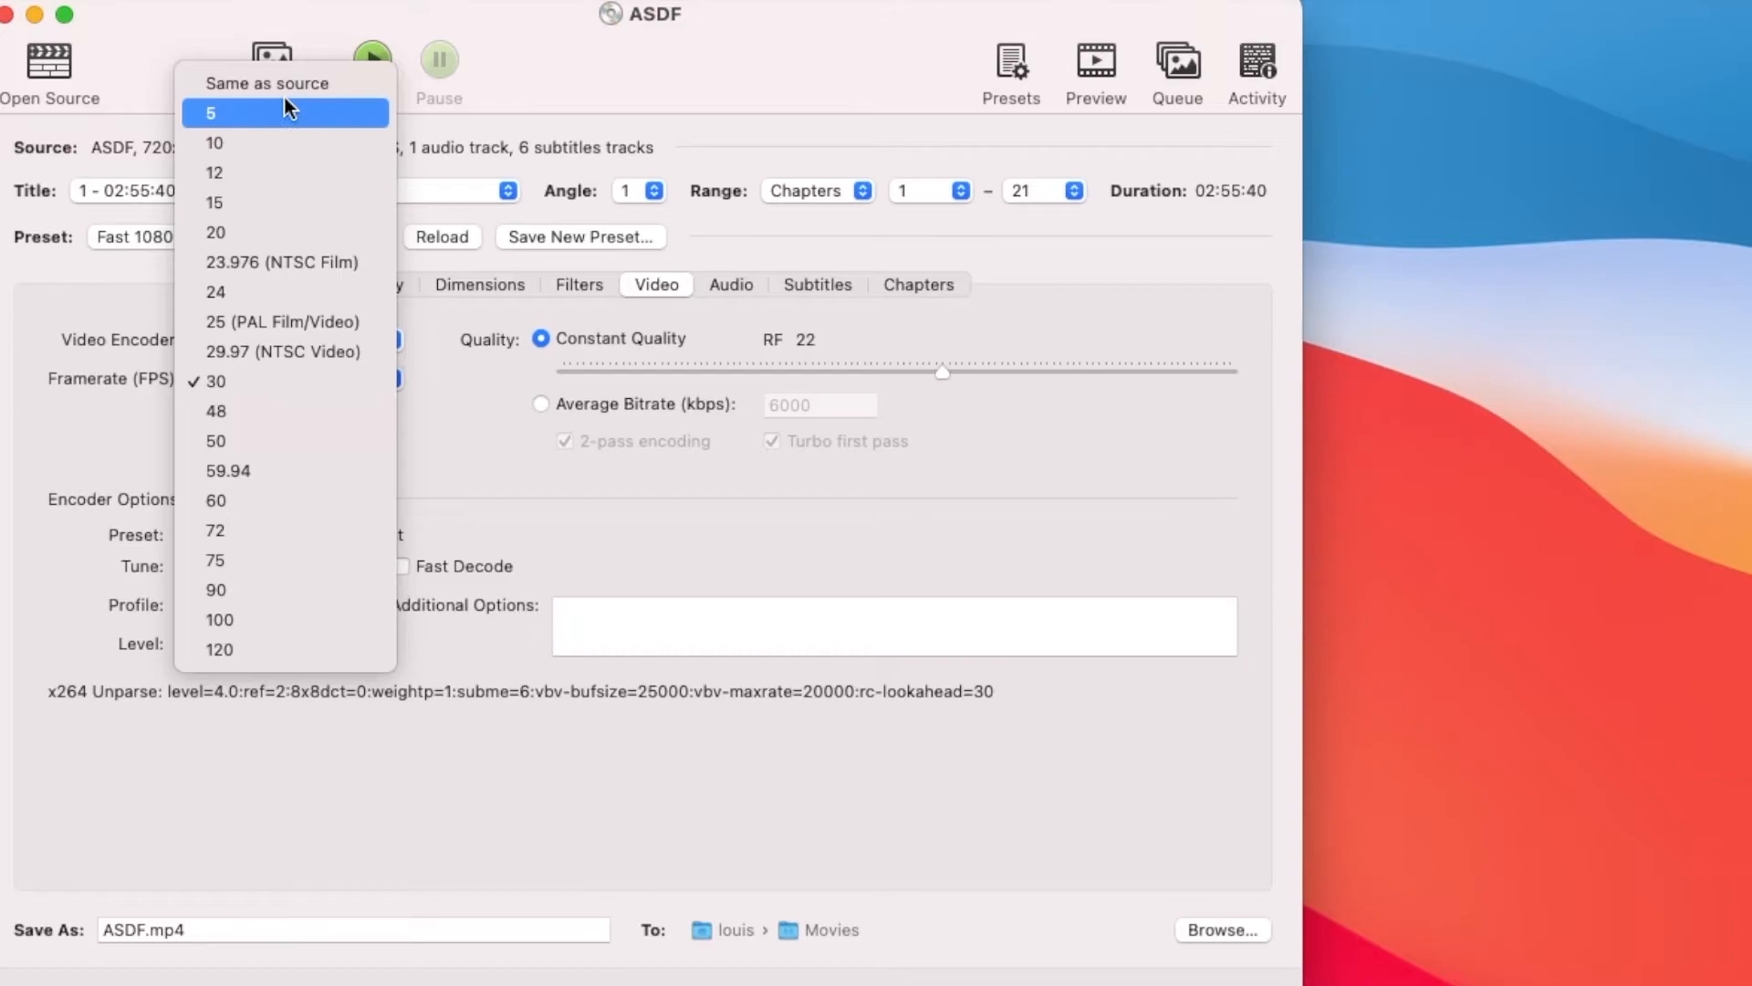
Step: Set the framerate to Same as source and view the audio track settings
left_click(266, 83)
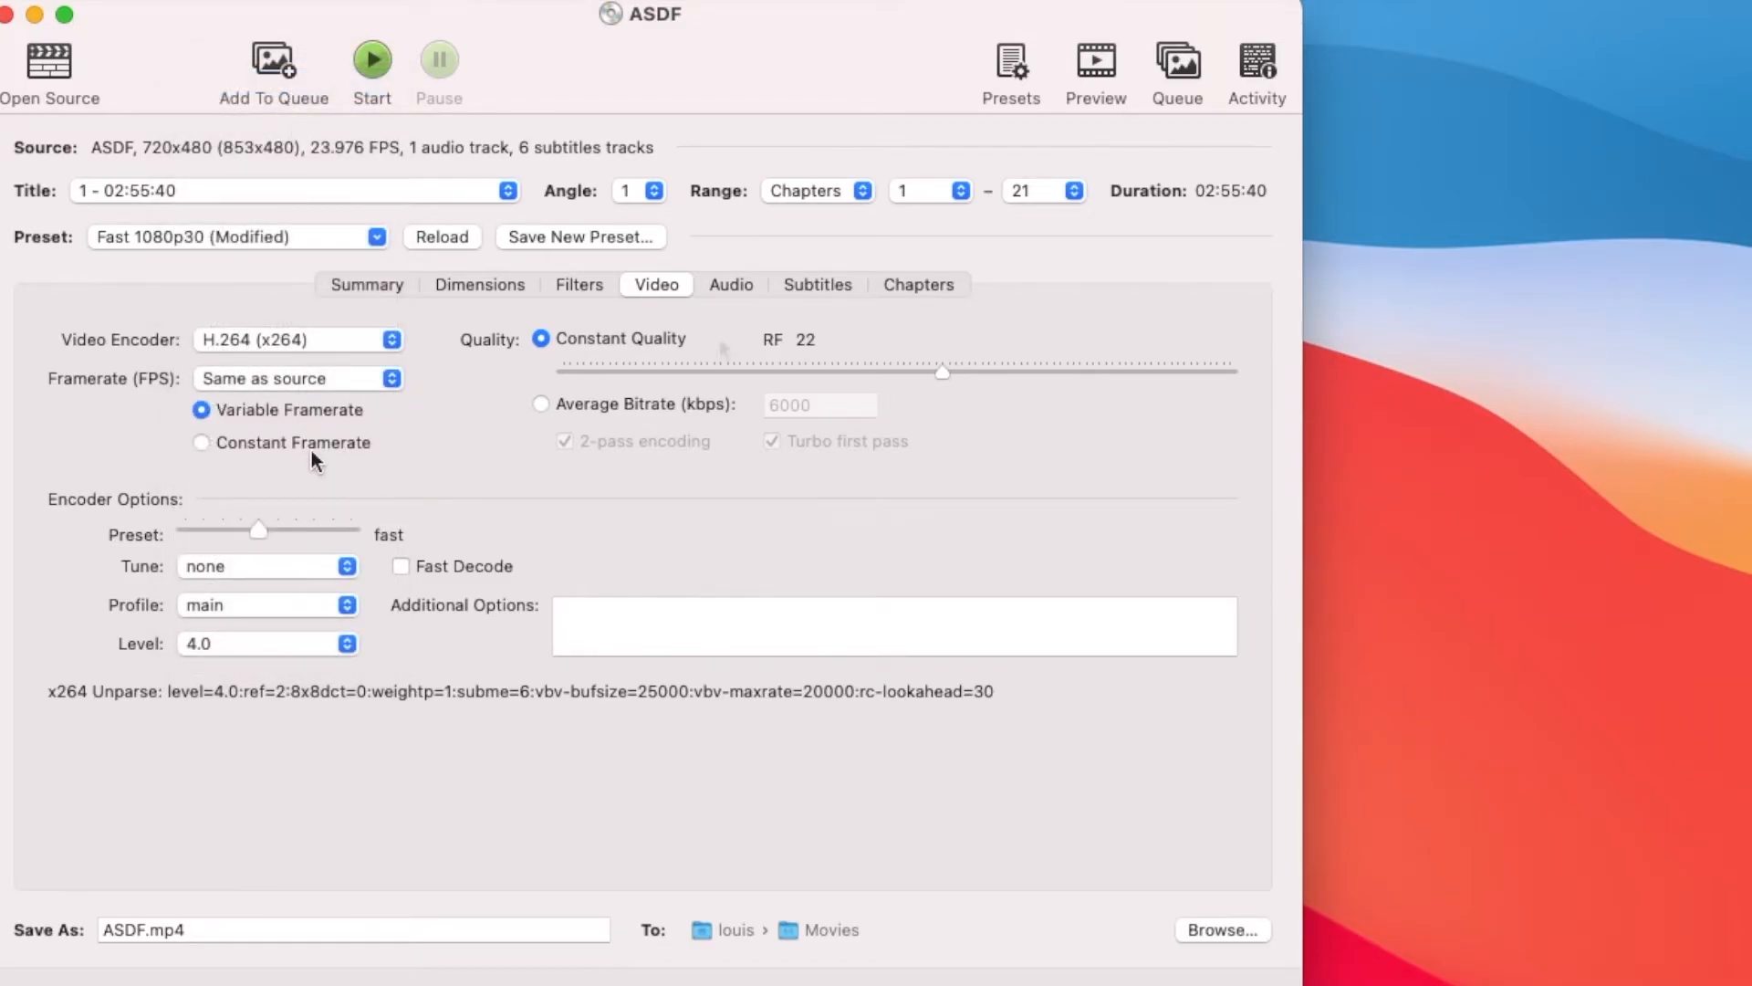
left_click(730, 284)
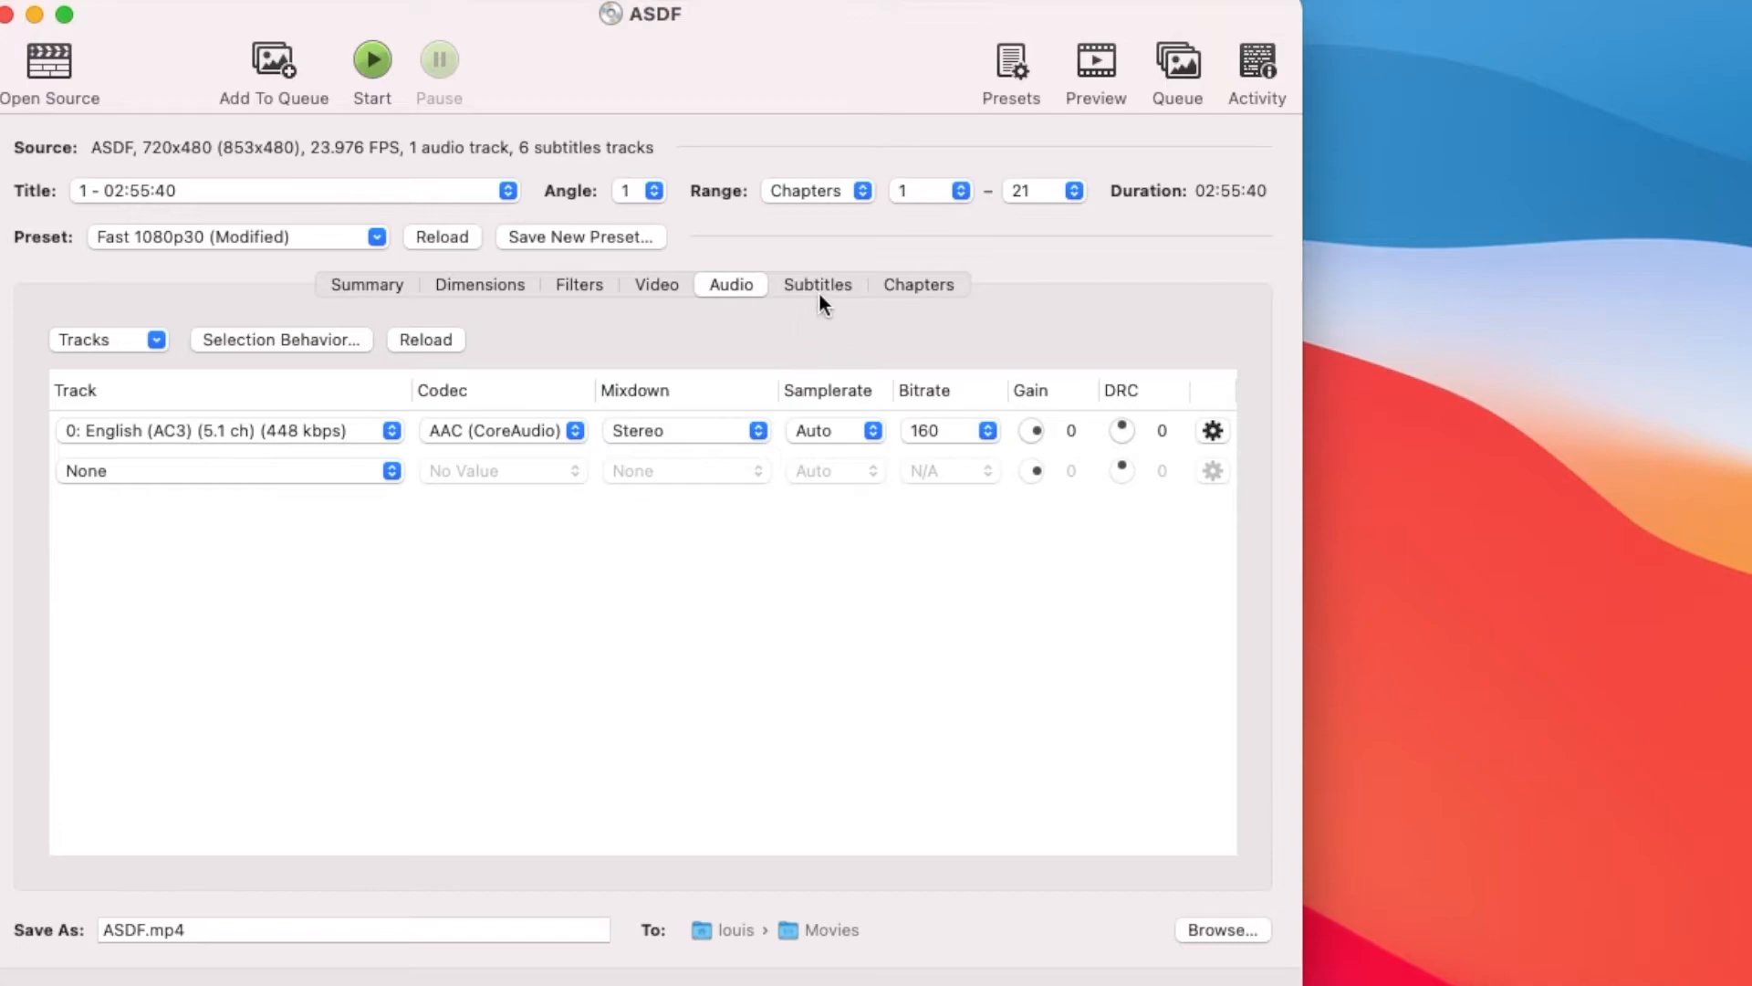
Step: Make English (Wide Screen) VOBSUB the default subtitle, not forced-only or burned in
left_click(817, 284)
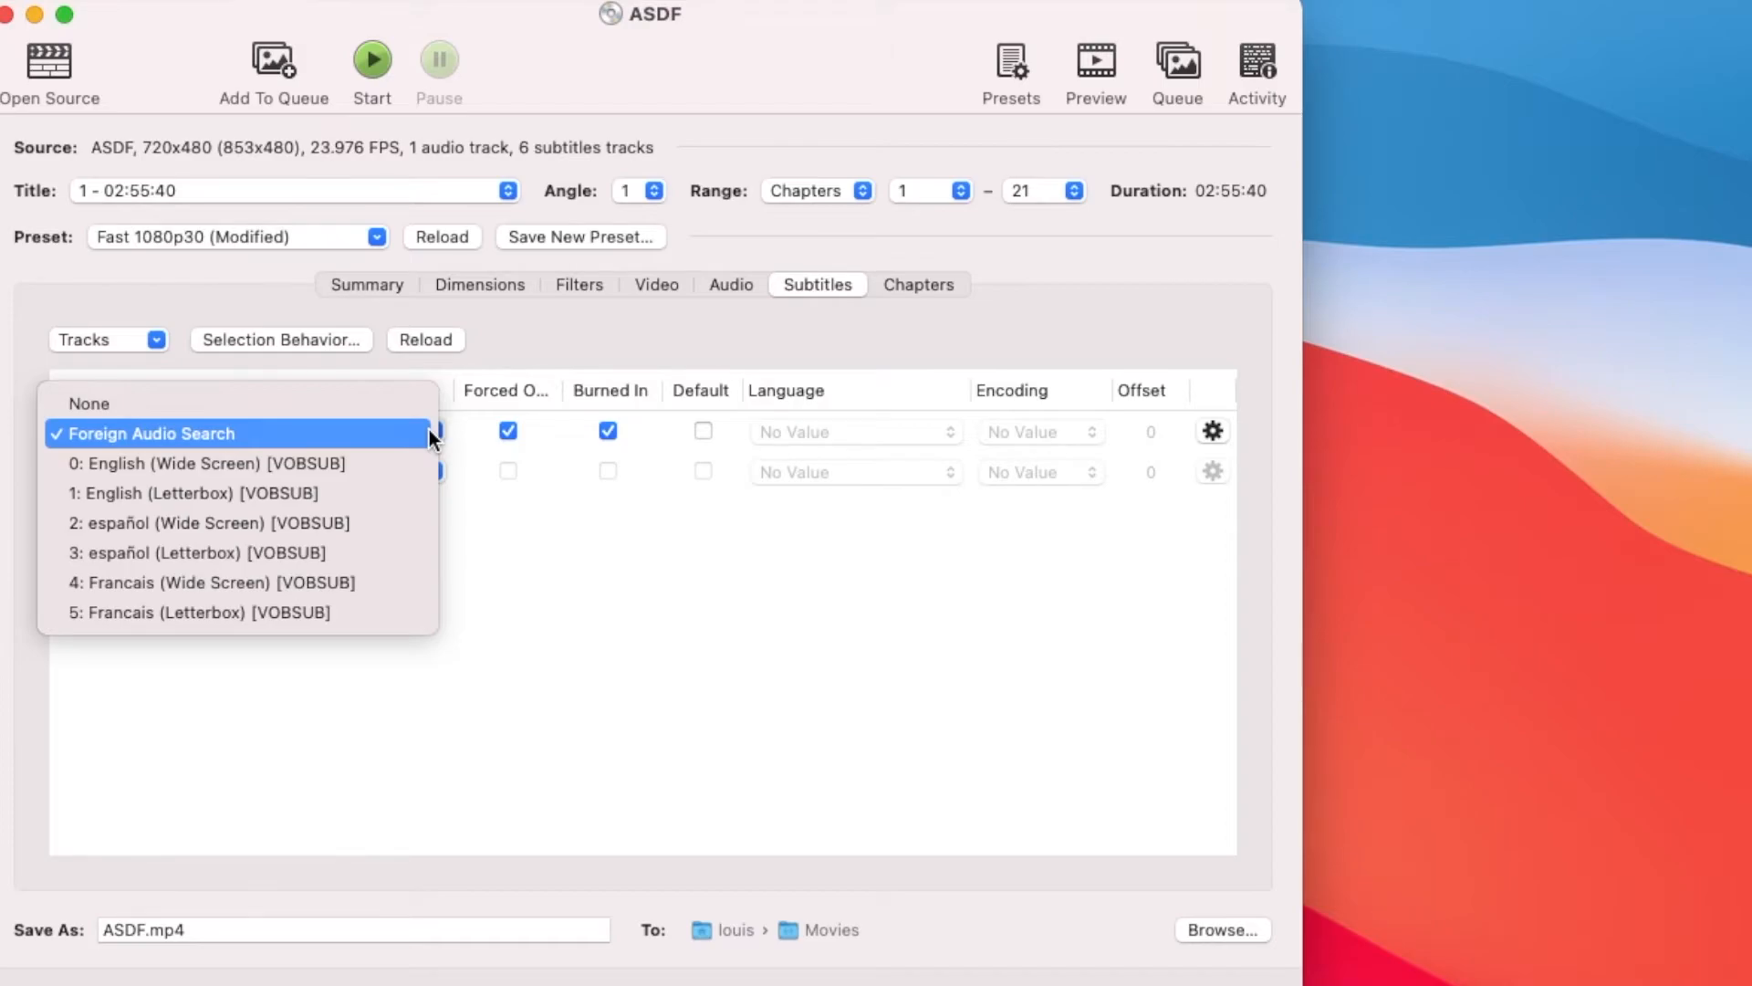
mouse_move(402, 463)
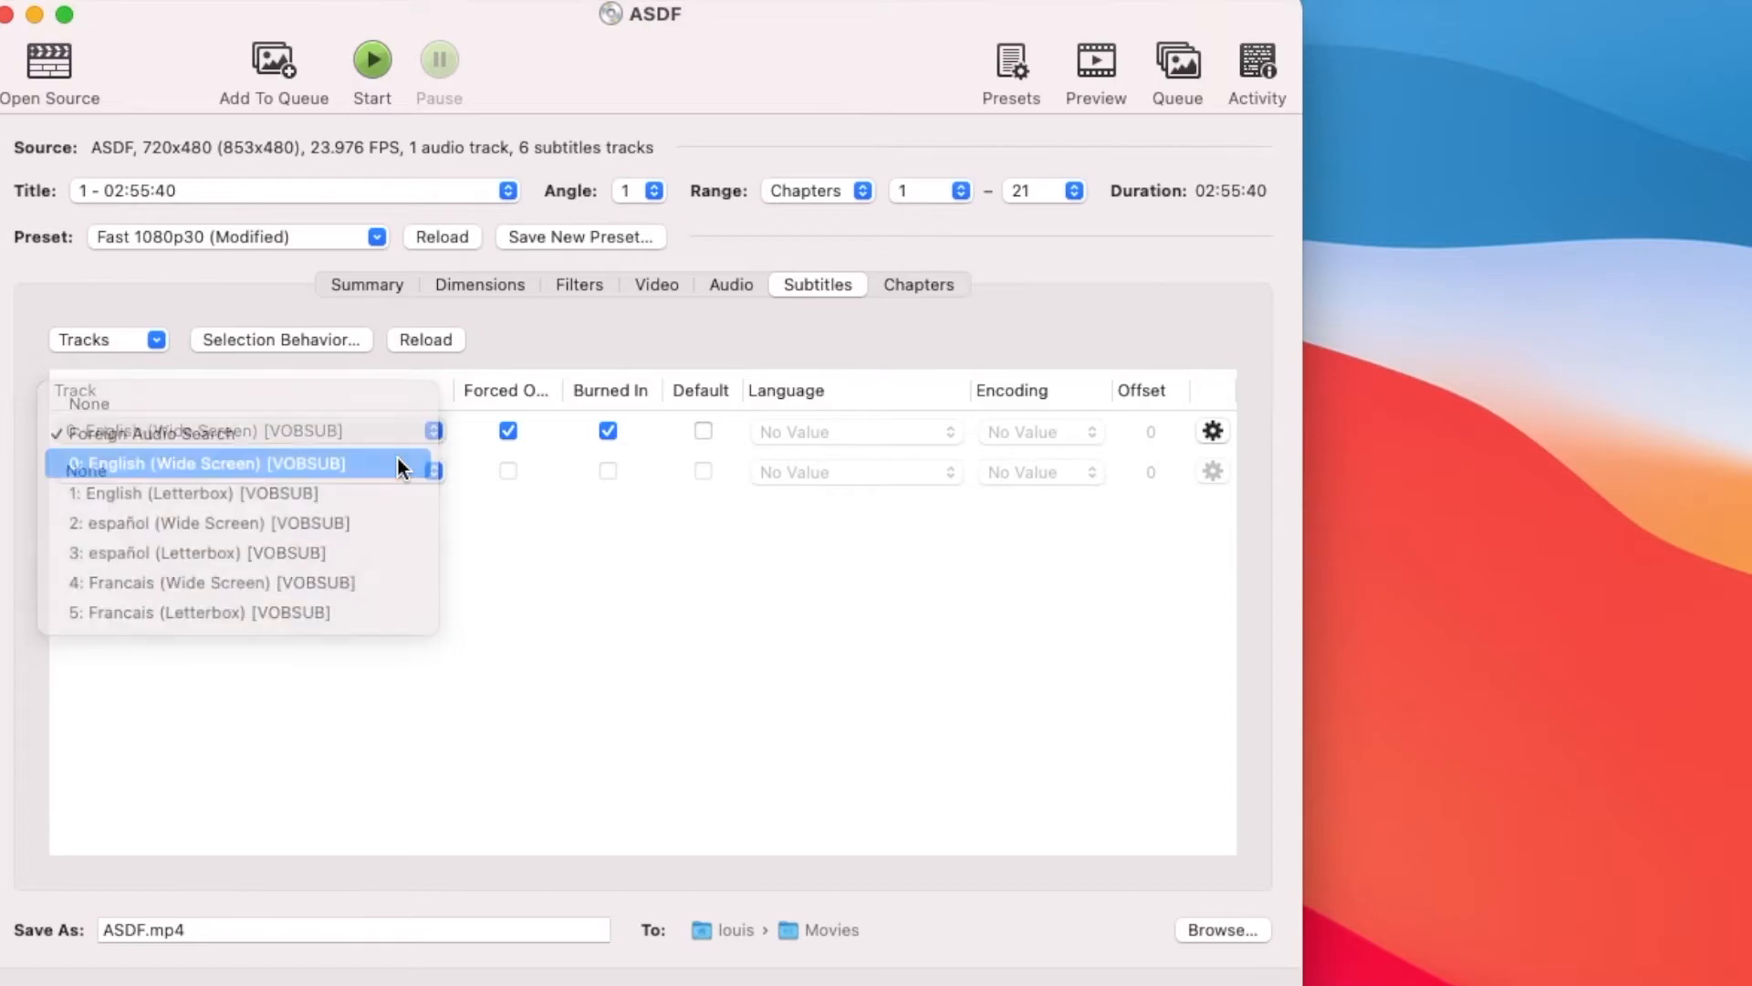
left_click(200, 463)
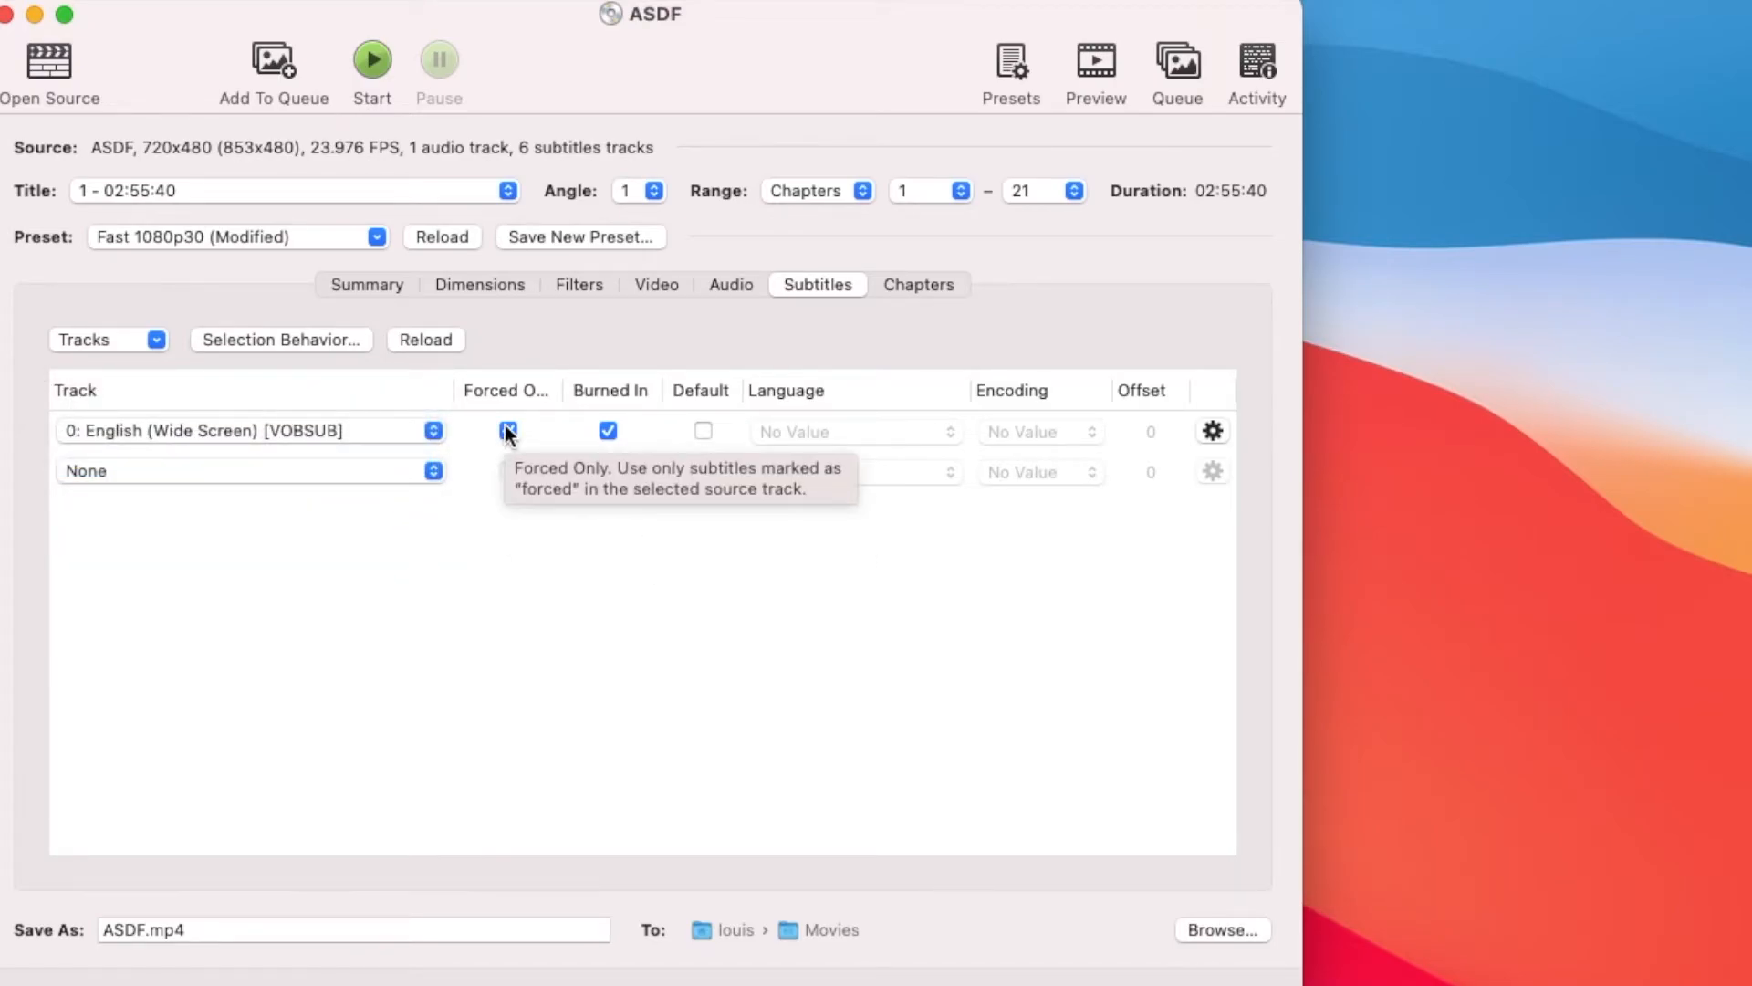
left_click(507, 429)
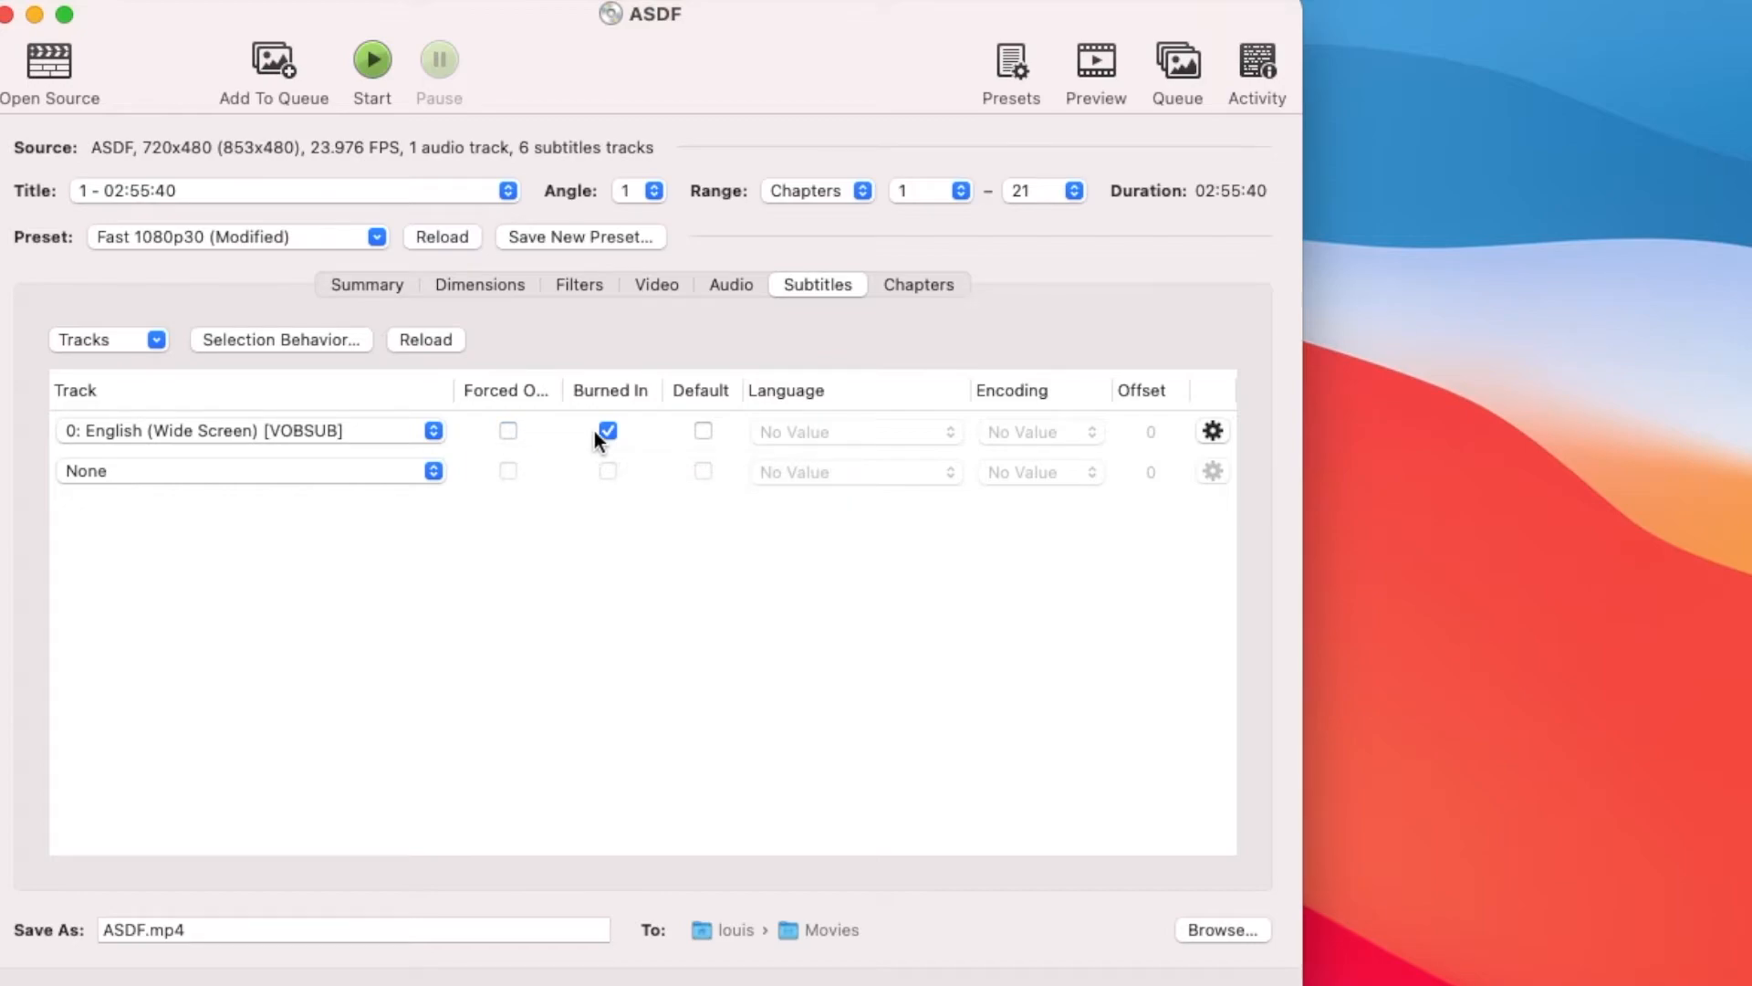
left_click(607, 430)
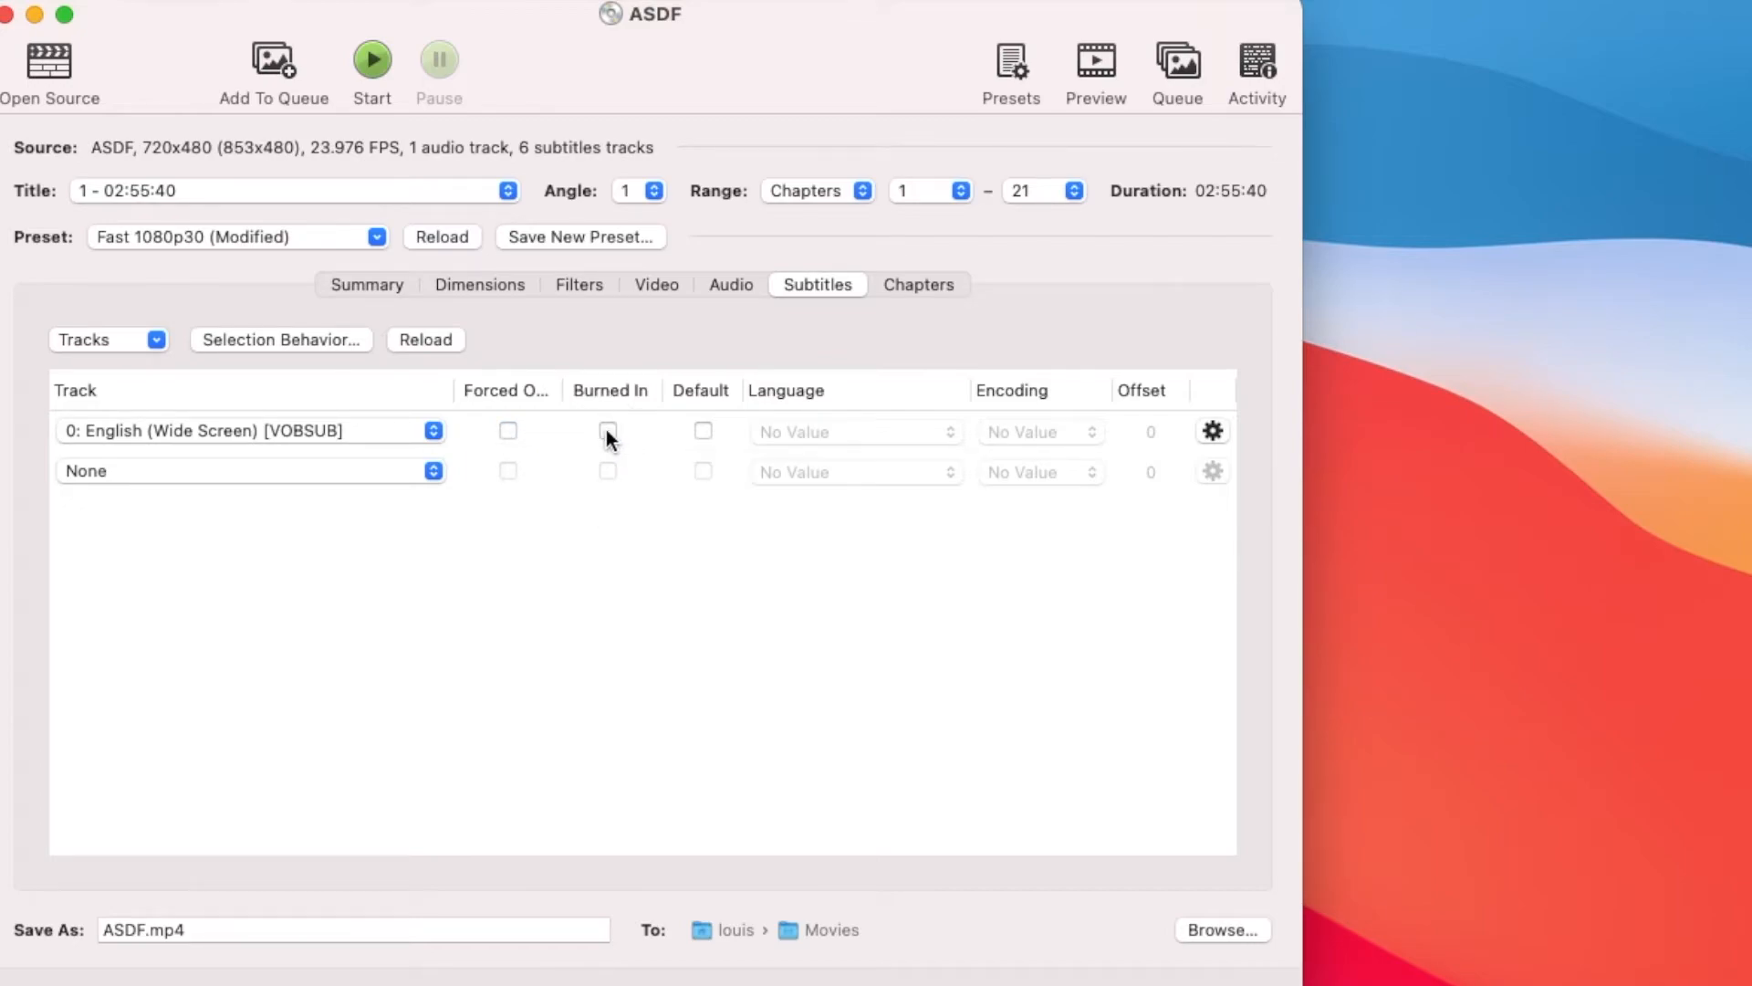
left_click(703, 430)
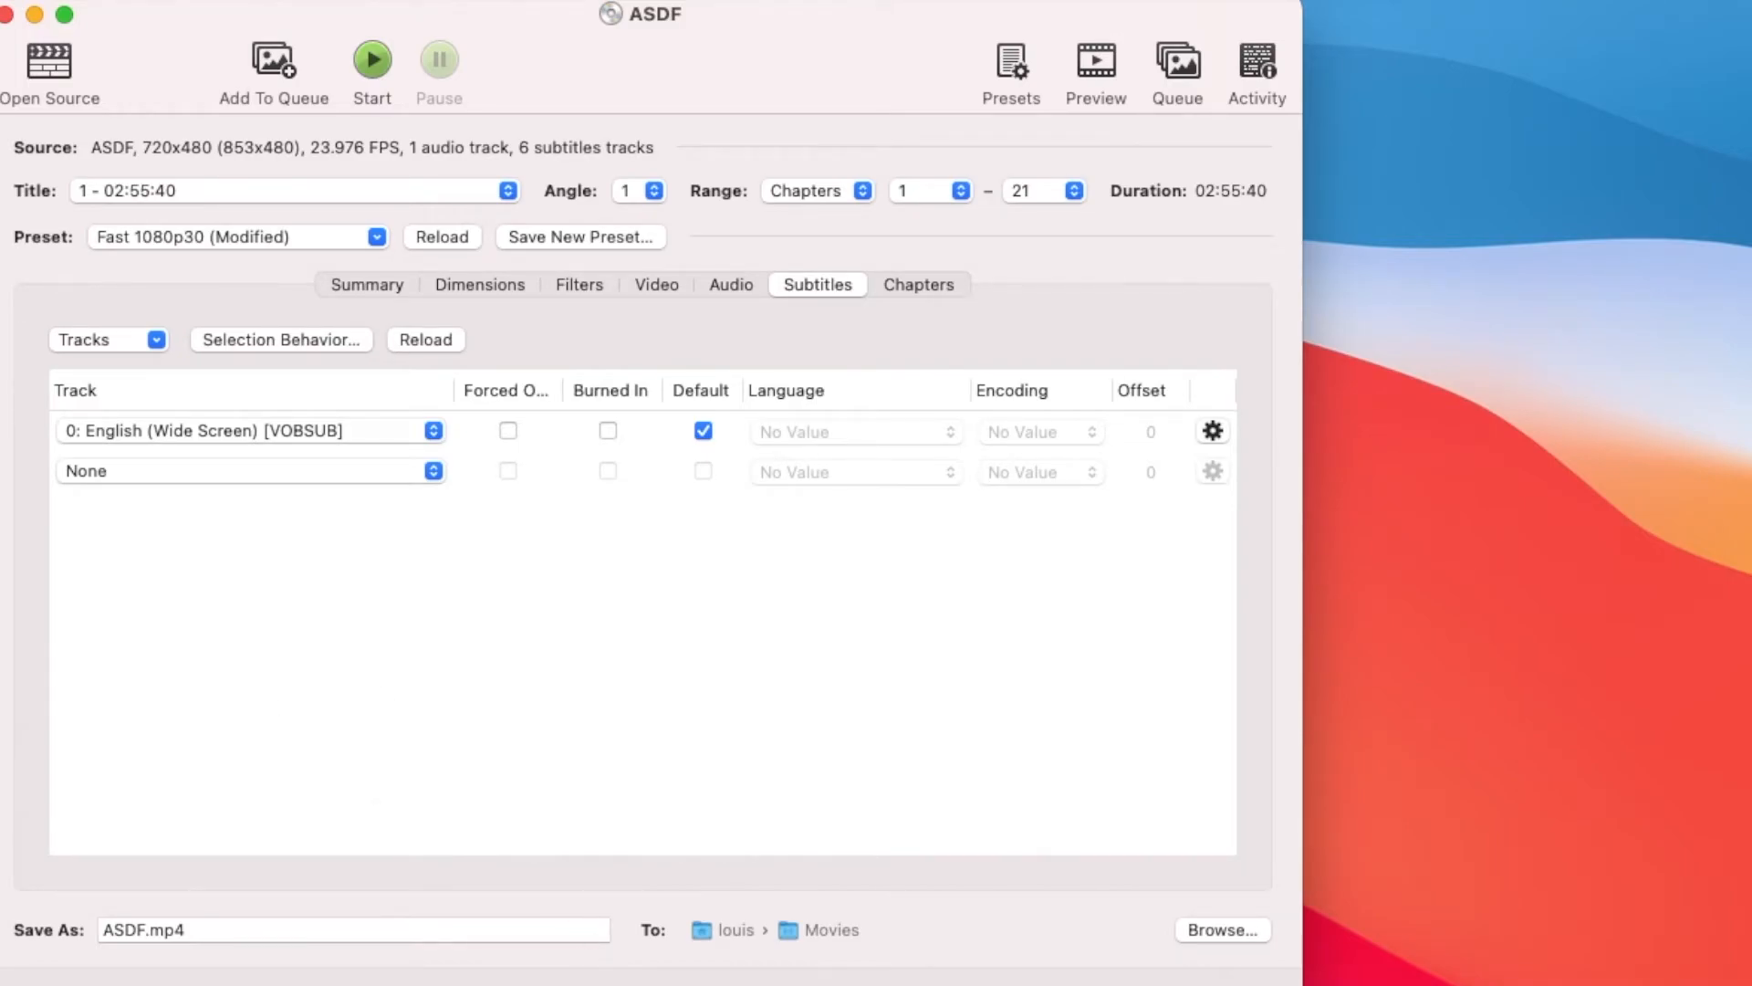
left_click(917, 283)
type("_1")
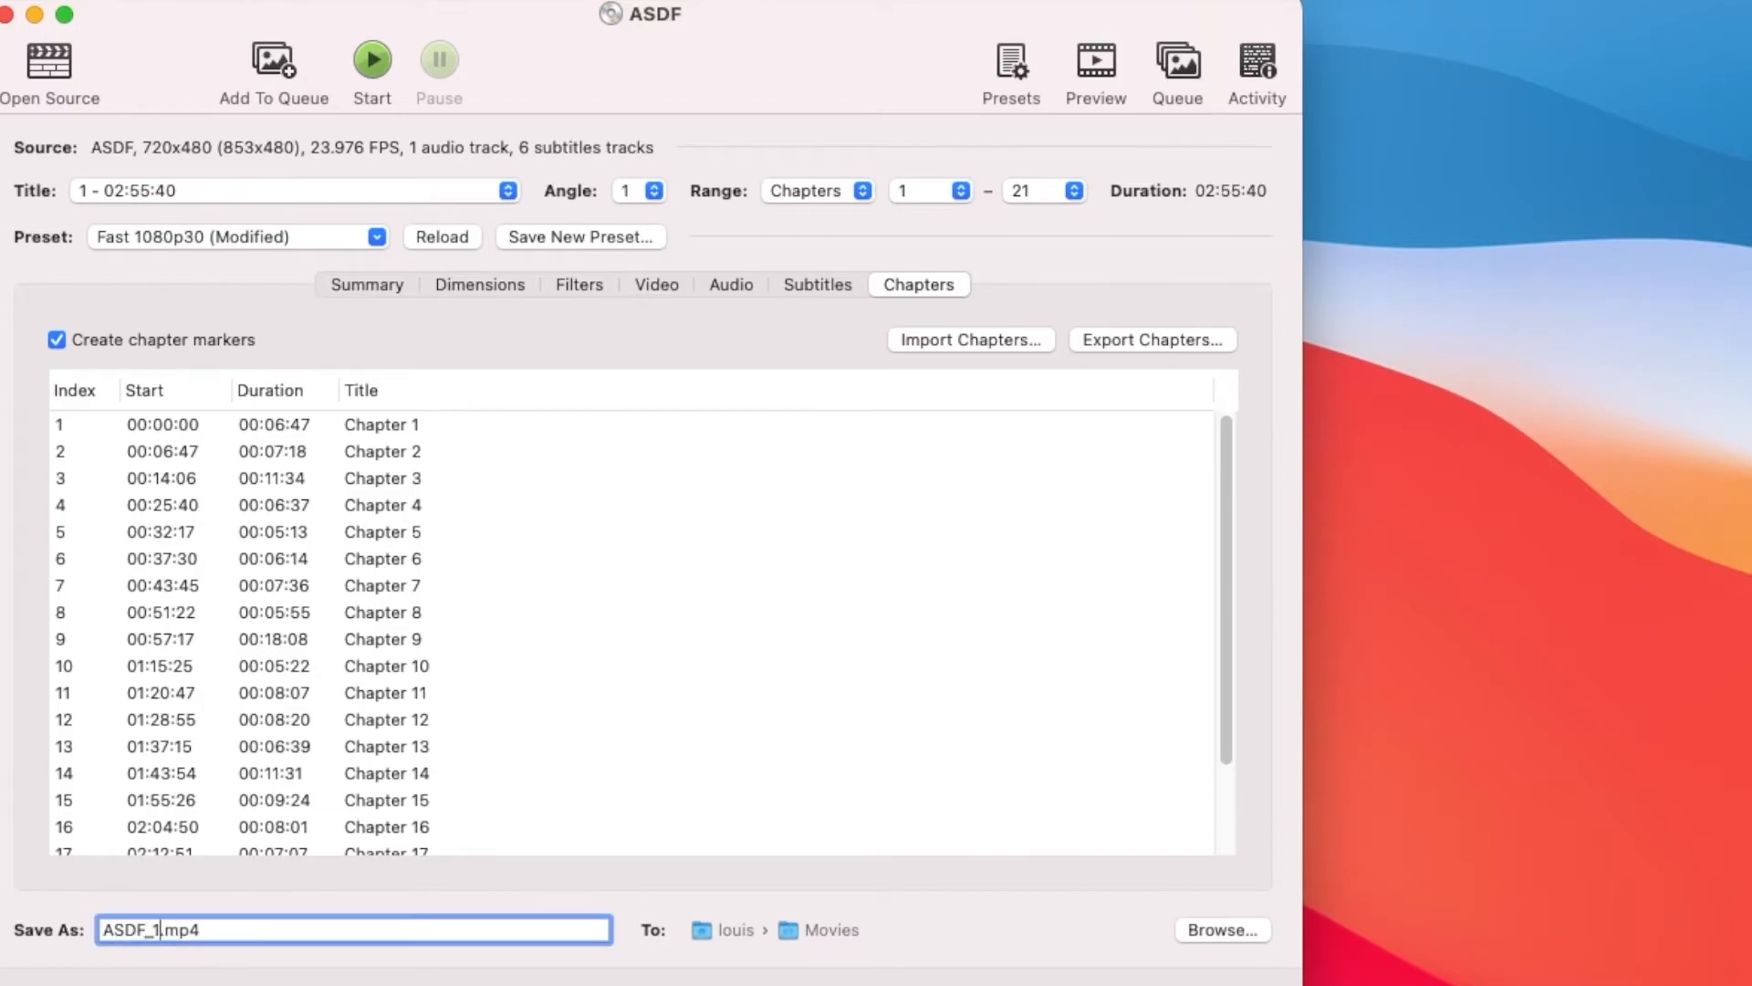
mouse_move(758, 439)
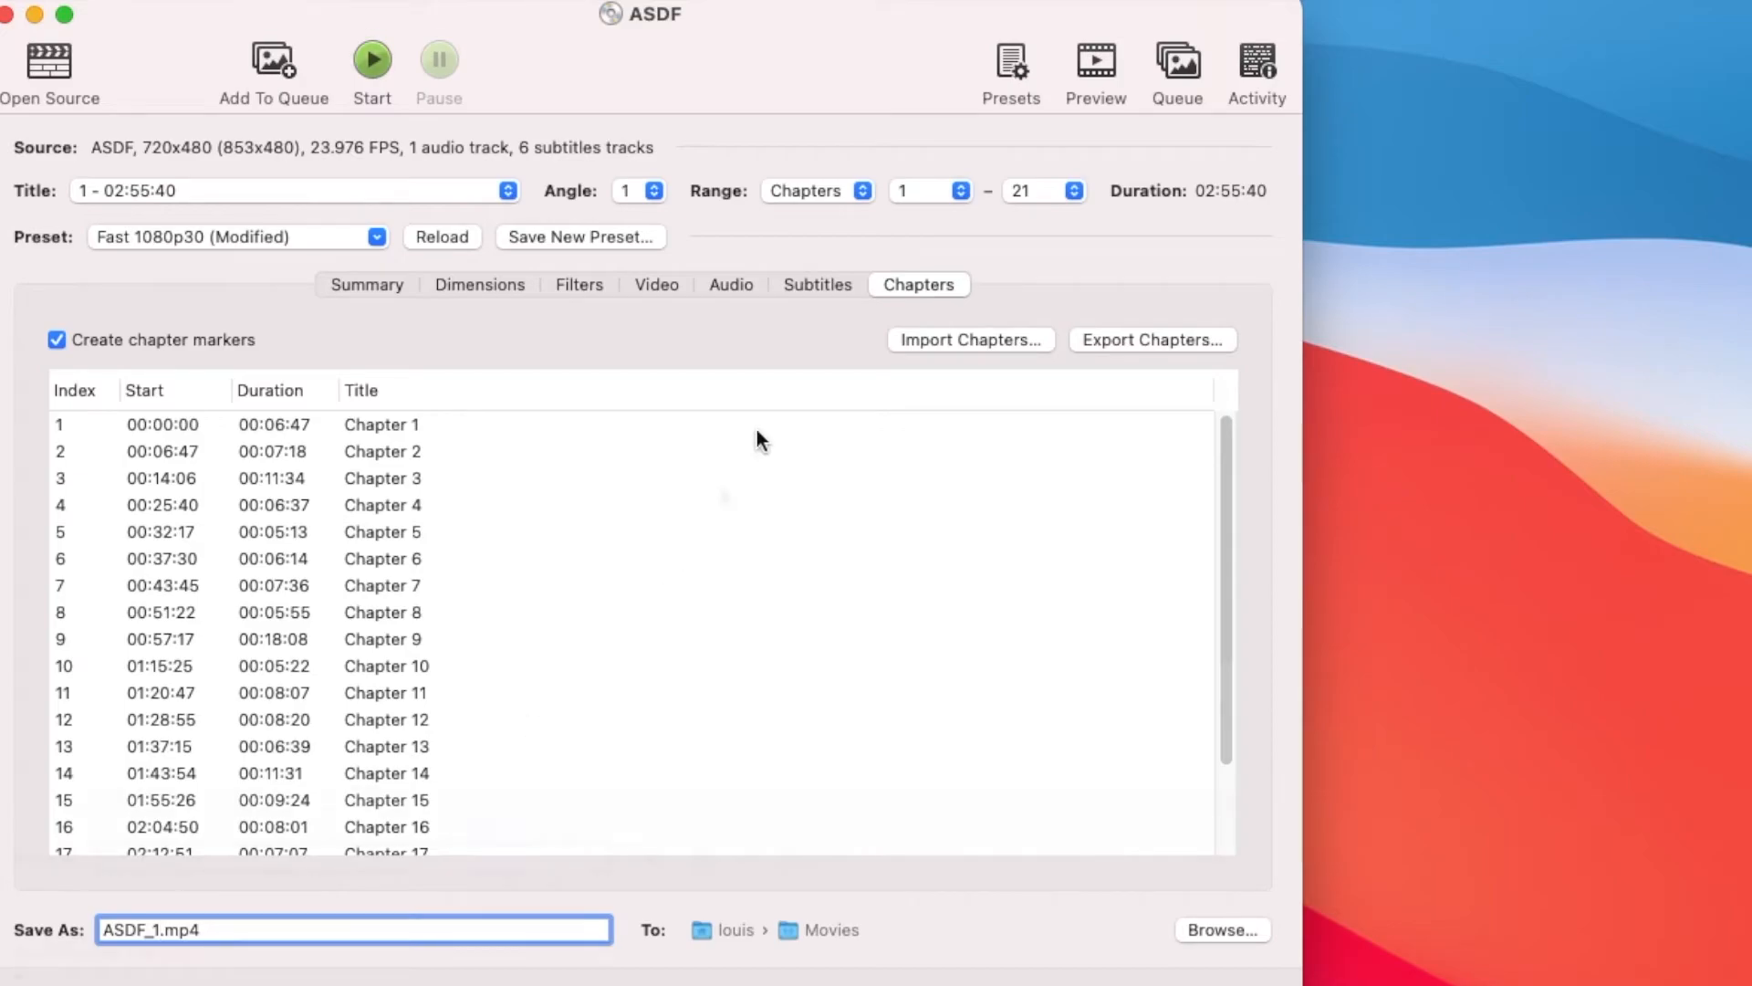
Step: Start encoding the title to ASDF_1.mp4
left_click(371, 58)
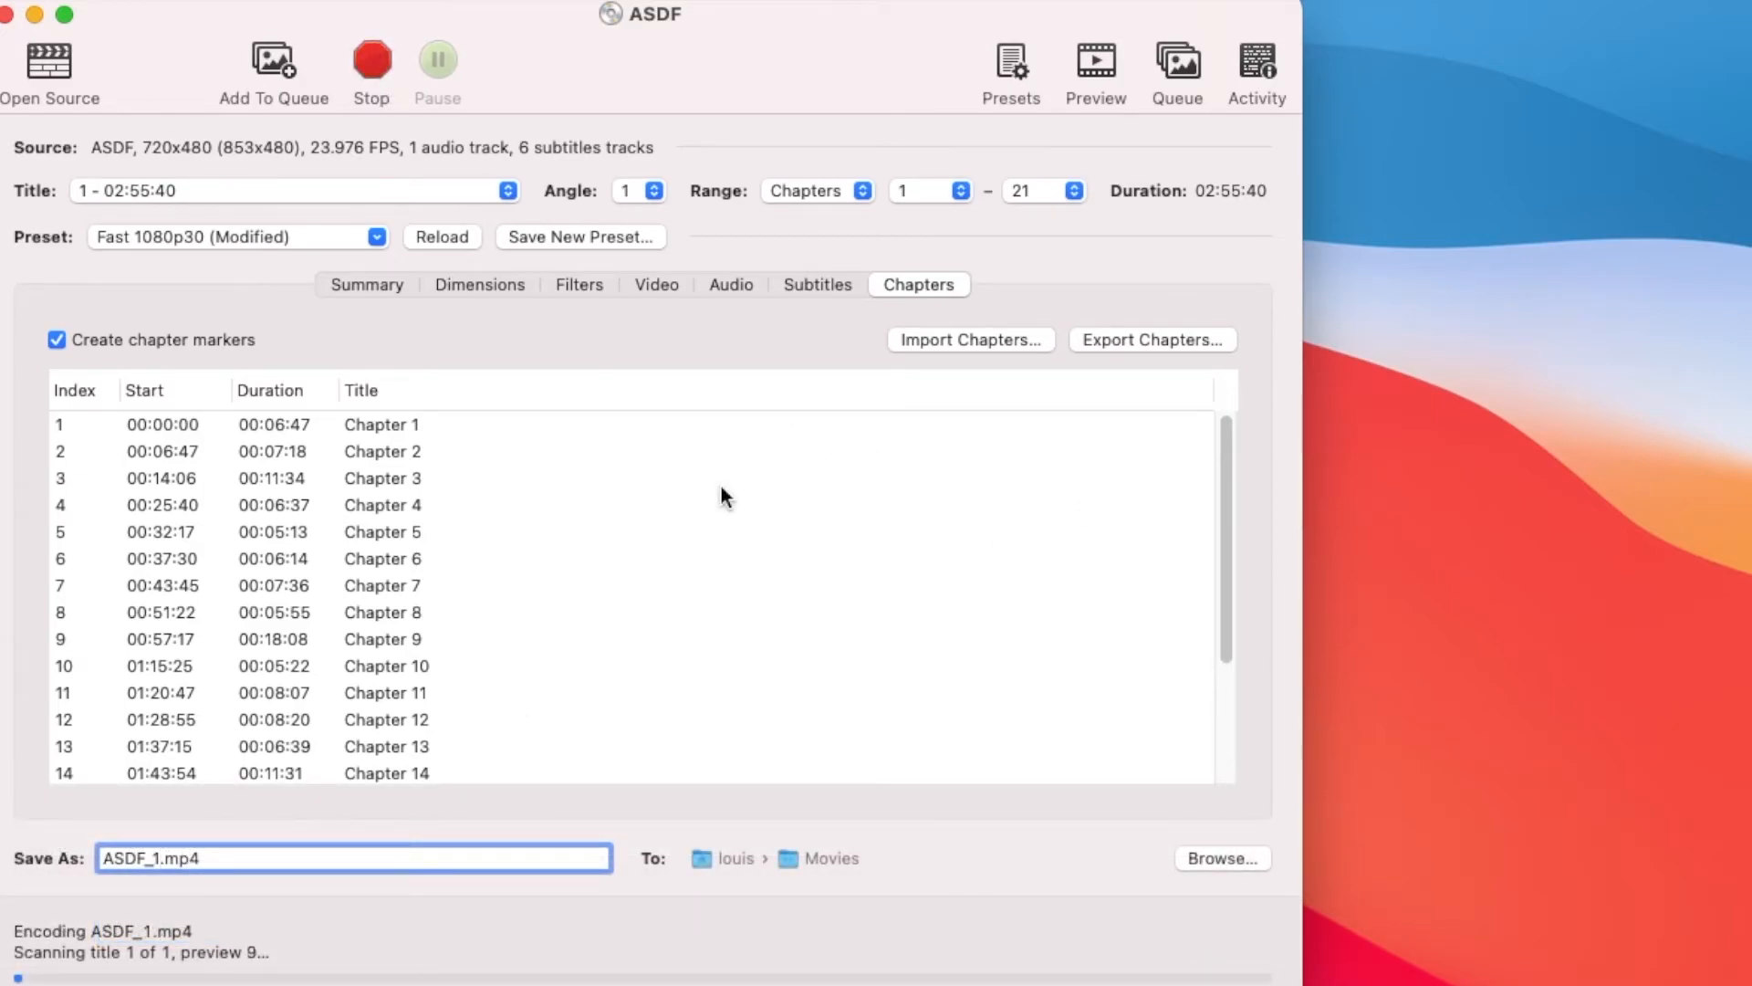
left_click(437, 58)
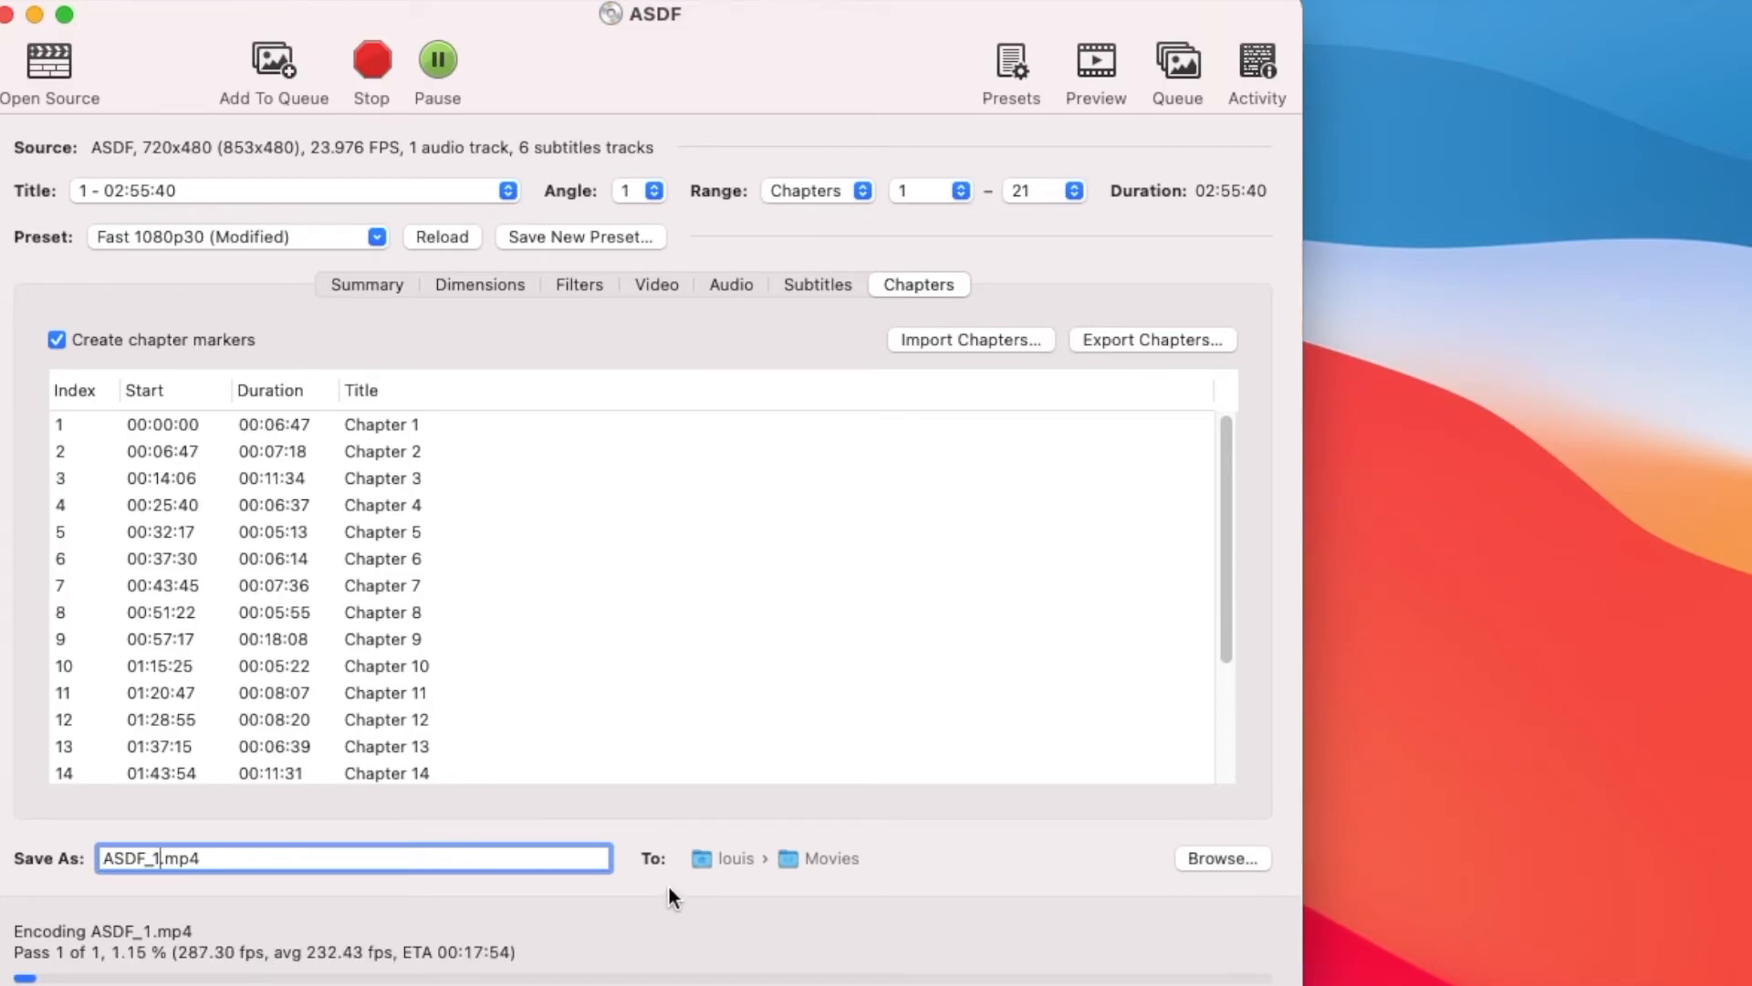
mouse_move(977, 897)
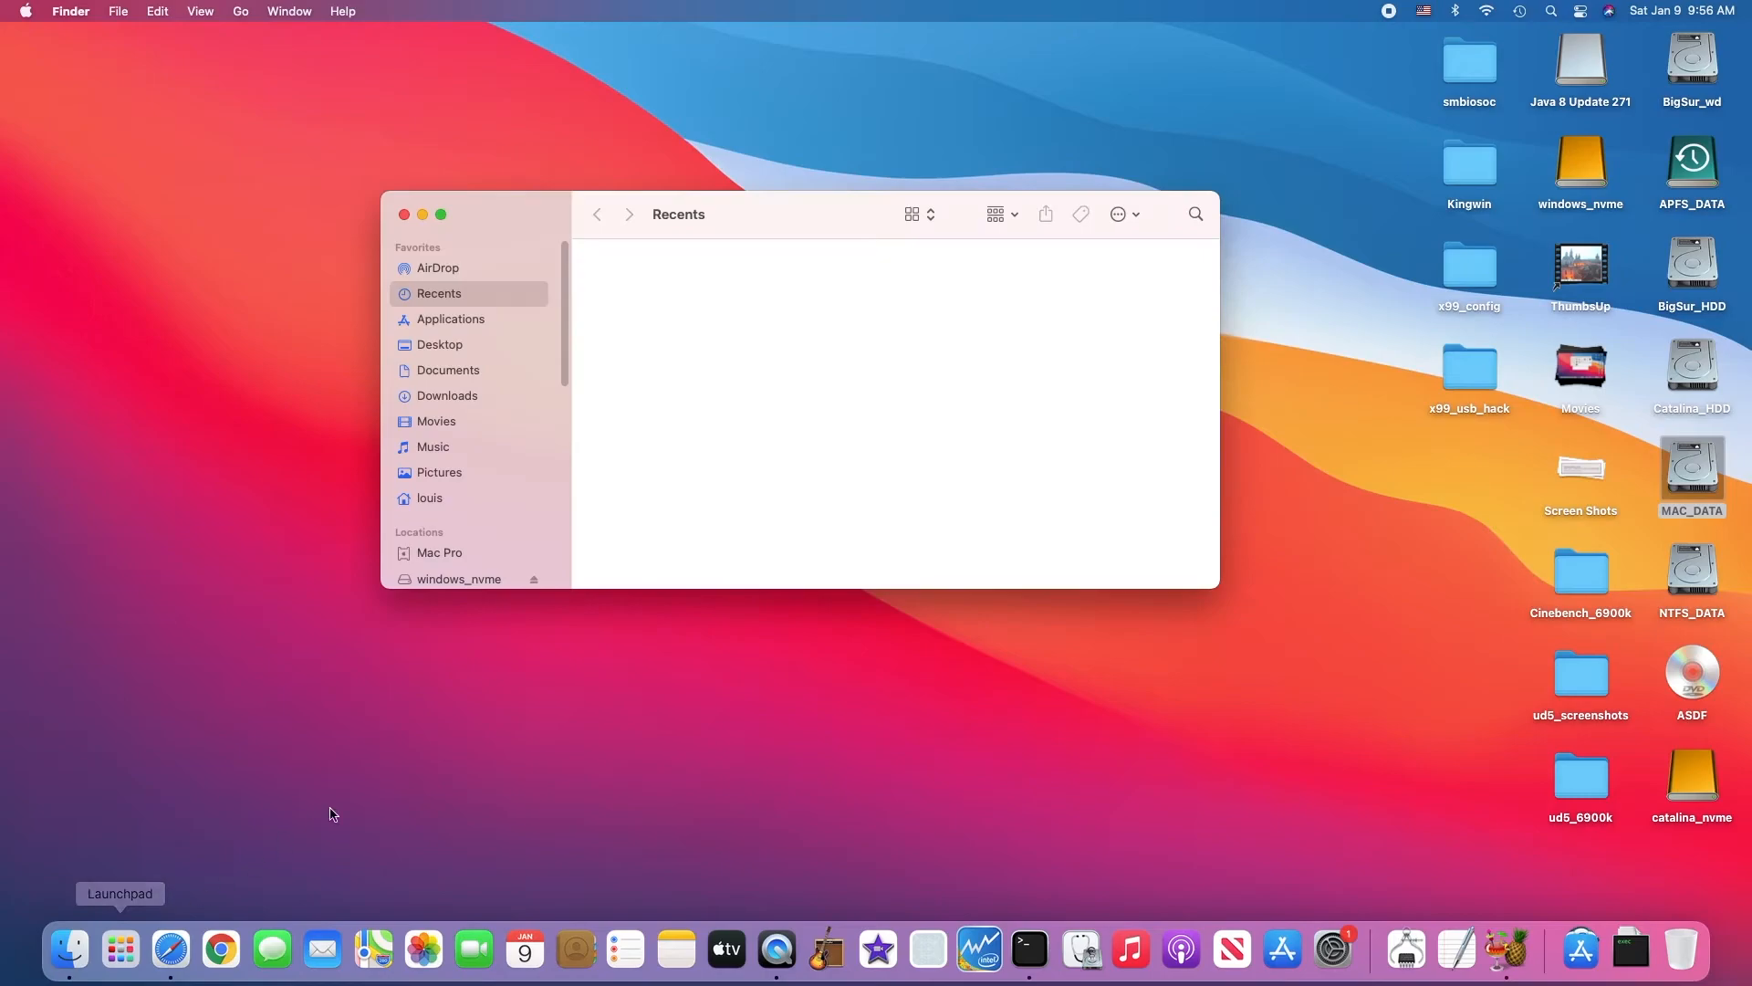
Step: Open ASDF_1.mp4 from the Movies folder with VLC via its context menu
left_click(436, 421)
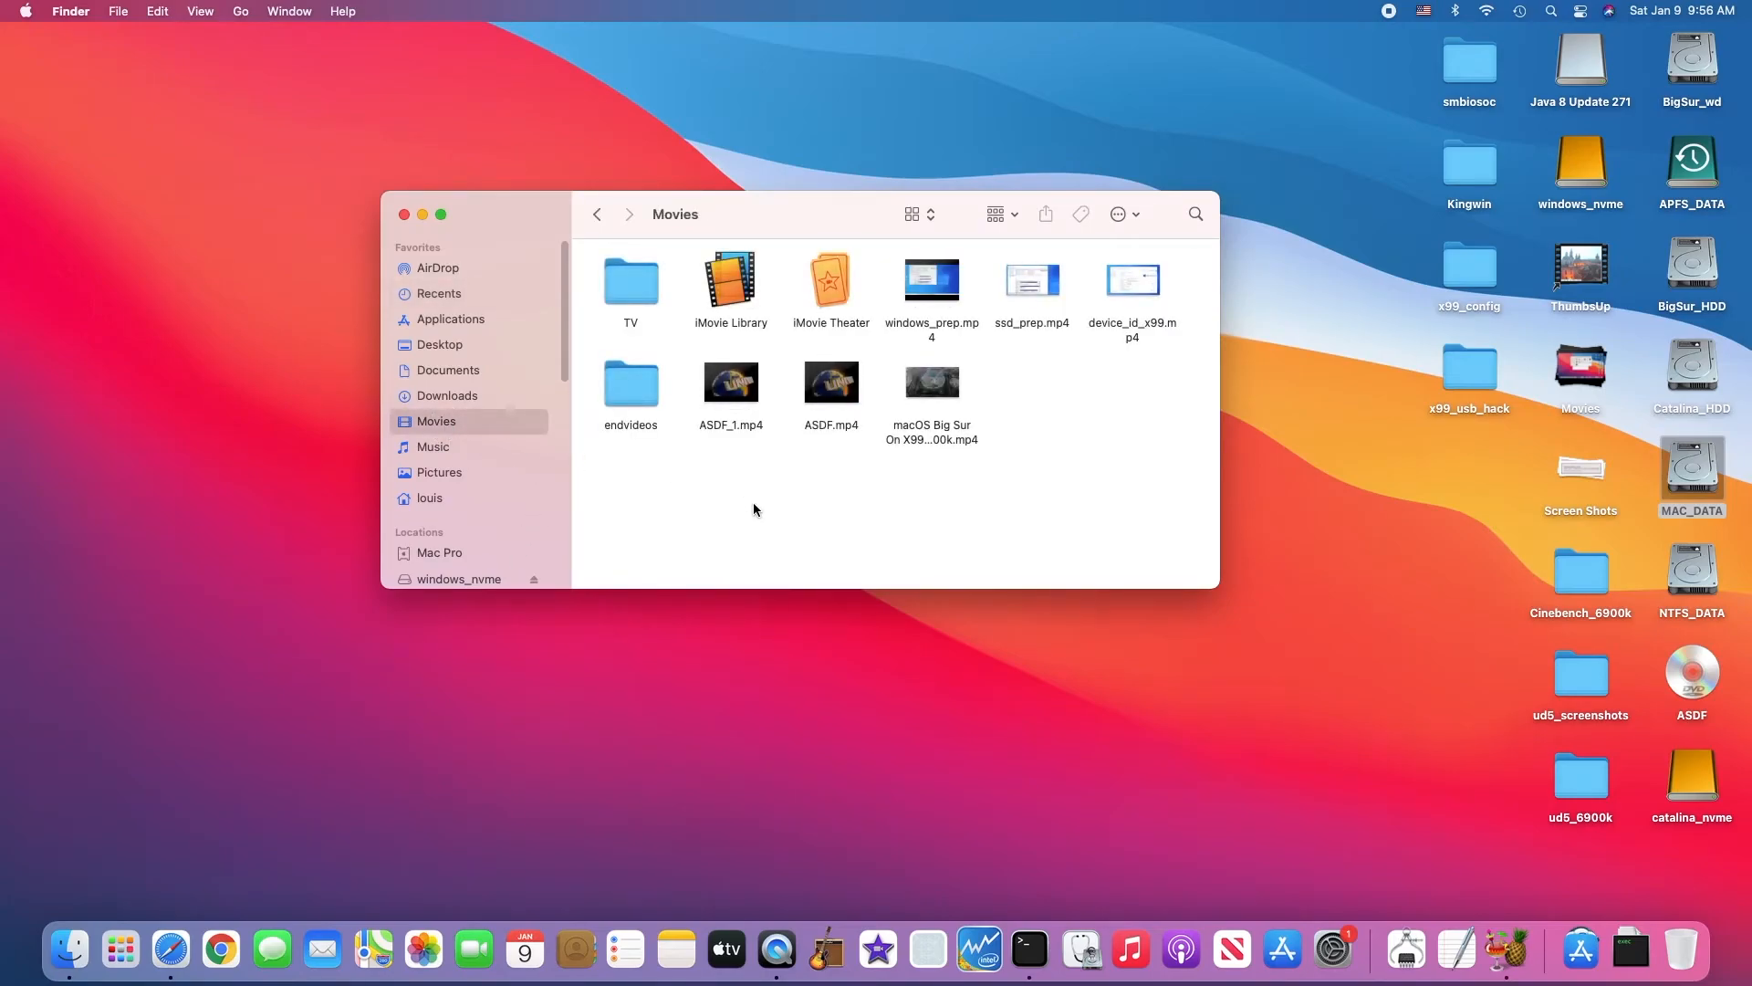
mouse_move(721, 436)
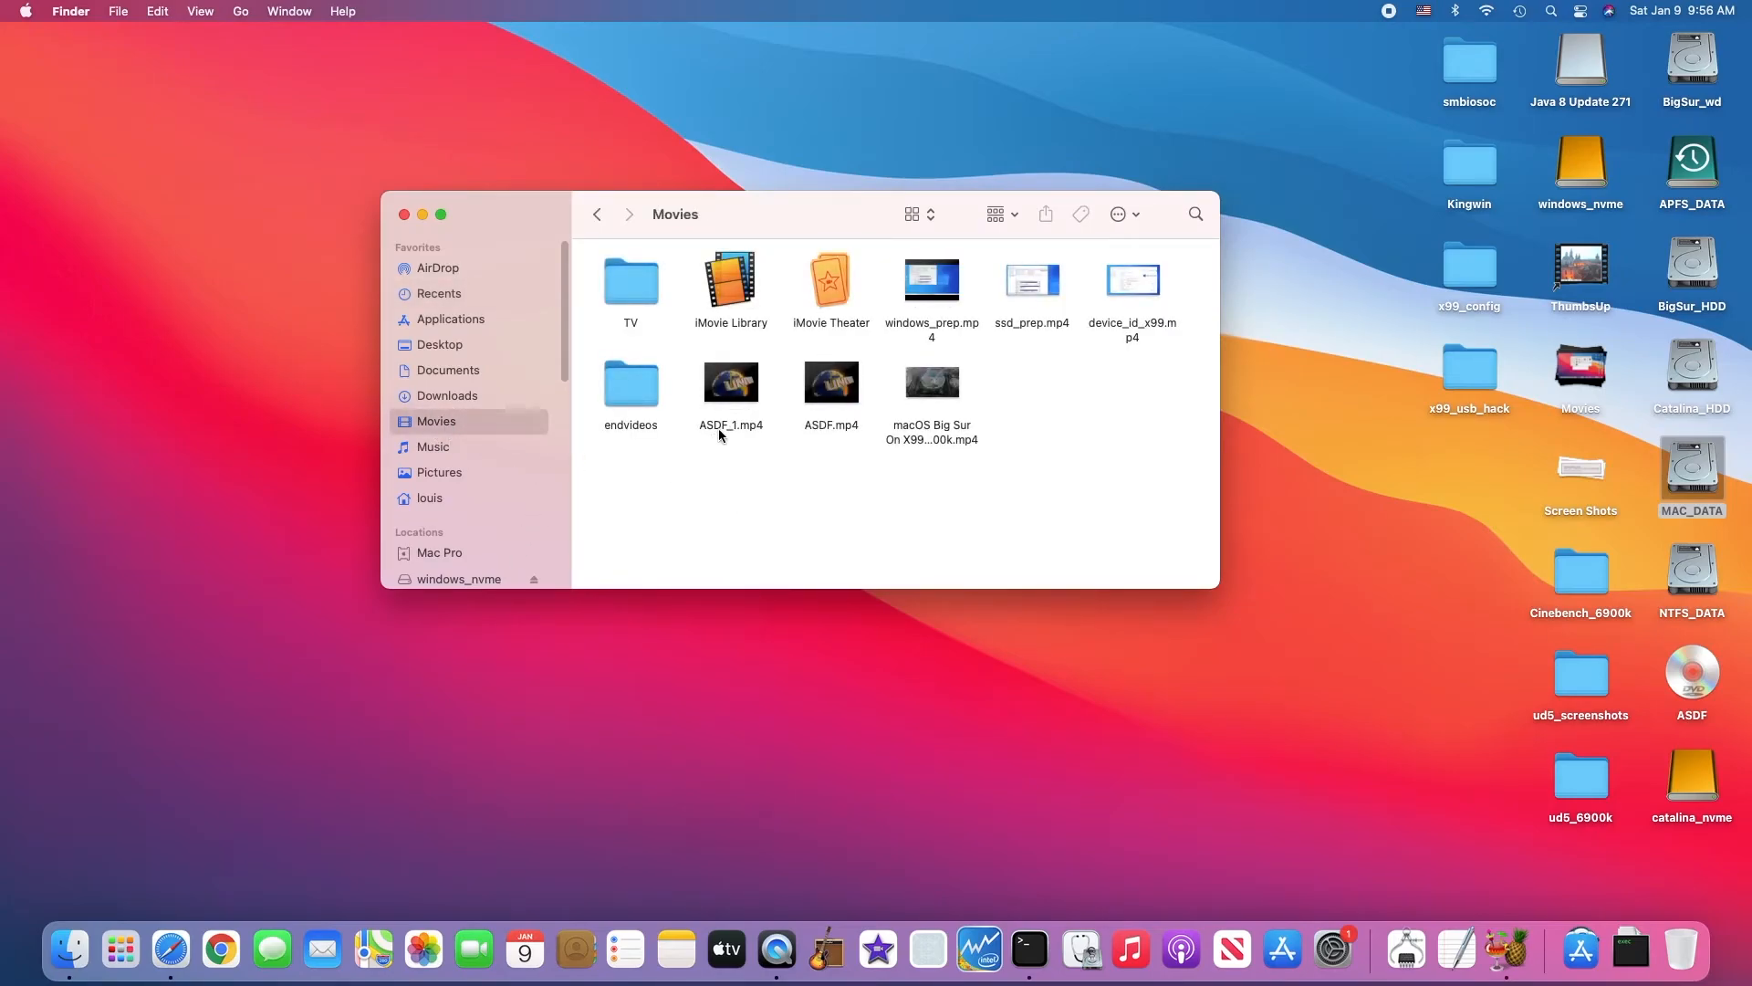
left_click(730, 426)
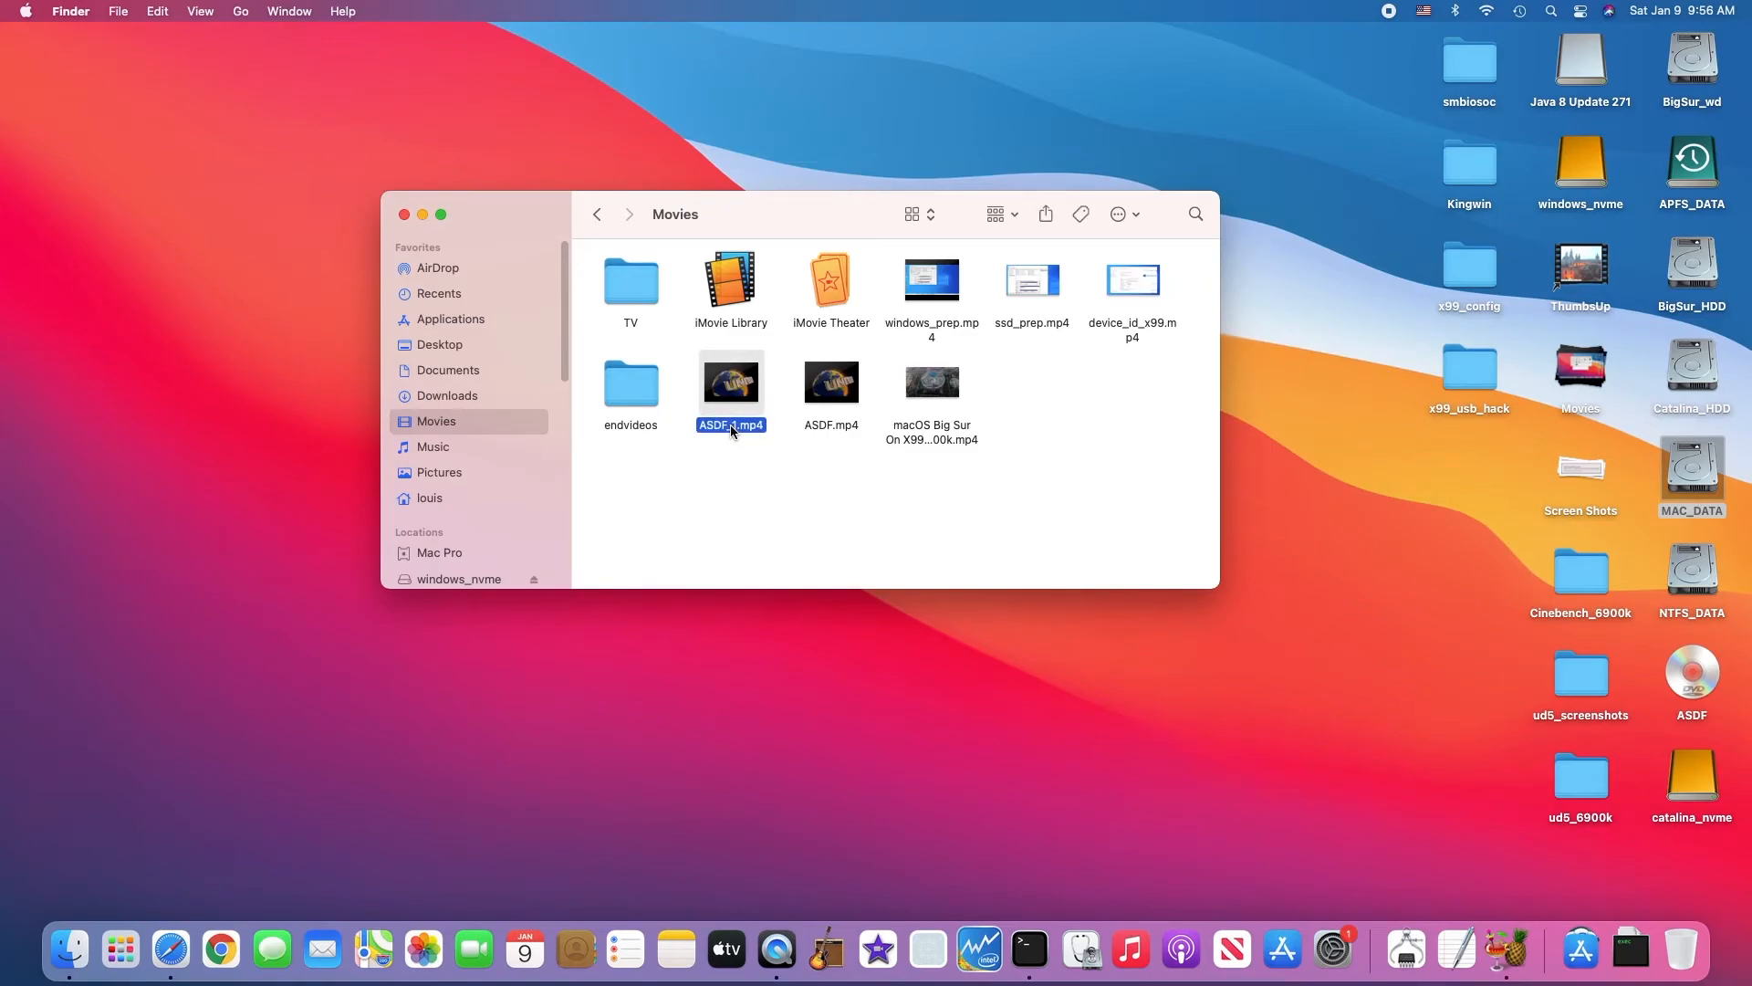
right_click(730, 382)
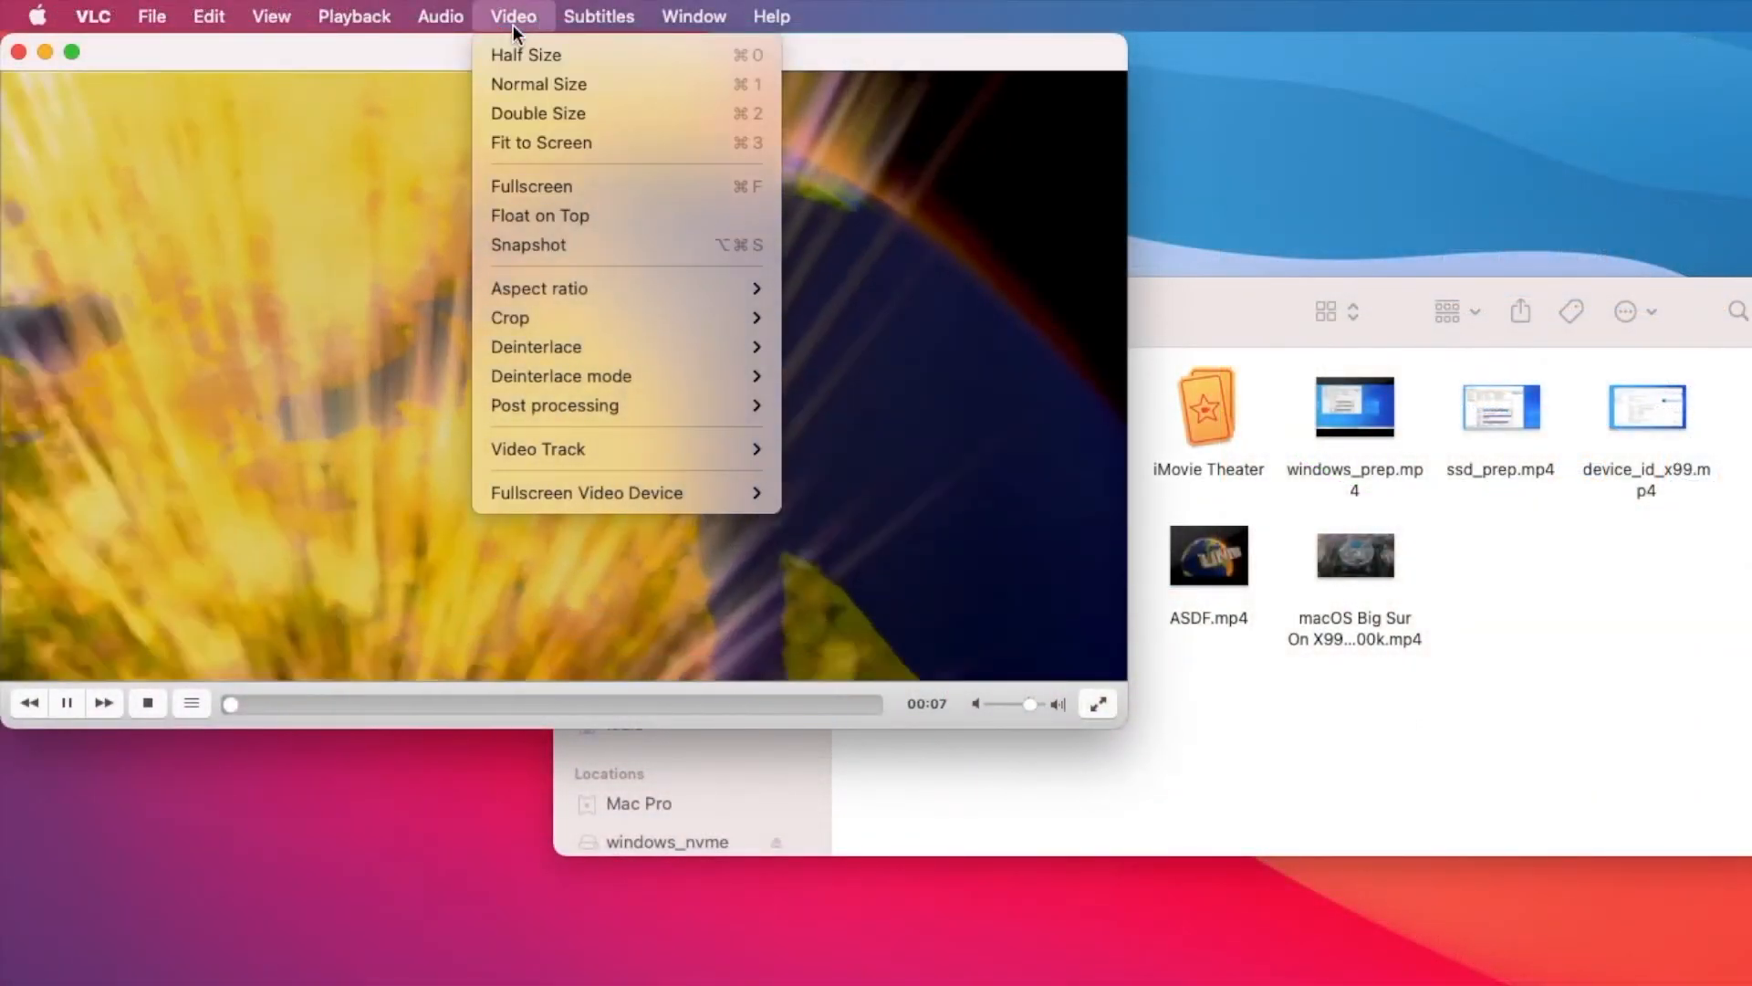
Step: Turn on English subtitle Track 1 and skip playback ahead to about 3 minutes
left_click(599, 16)
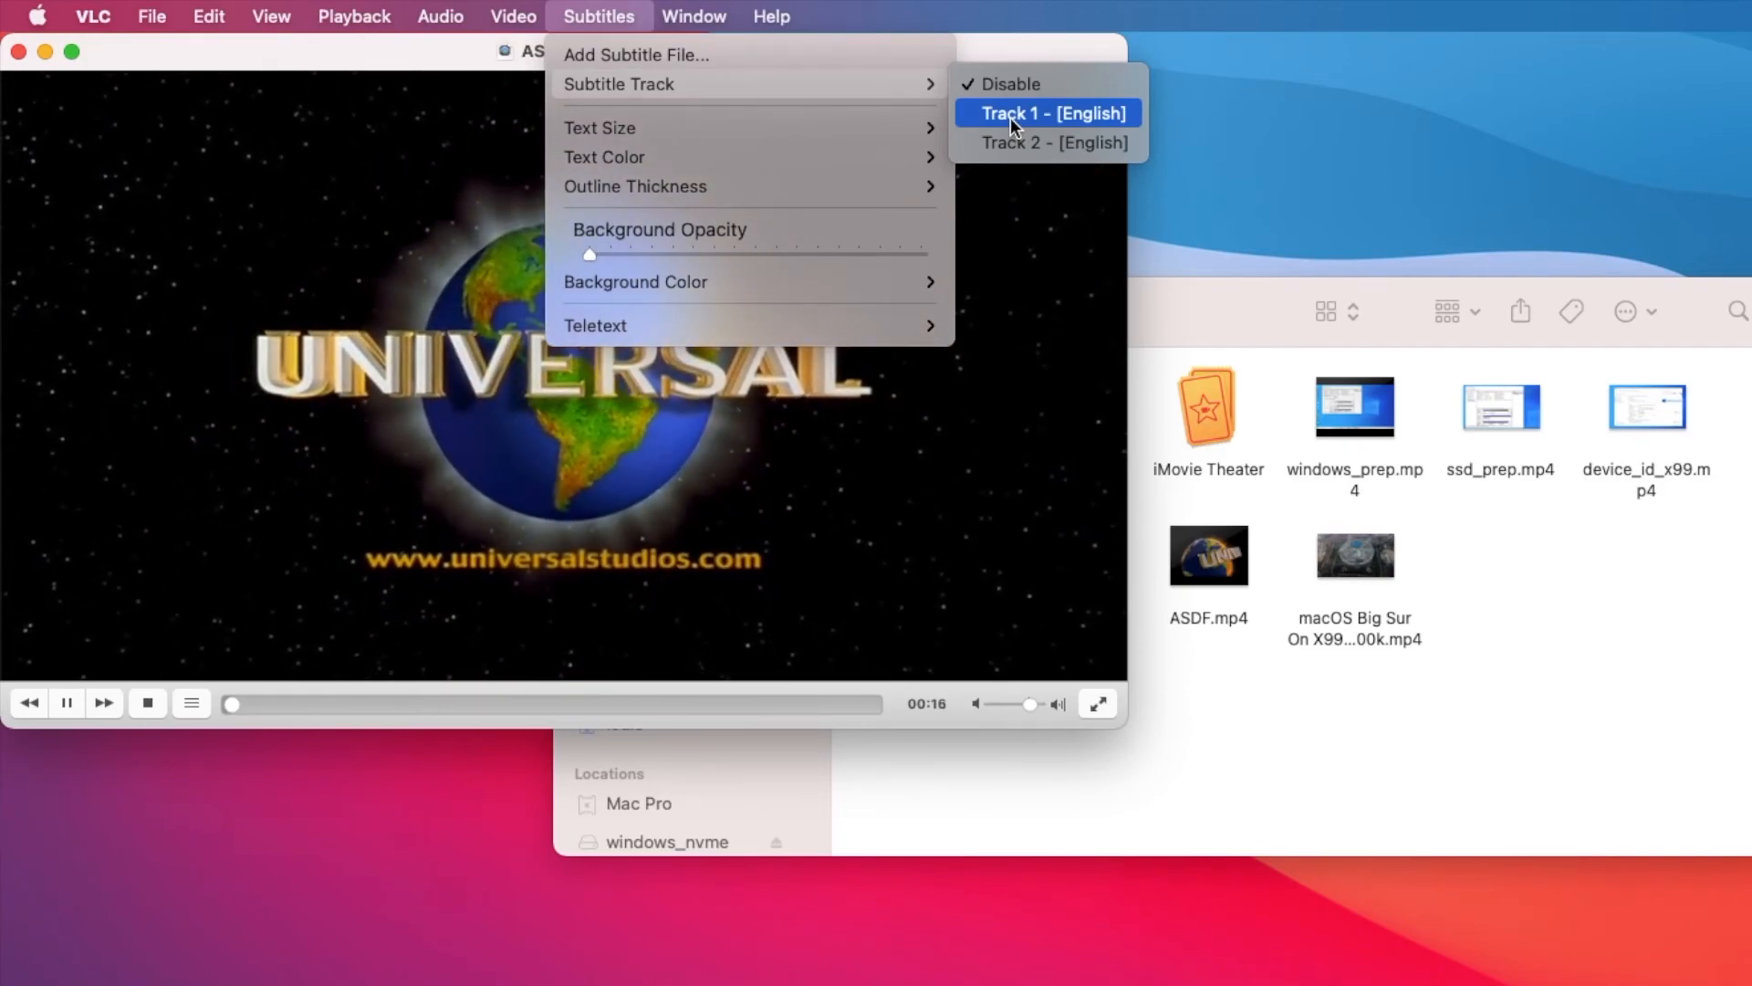
left_click(1044, 114)
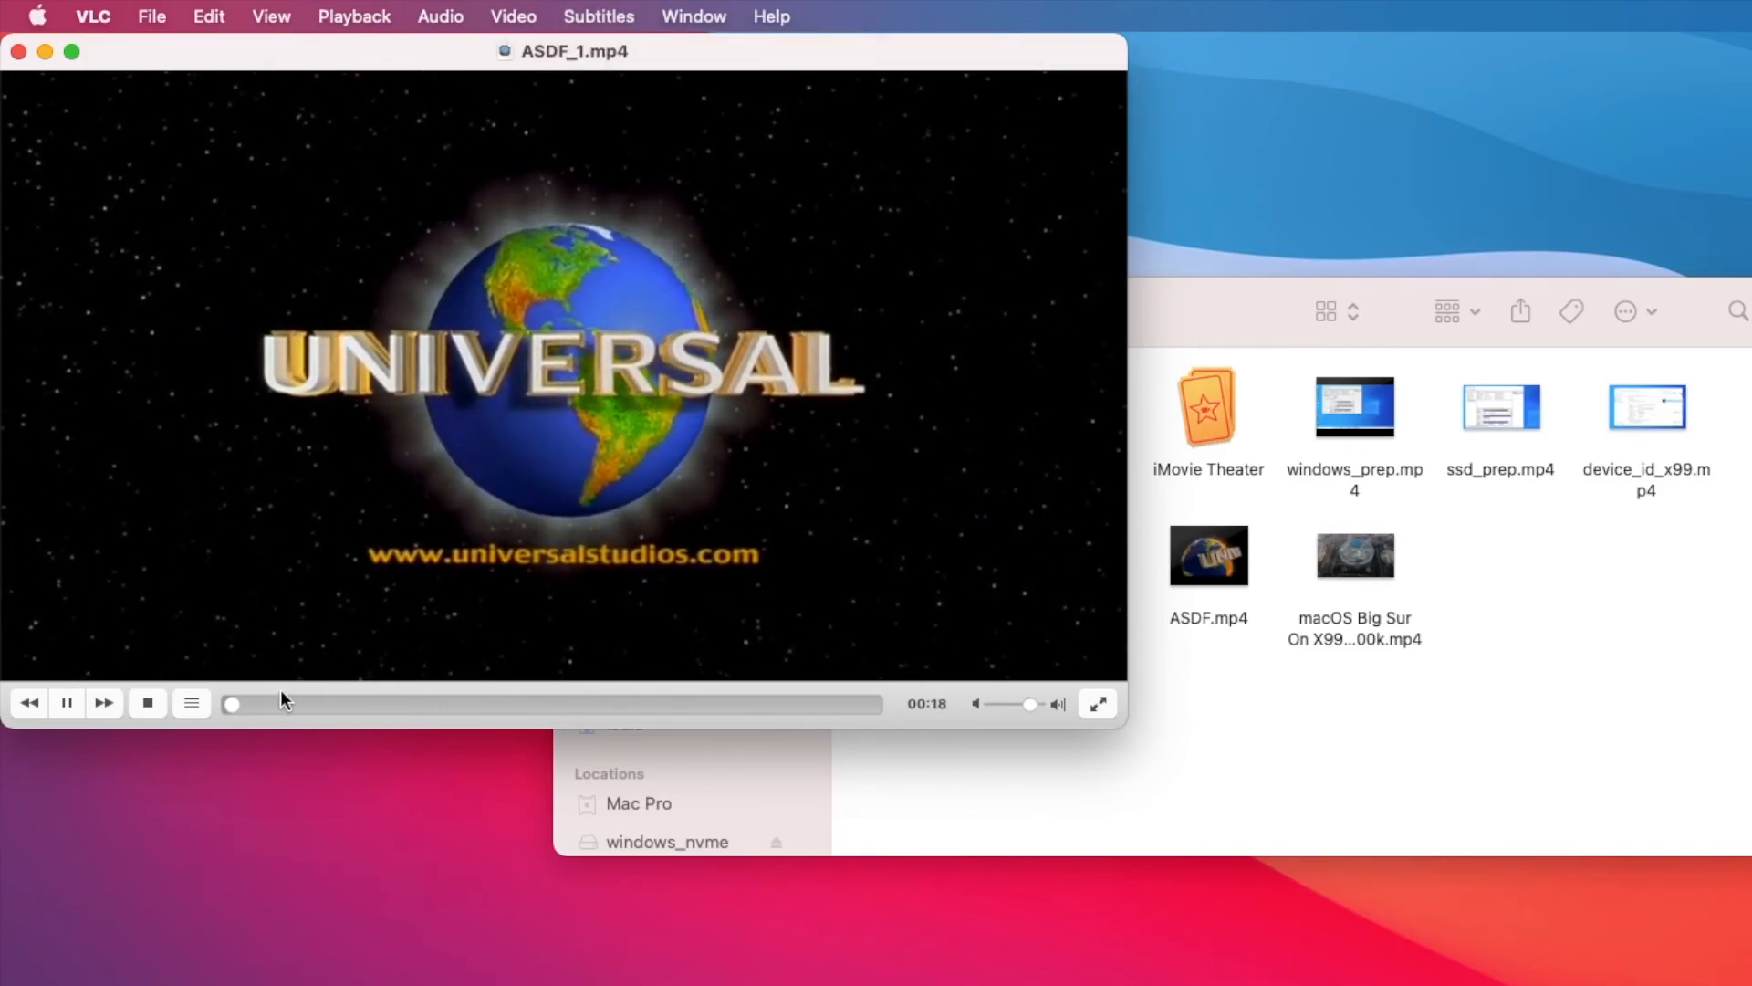
left_click_drag(231, 703, 240, 703)
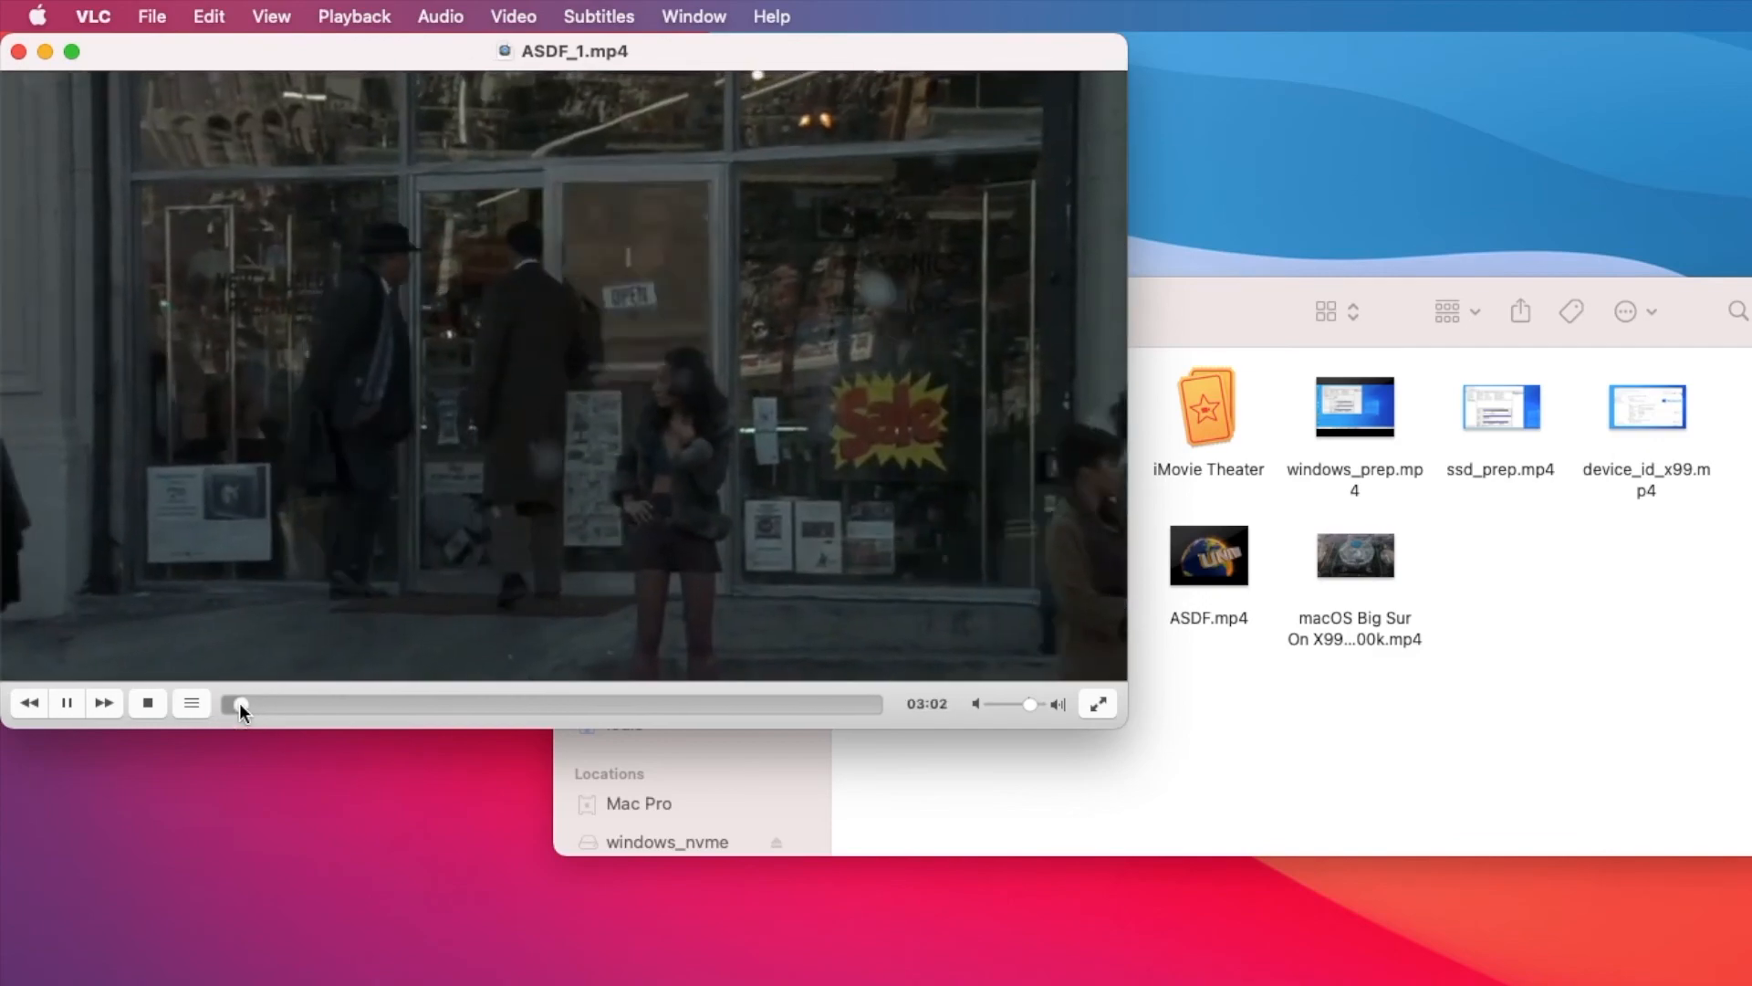